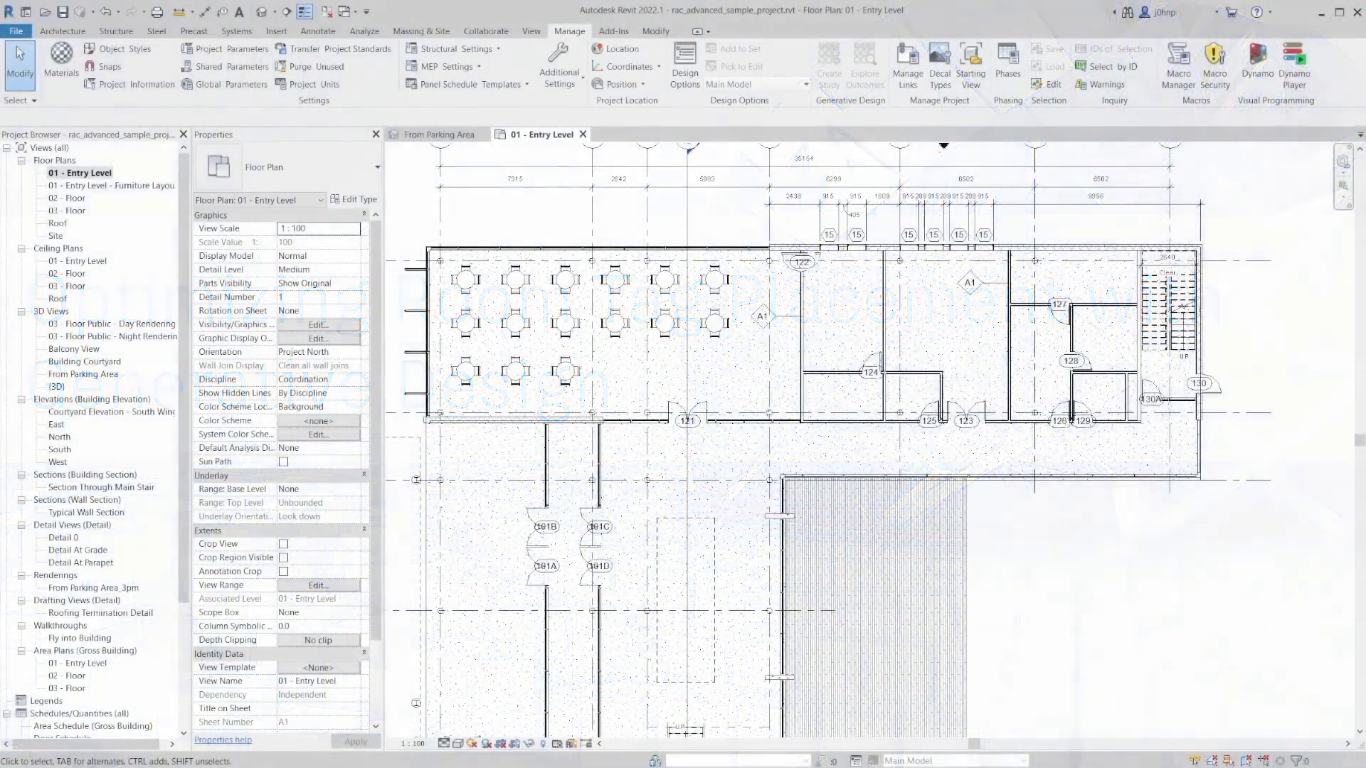
- Open Create Study on the Manage tab to list the Generative Design study types
left_click(828, 66)
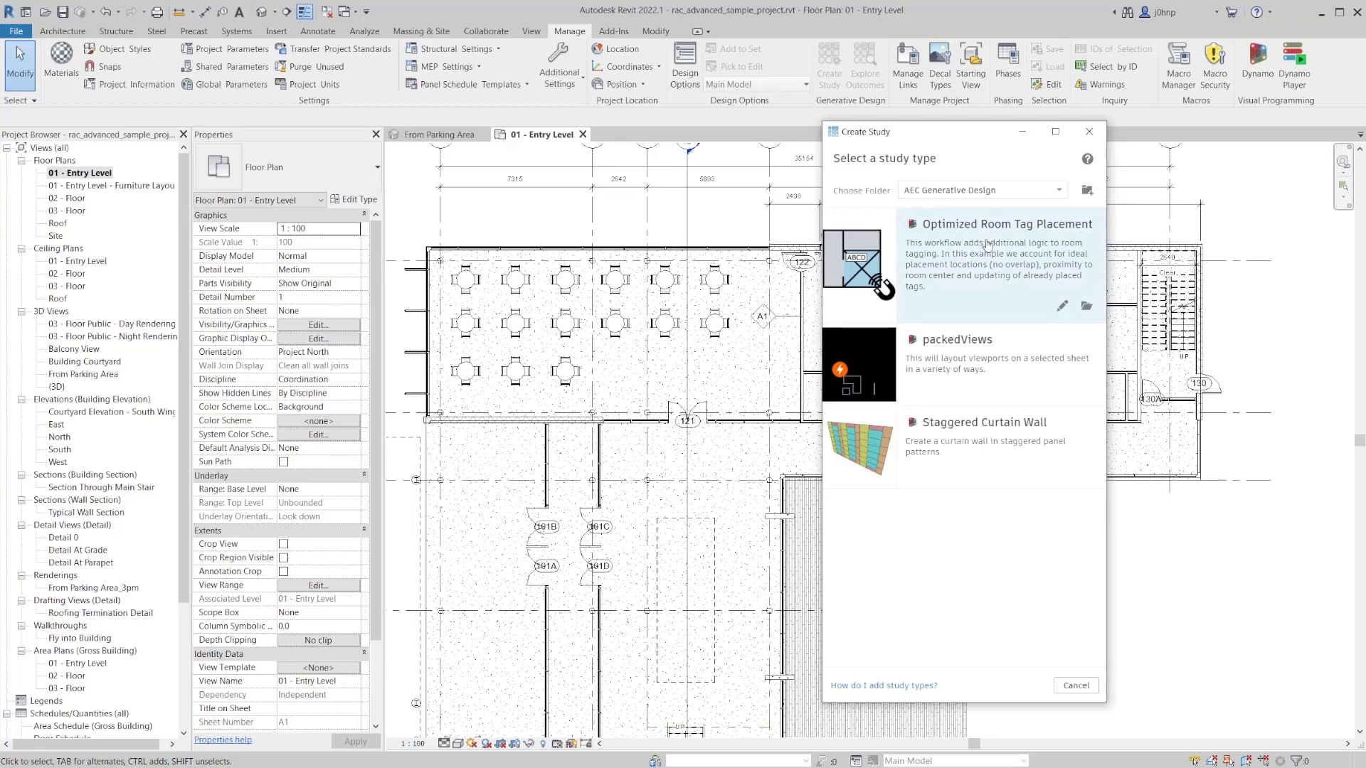
mouse_move(1062, 306)
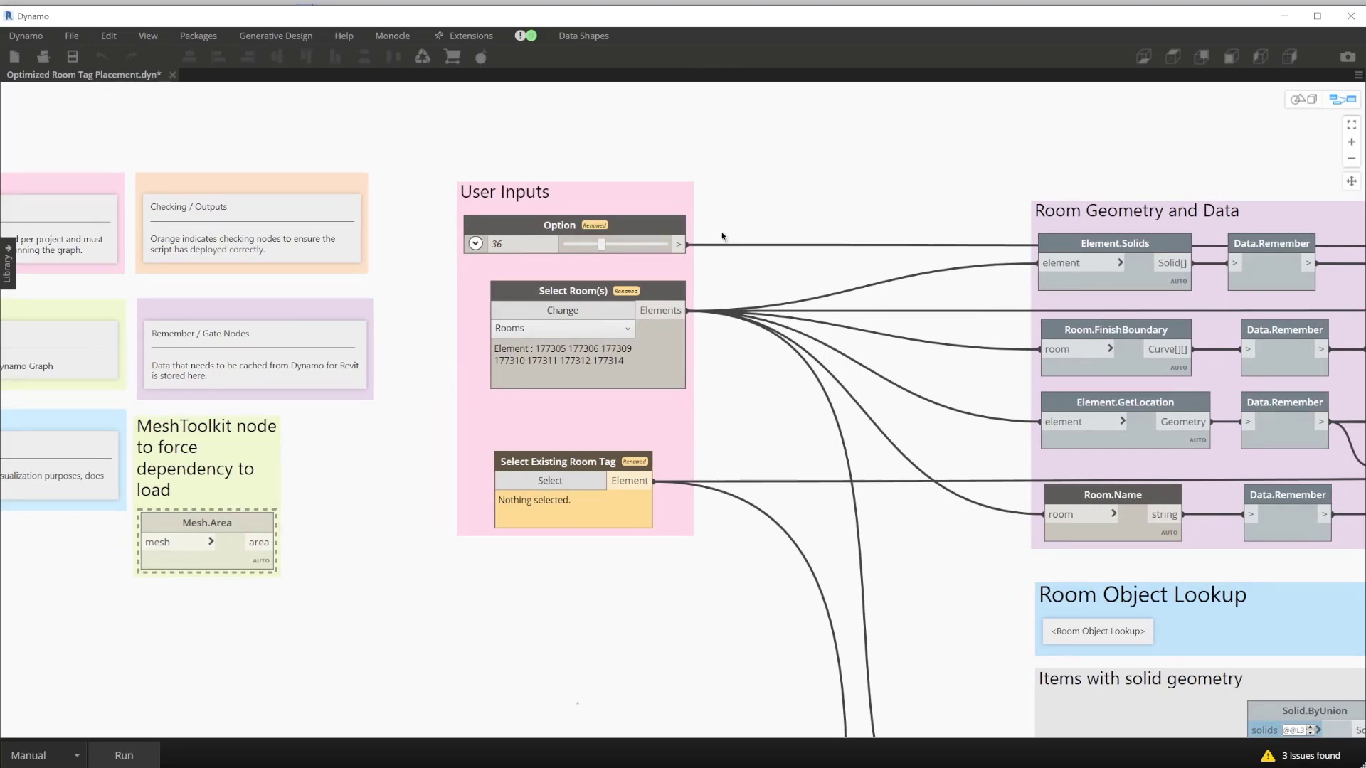
mouse_move(721, 241)
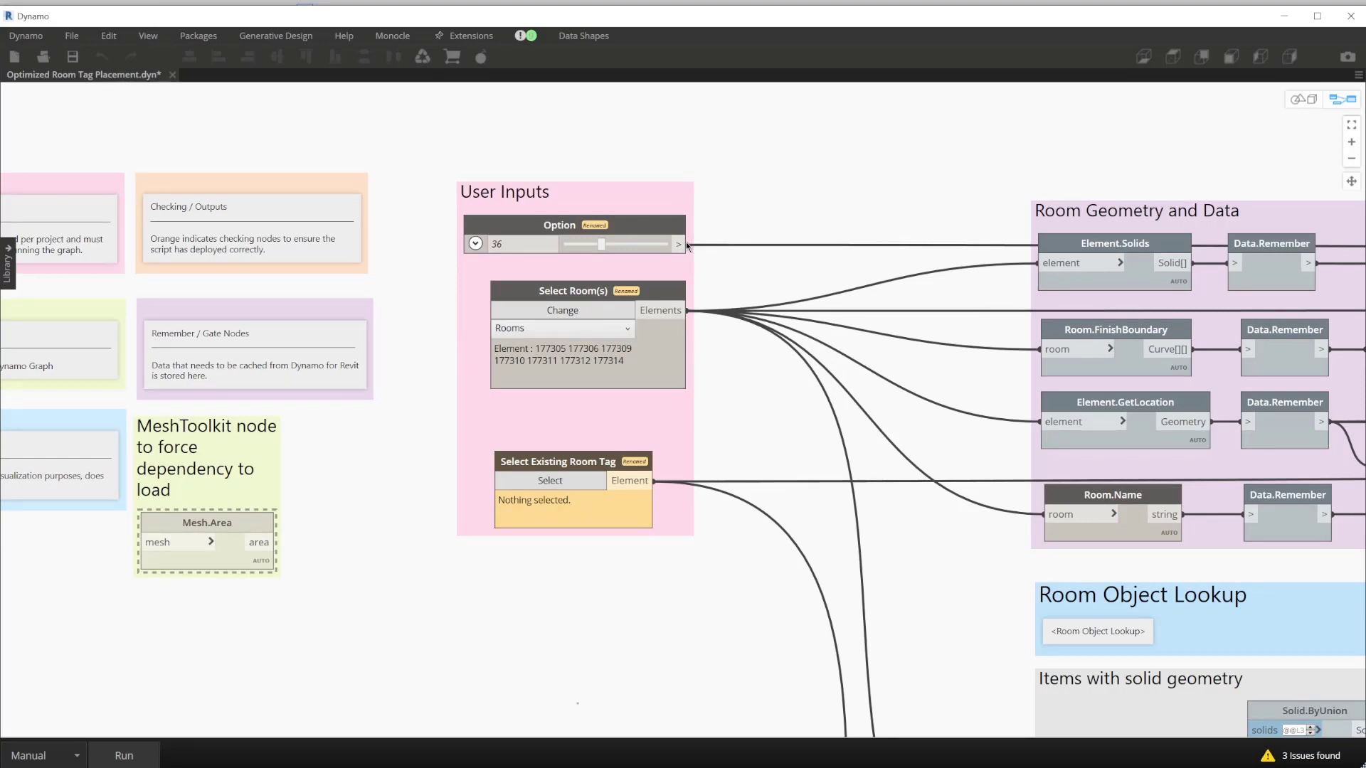
mouse_move(711, 244)
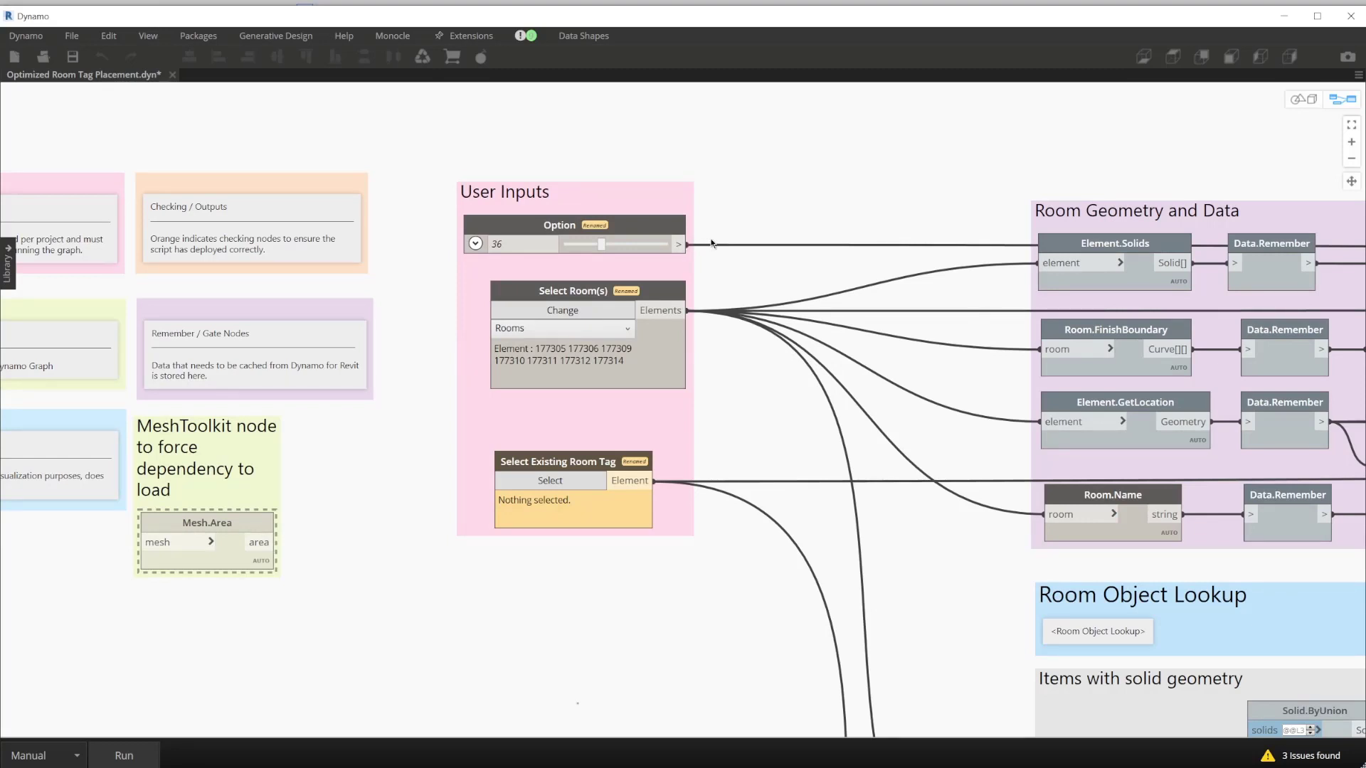
mouse_move(722, 233)
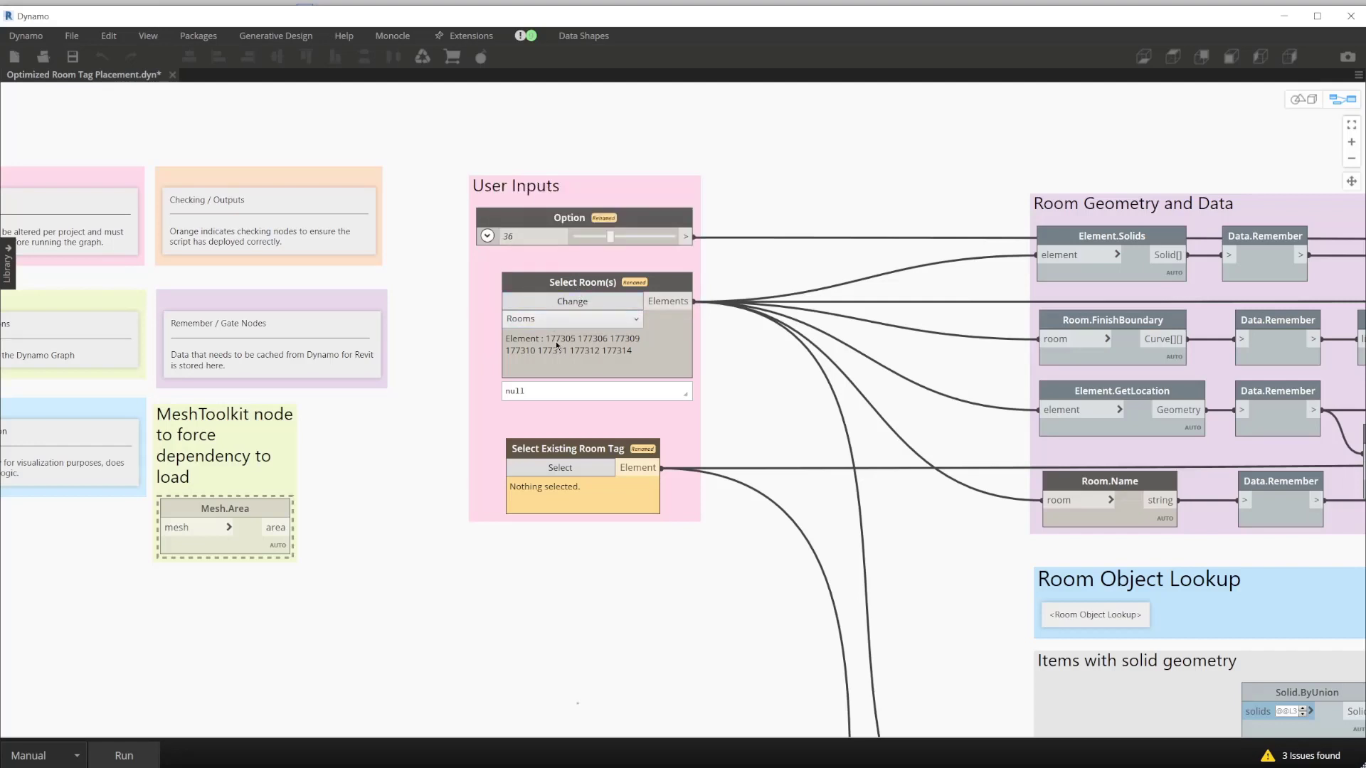
mouse_move(566, 344)
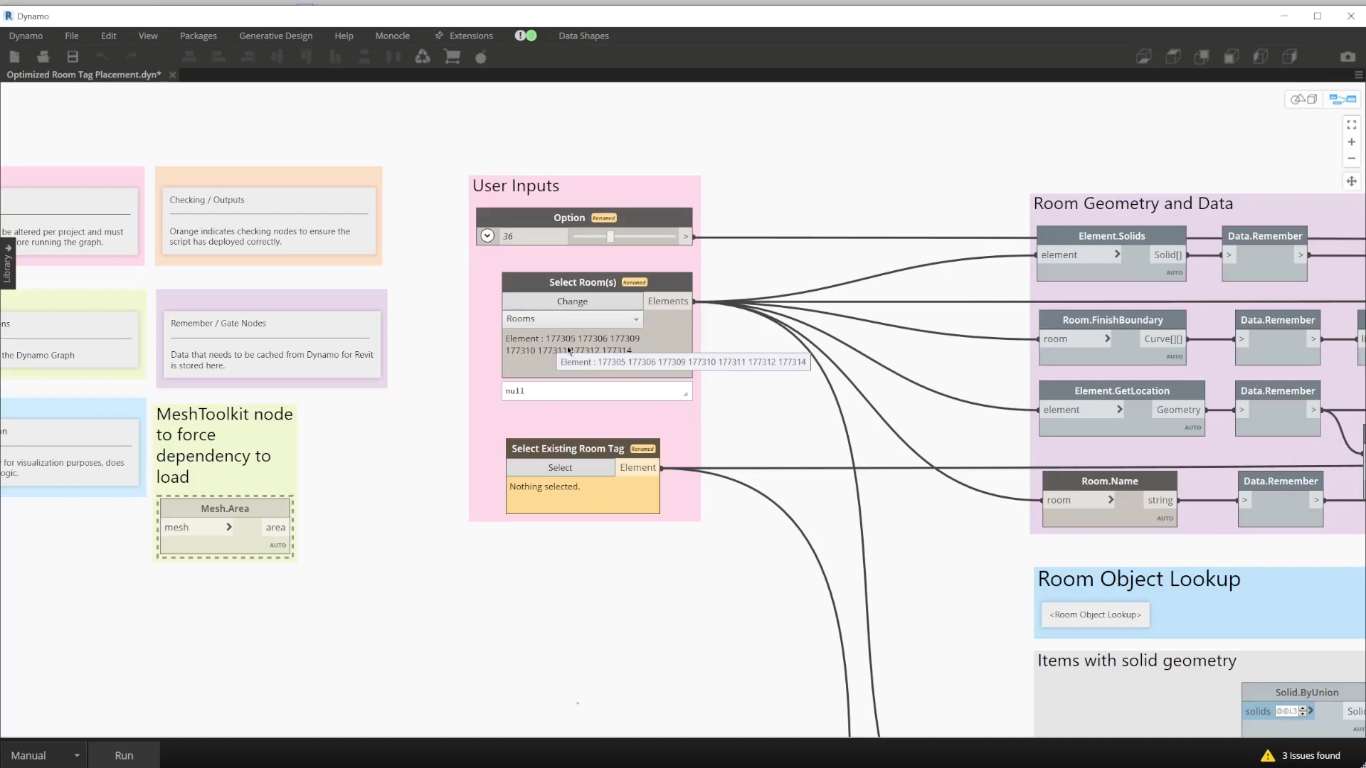
mouse_move(575, 175)
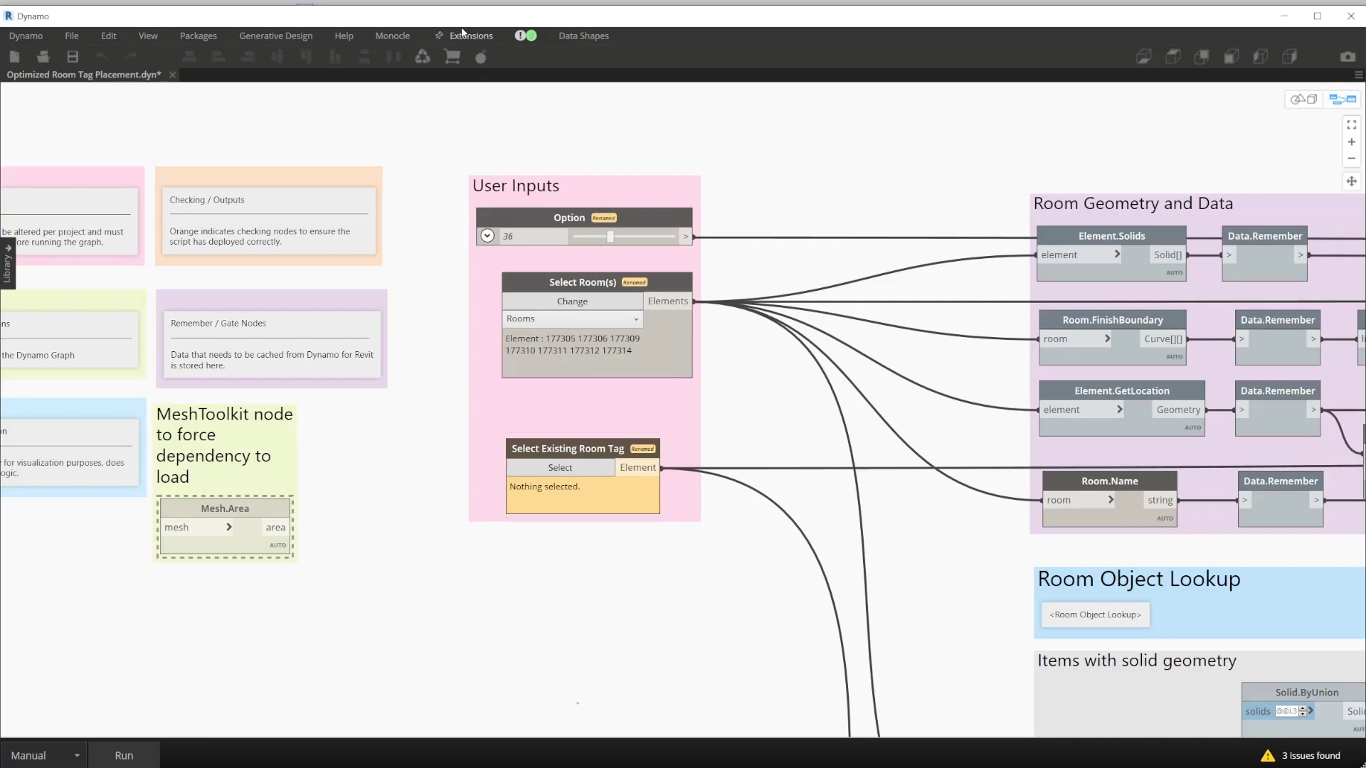
mouse_move(504, 32)
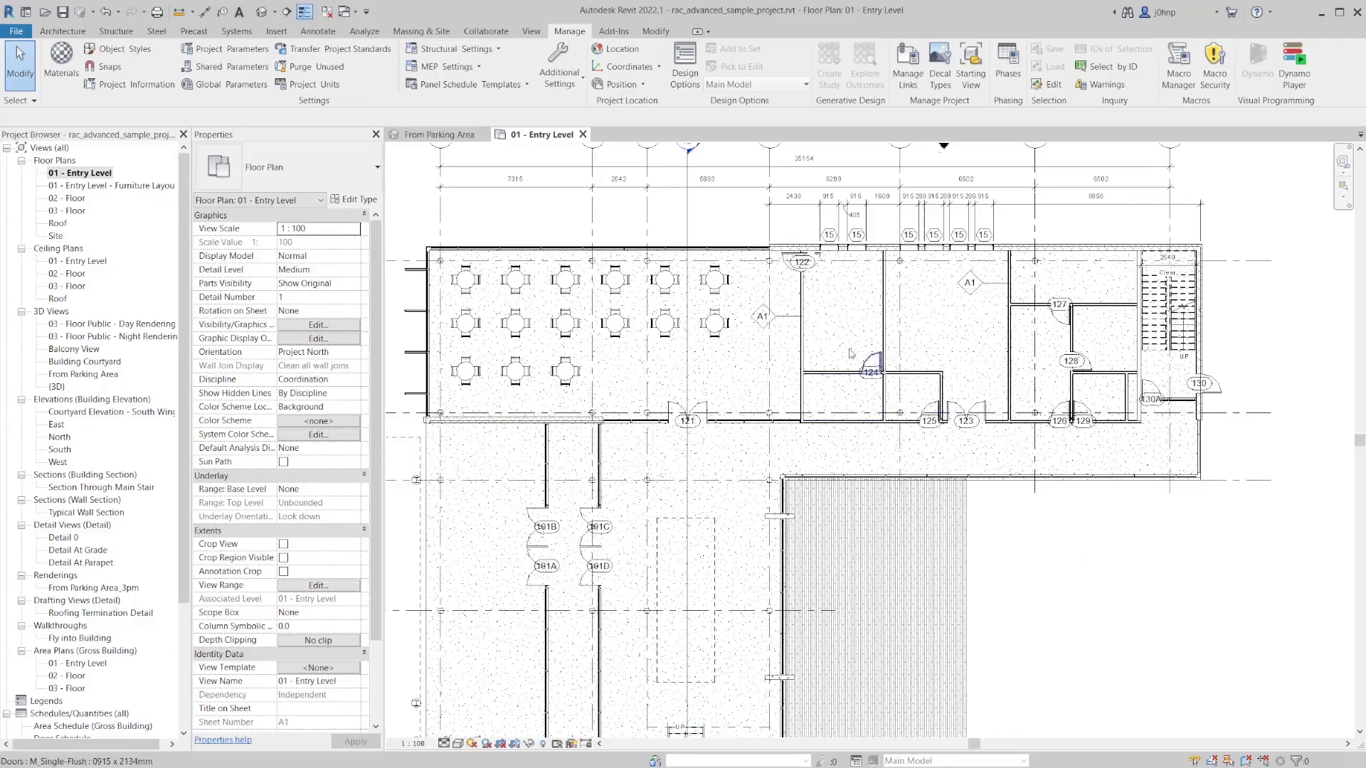
- Start placing a room tag with Architecture > Tag Room in the entry-level plan
left_click(62, 30)
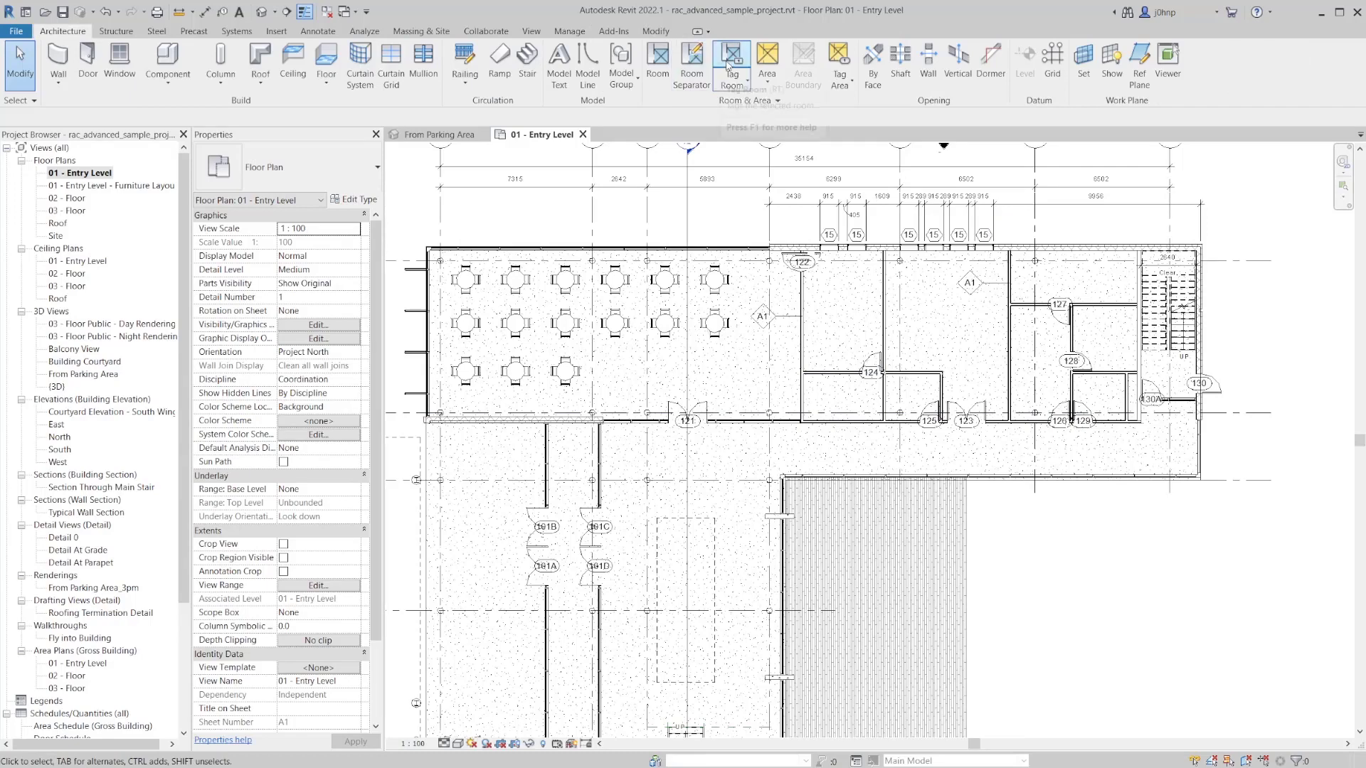
left_click(732, 65)
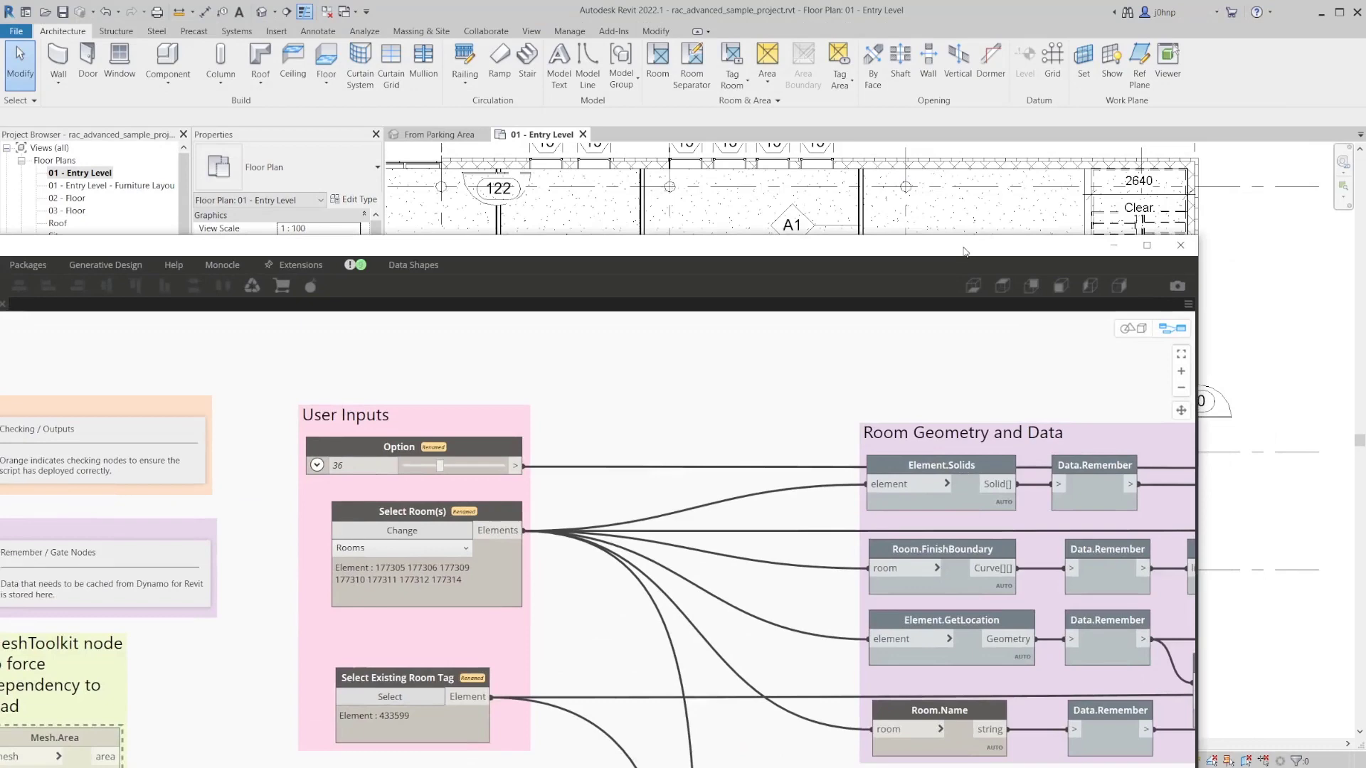
- Run the Optimized Room Tag Placement graph in Dynamo until it finishes with warnings
left_click(1147, 244)
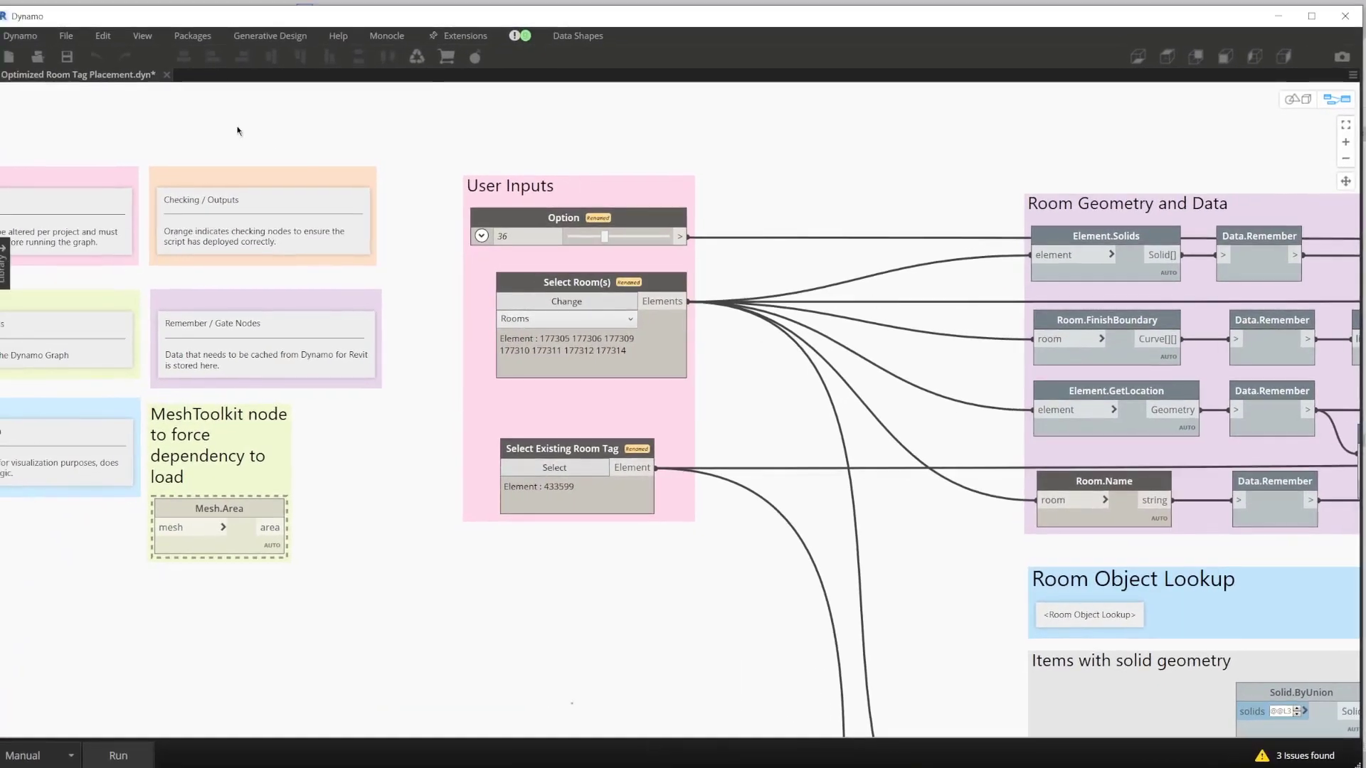
mouse_move(118, 101)
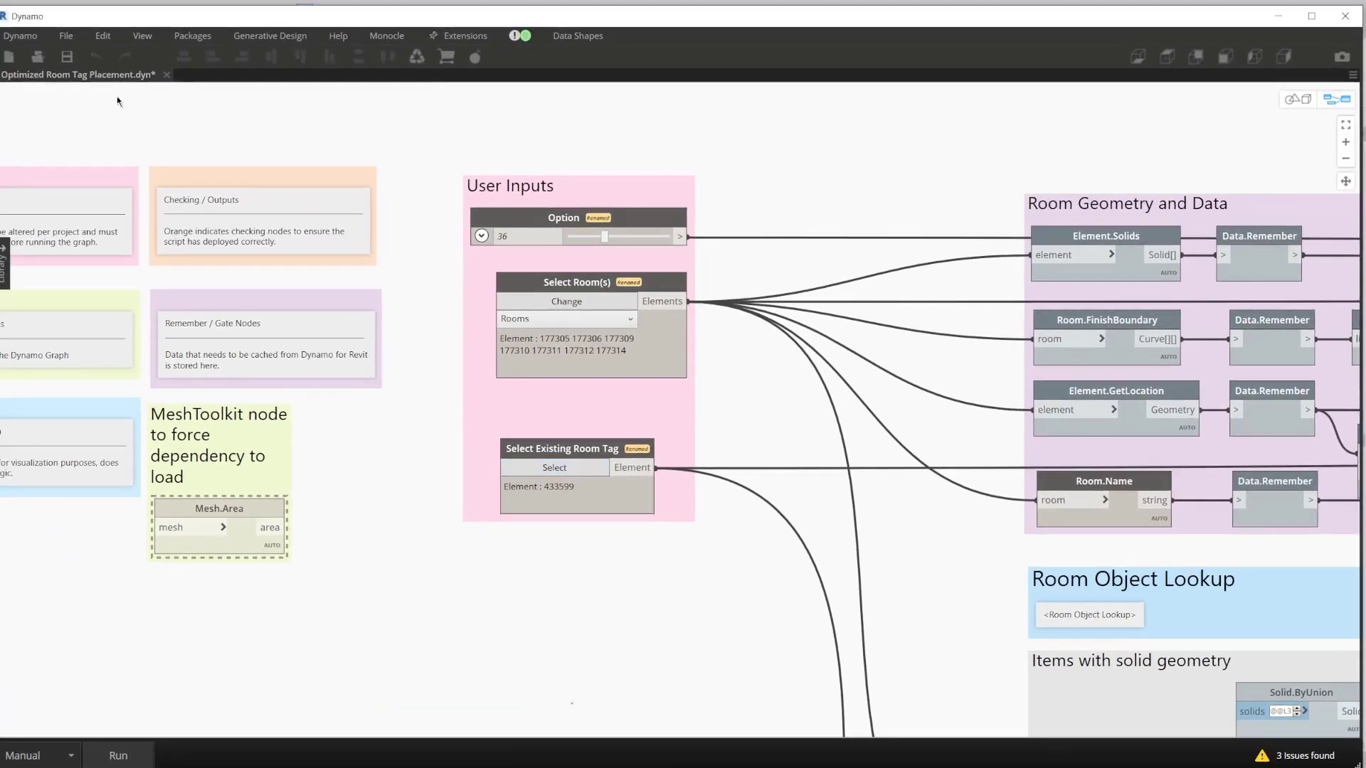
scroll("down", 3)
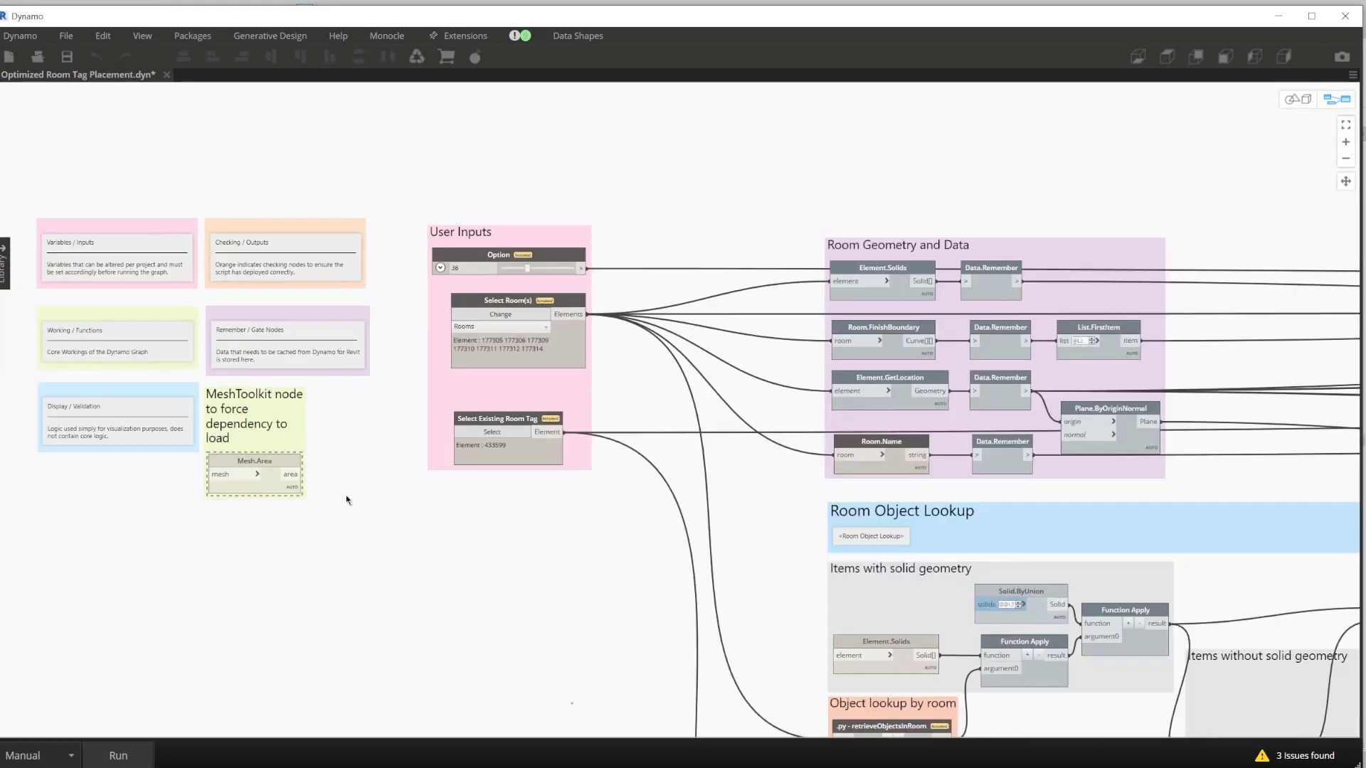
left_click(118, 755)
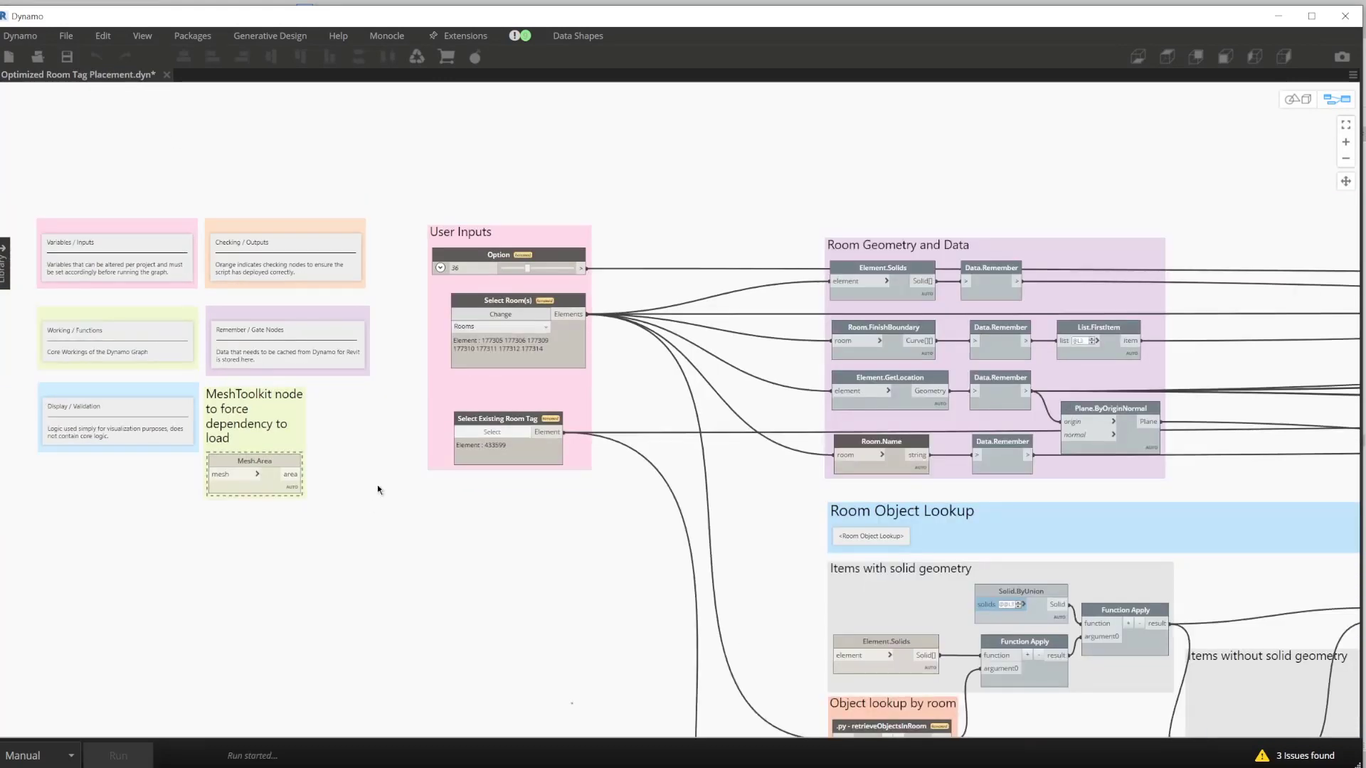
left_click(118, 756)
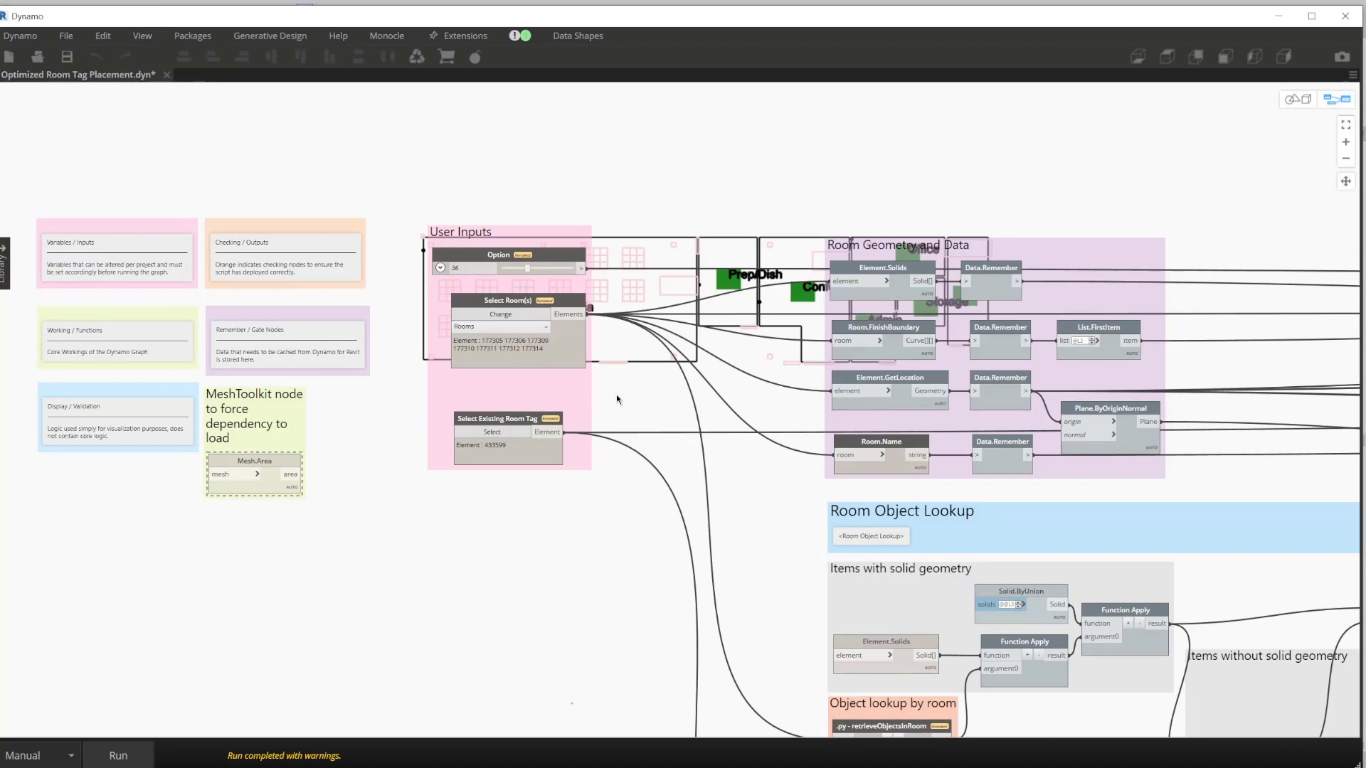
mouse_move(657, 430)
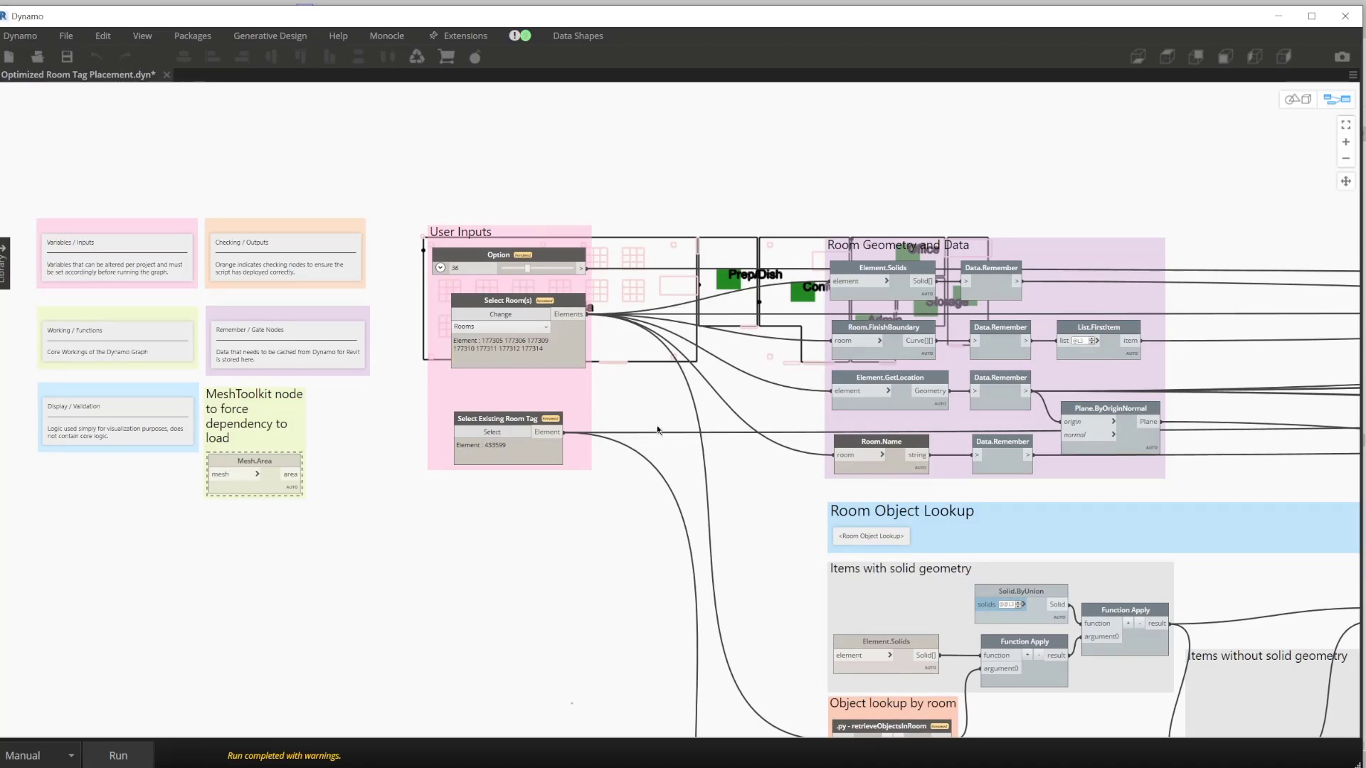
mouse_move(1218, 71)
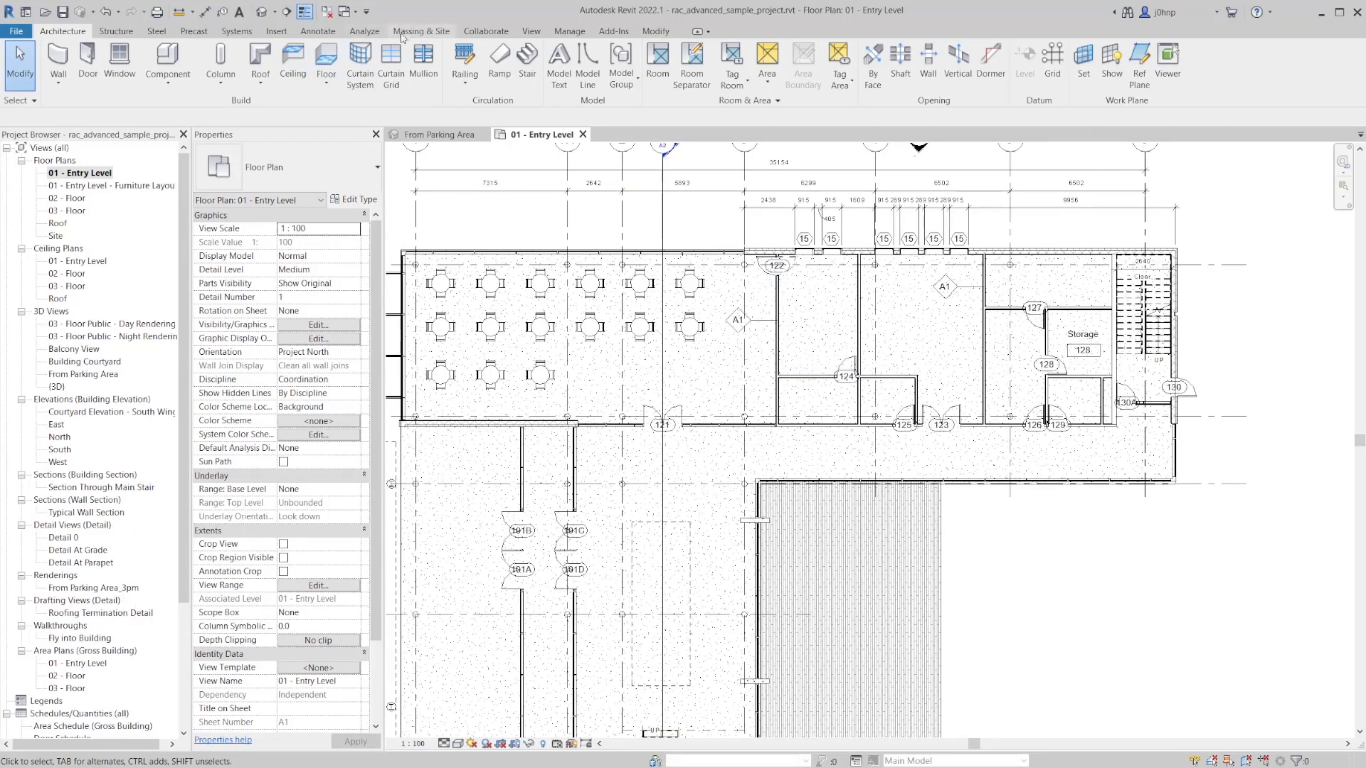
- Tag all untagged rooms using Annotate > Tag All with Room Tags checked
left_click(317, 31)
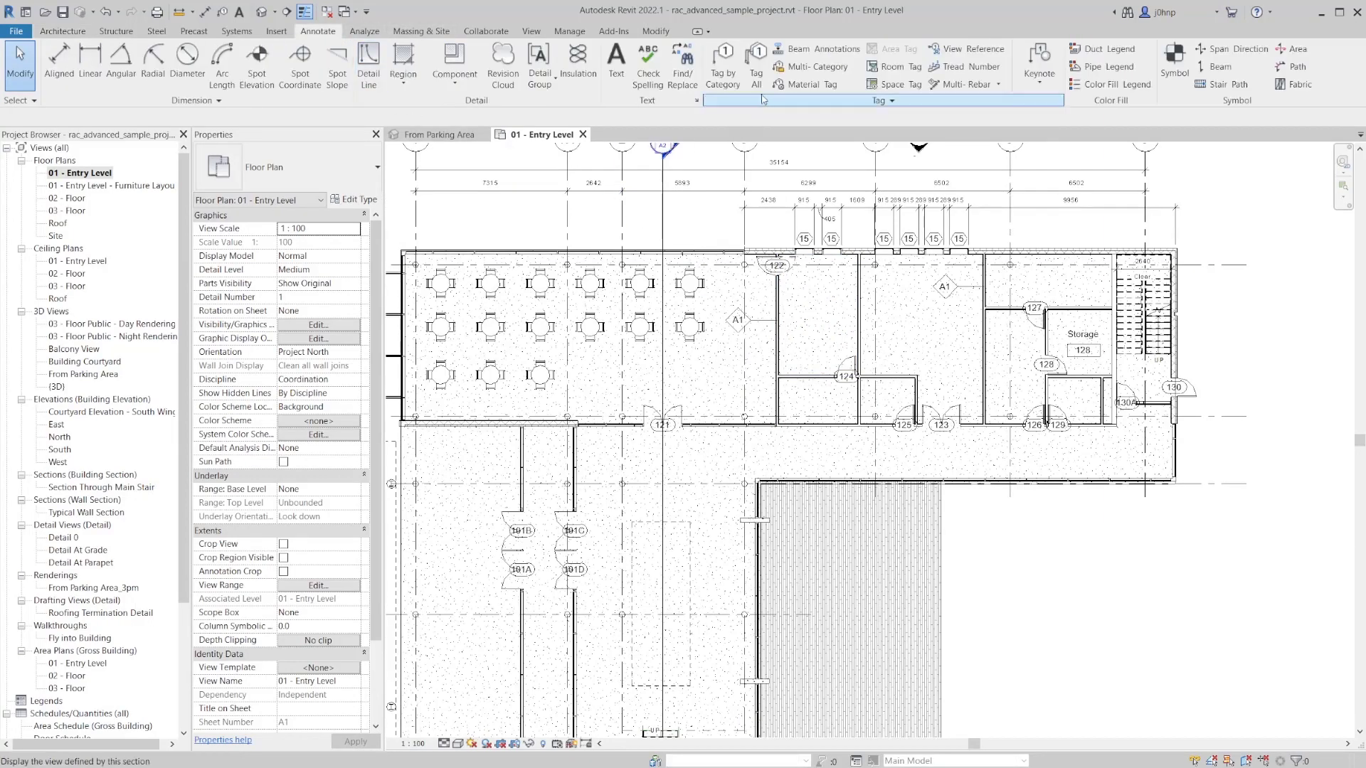
left_click(754, 63)
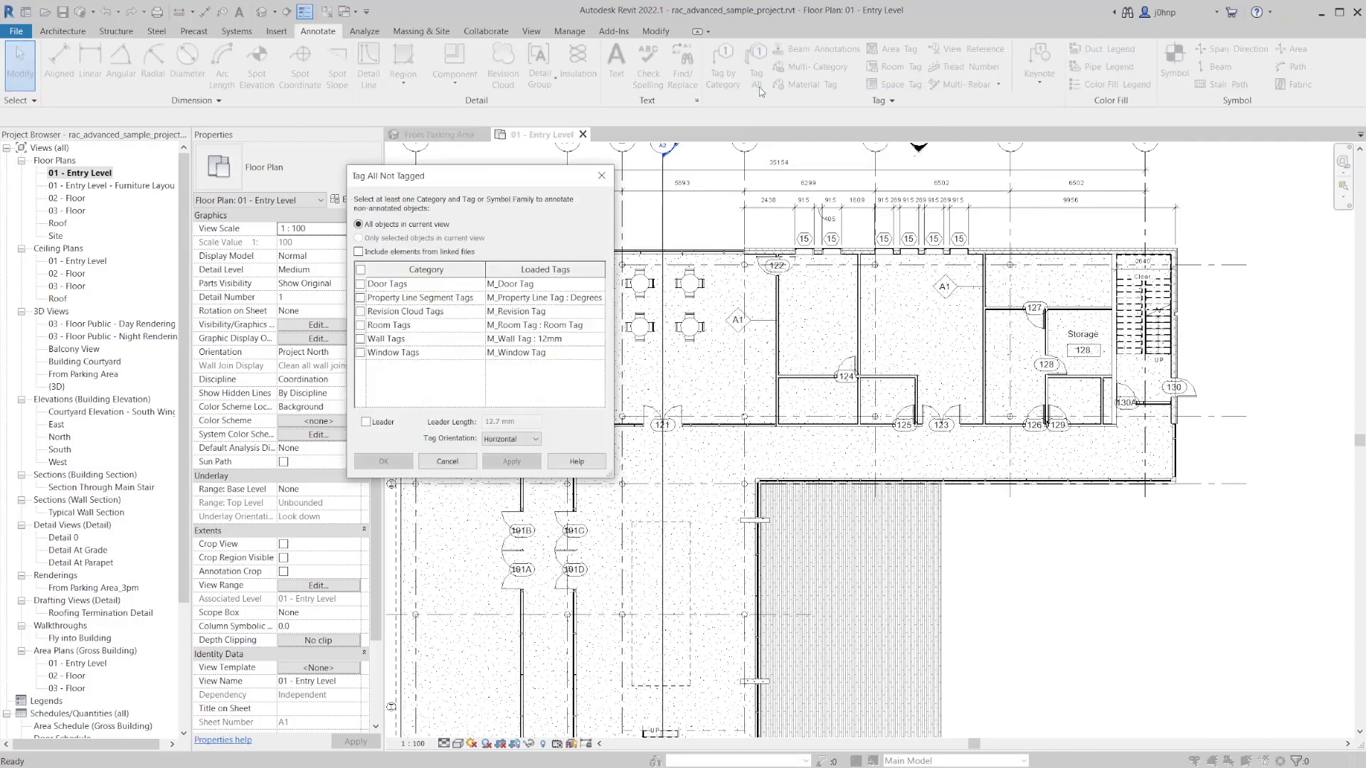
left_click(360, 325)
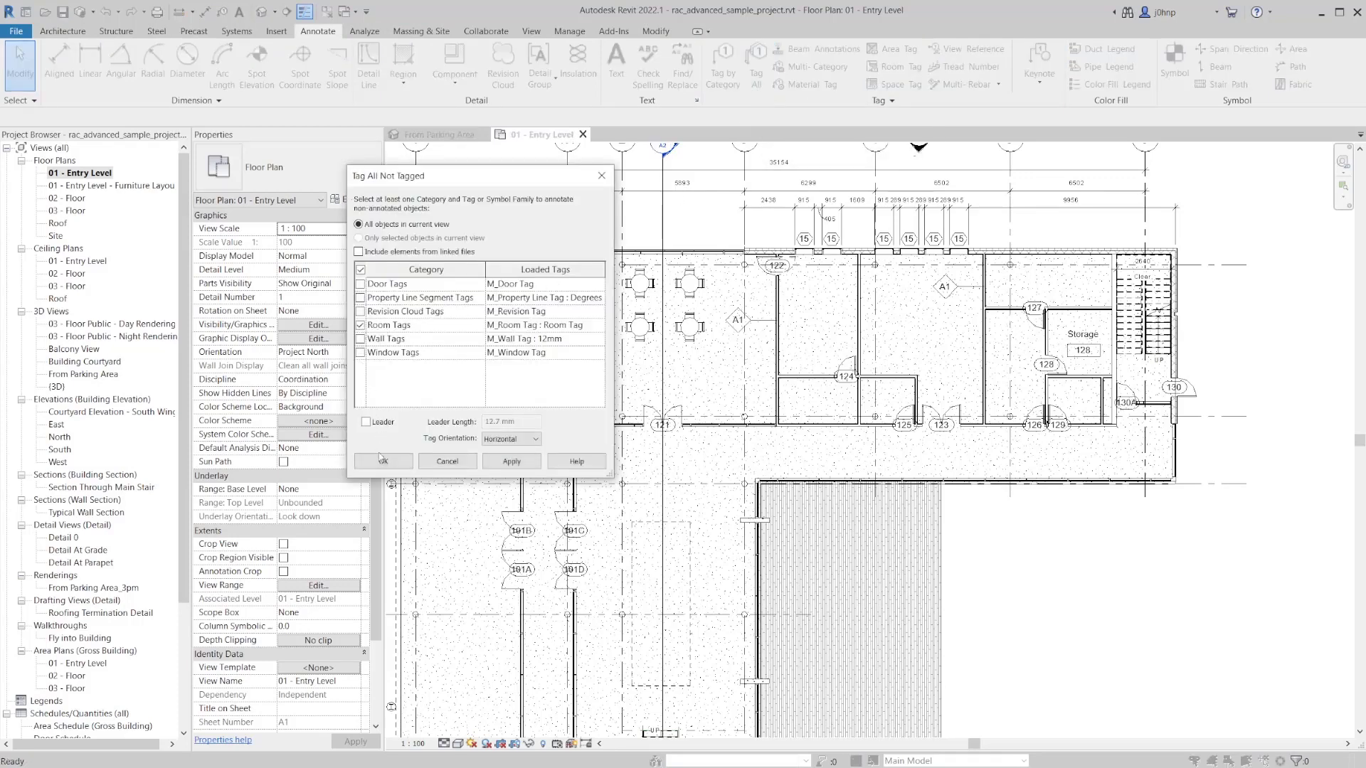
left_click(382, 461)
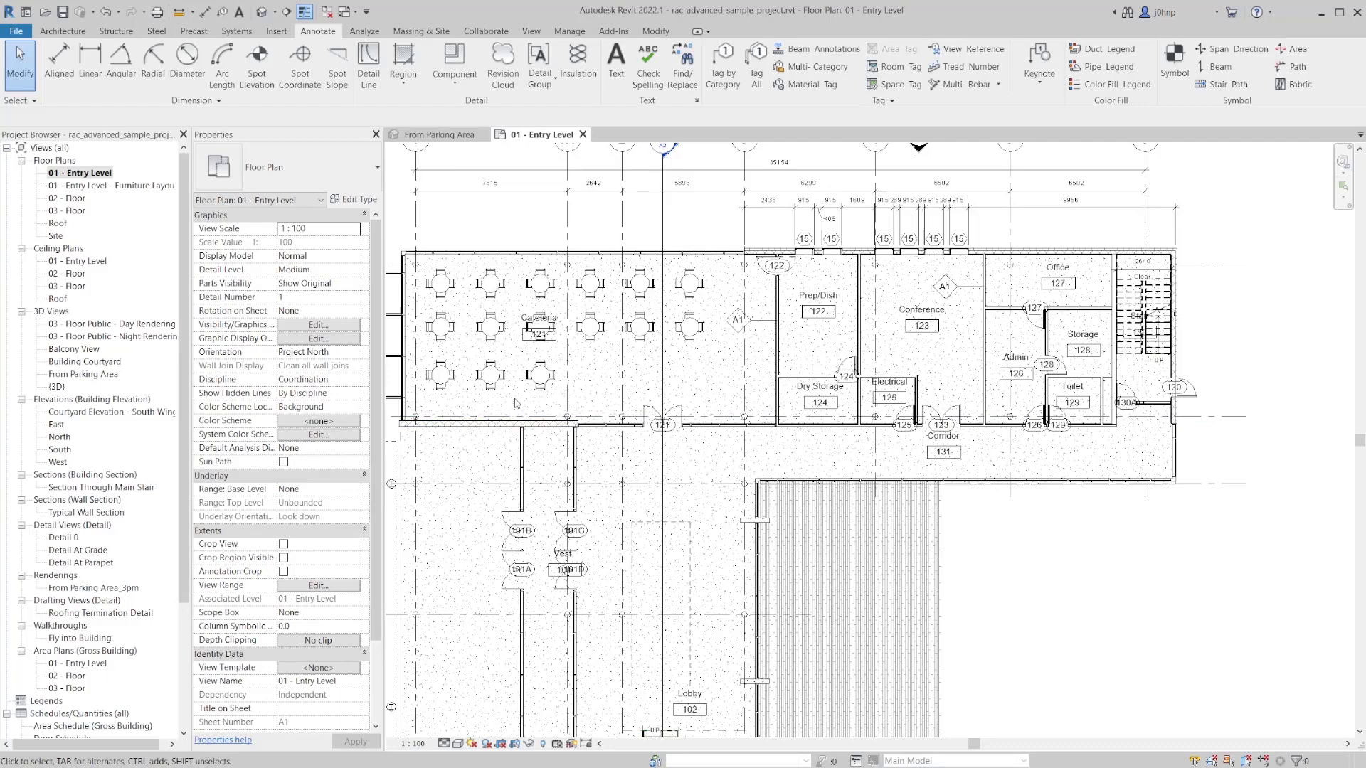
scroll("down", 3)
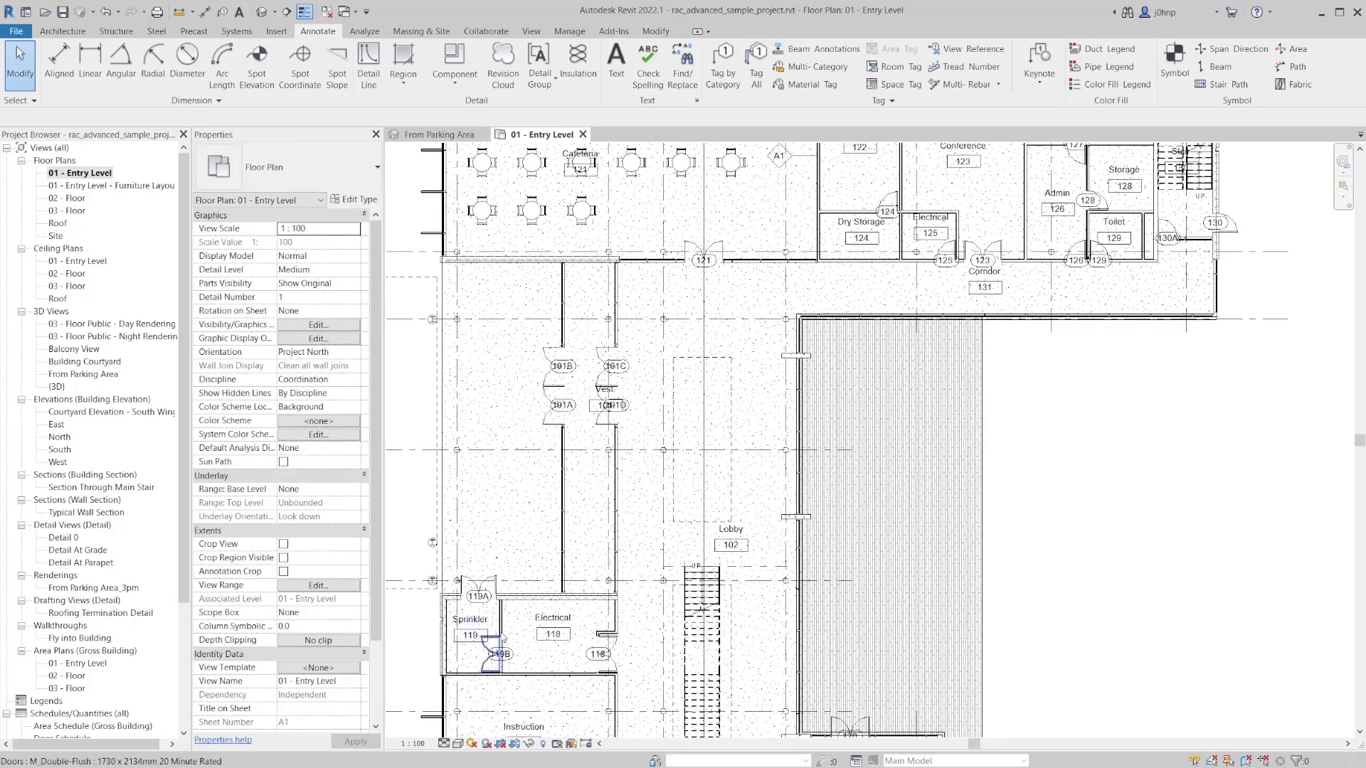
scroll("down", 3)
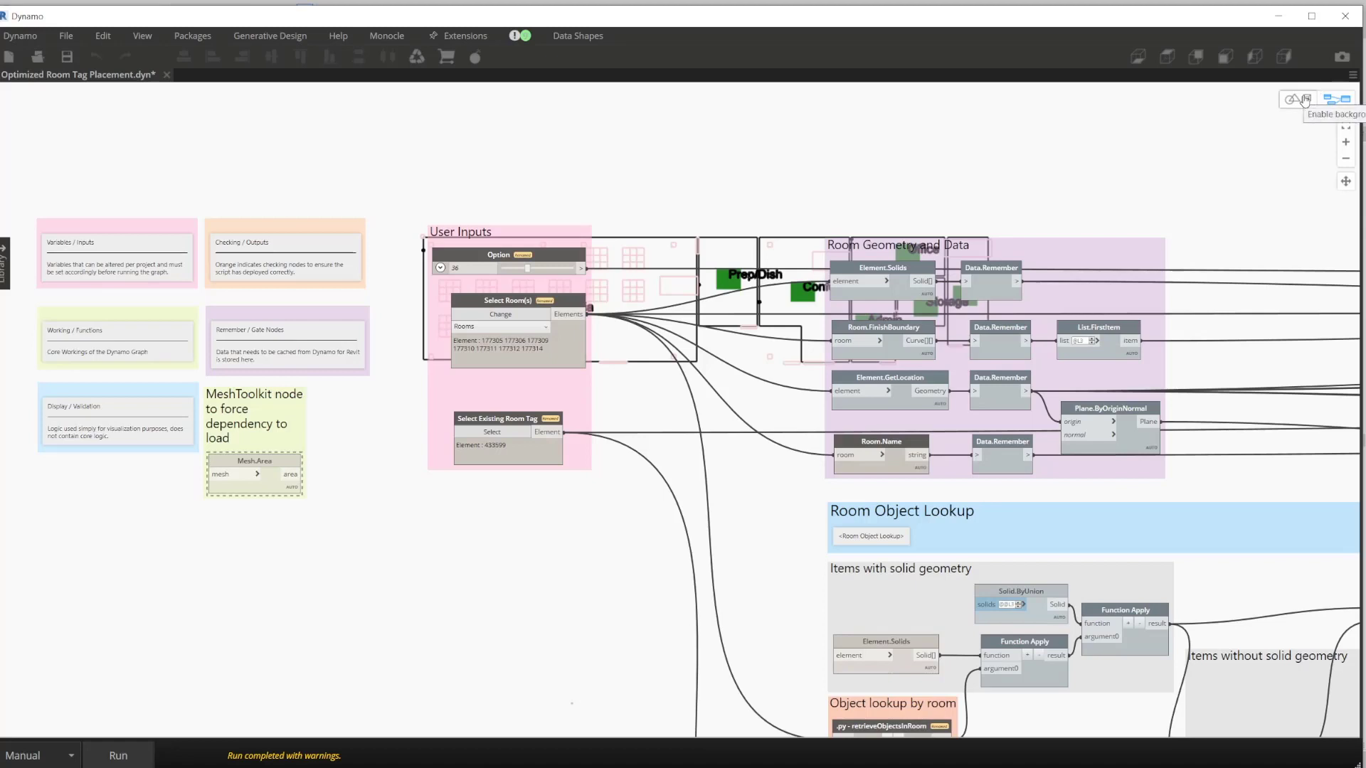
- Enable the background 3D preview to show labelled outlines for Cafeteria, Office and the other rooms
left_click(1297, 99)
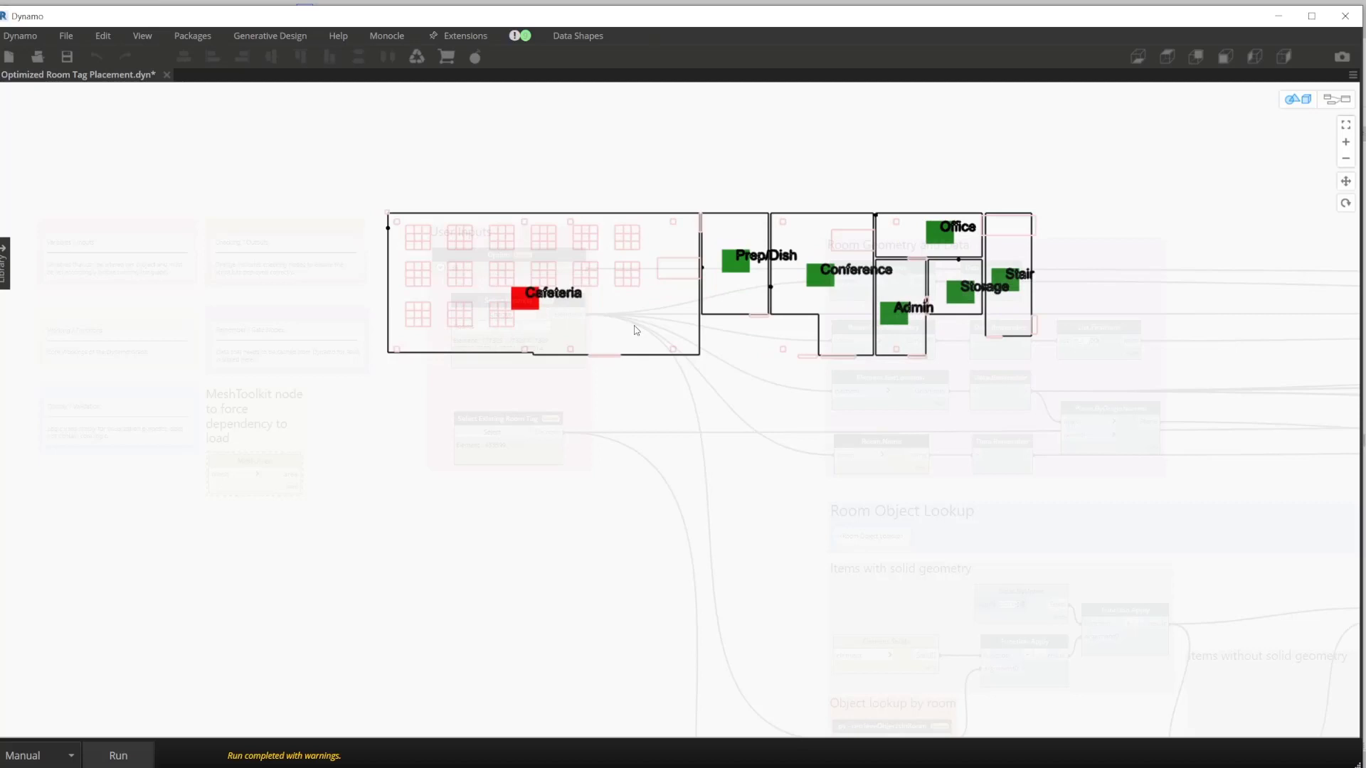
mouse_move(648, 364)
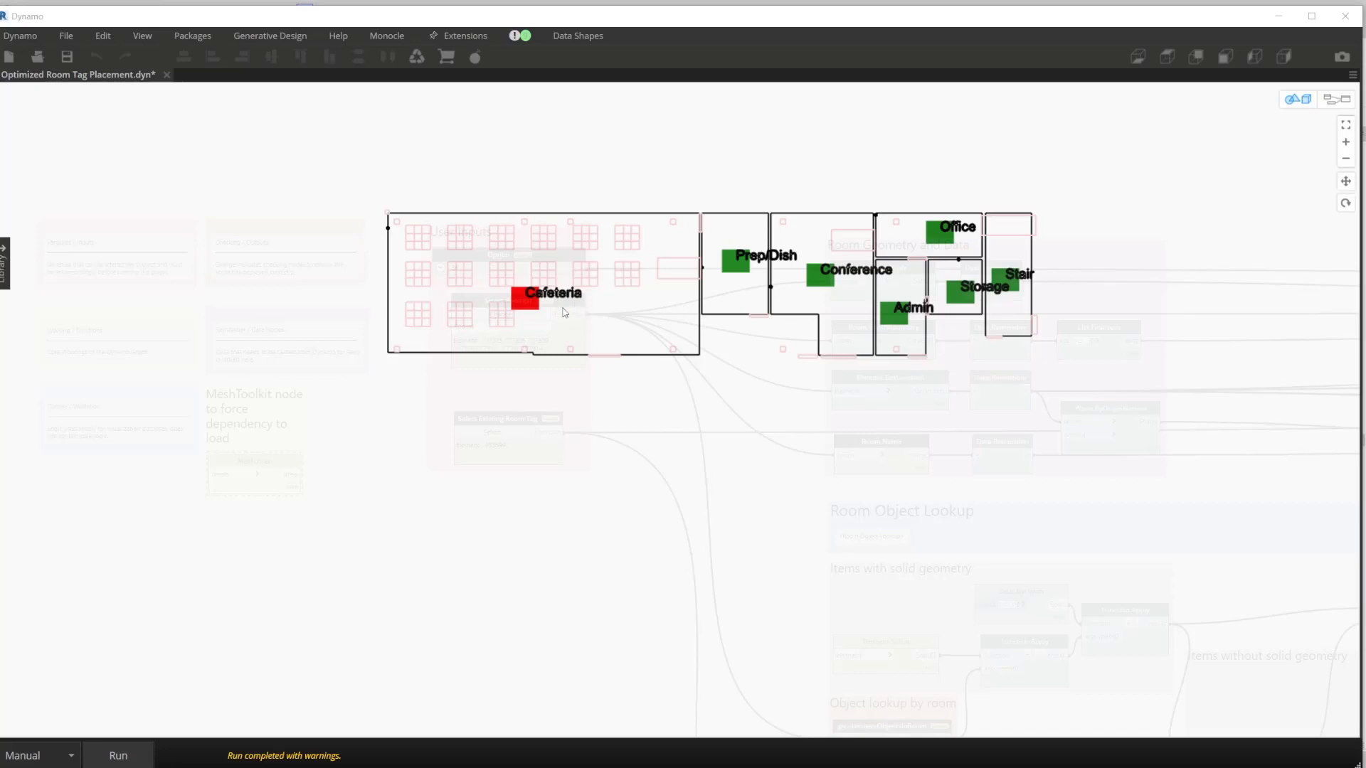
mouse_move(593, 261)
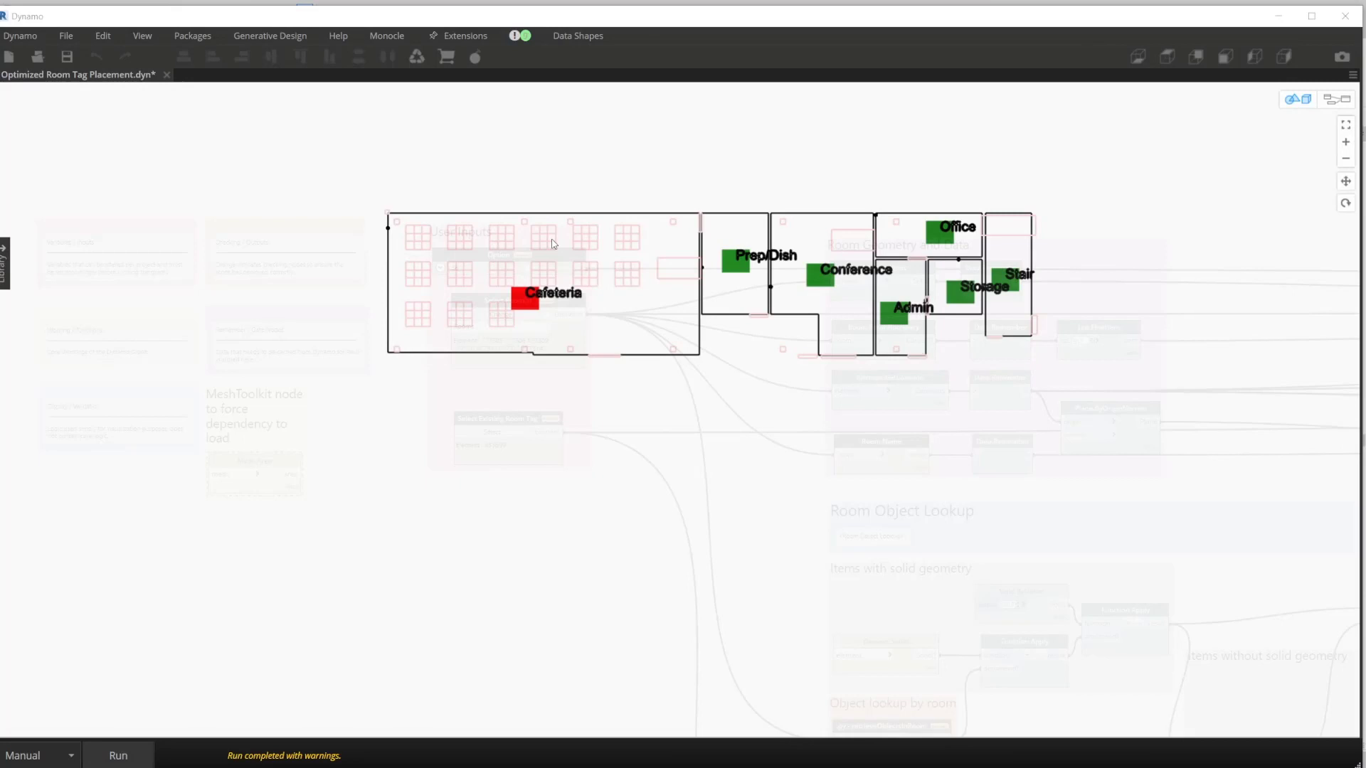
mouse_move(566, 253)
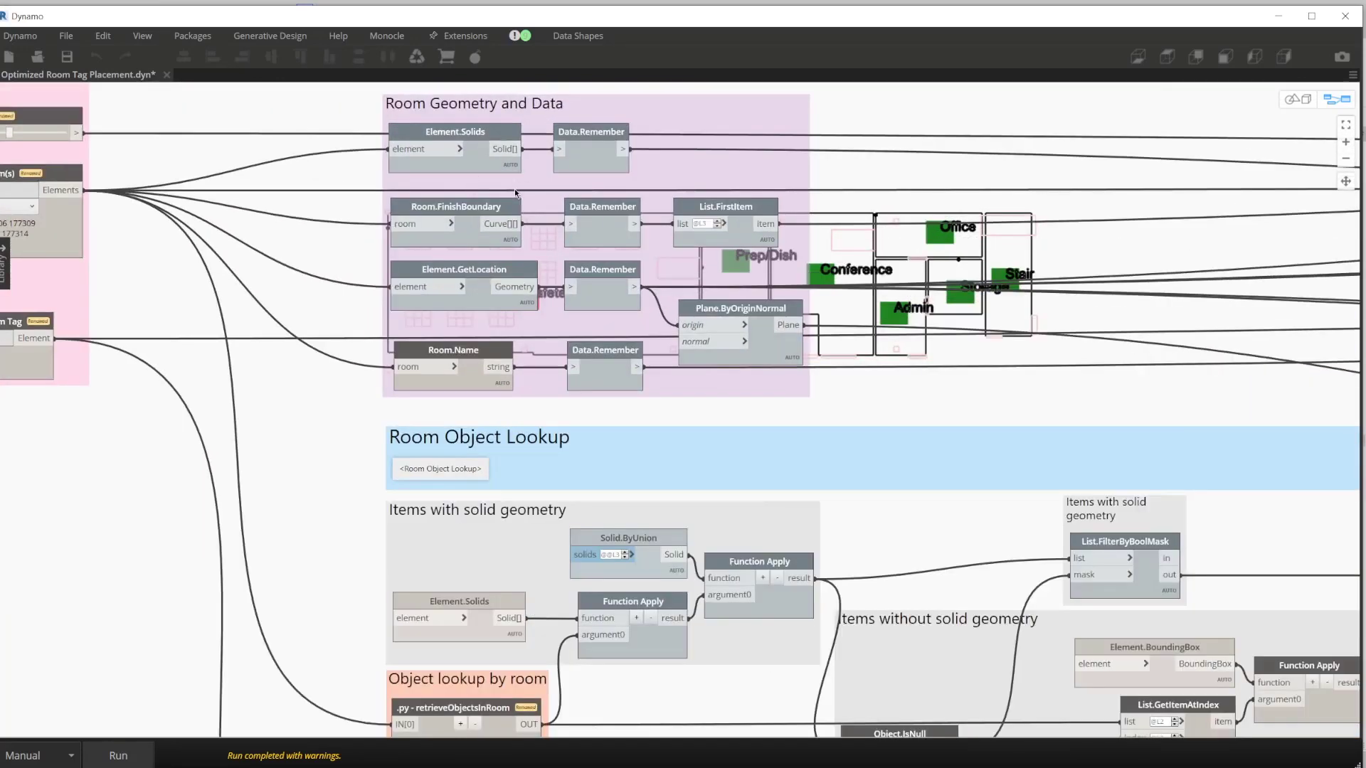
mouse_move(547, 279)
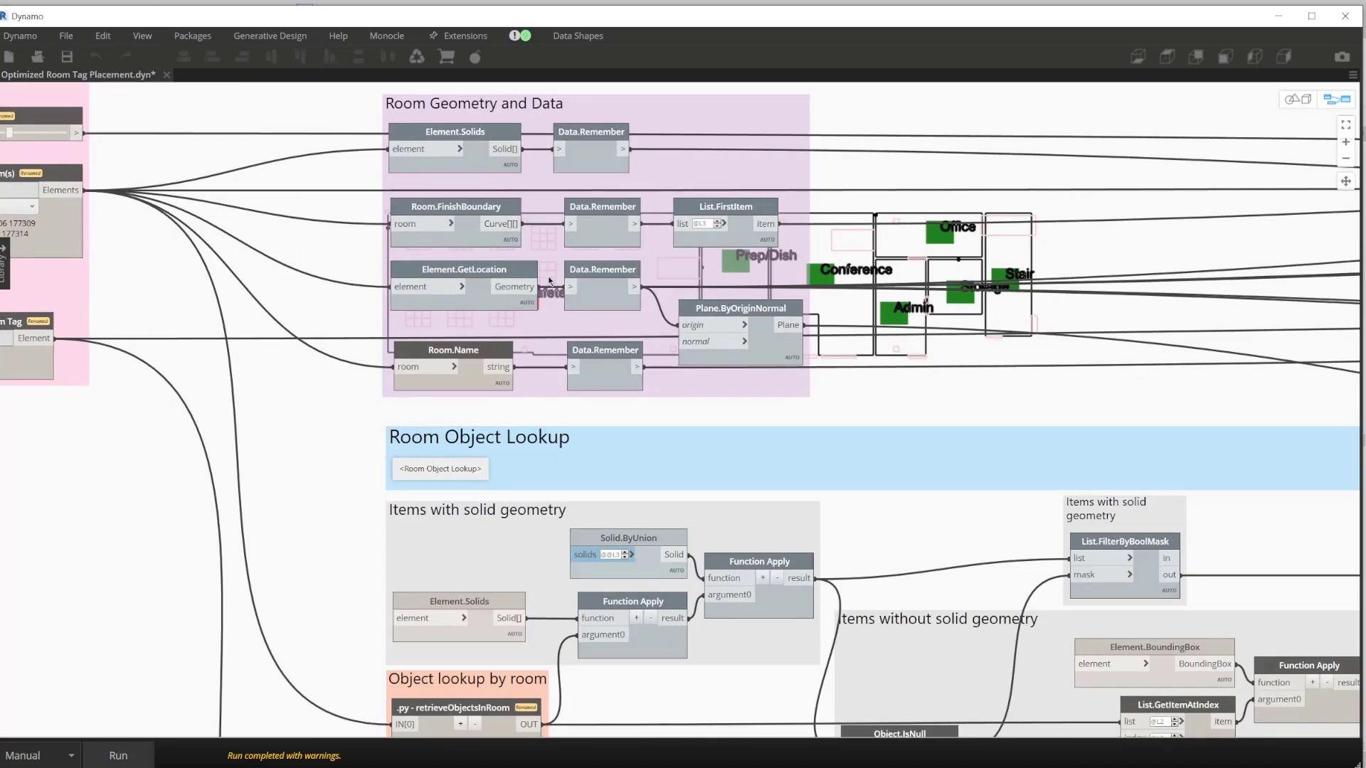
mouse_move(847, 279)
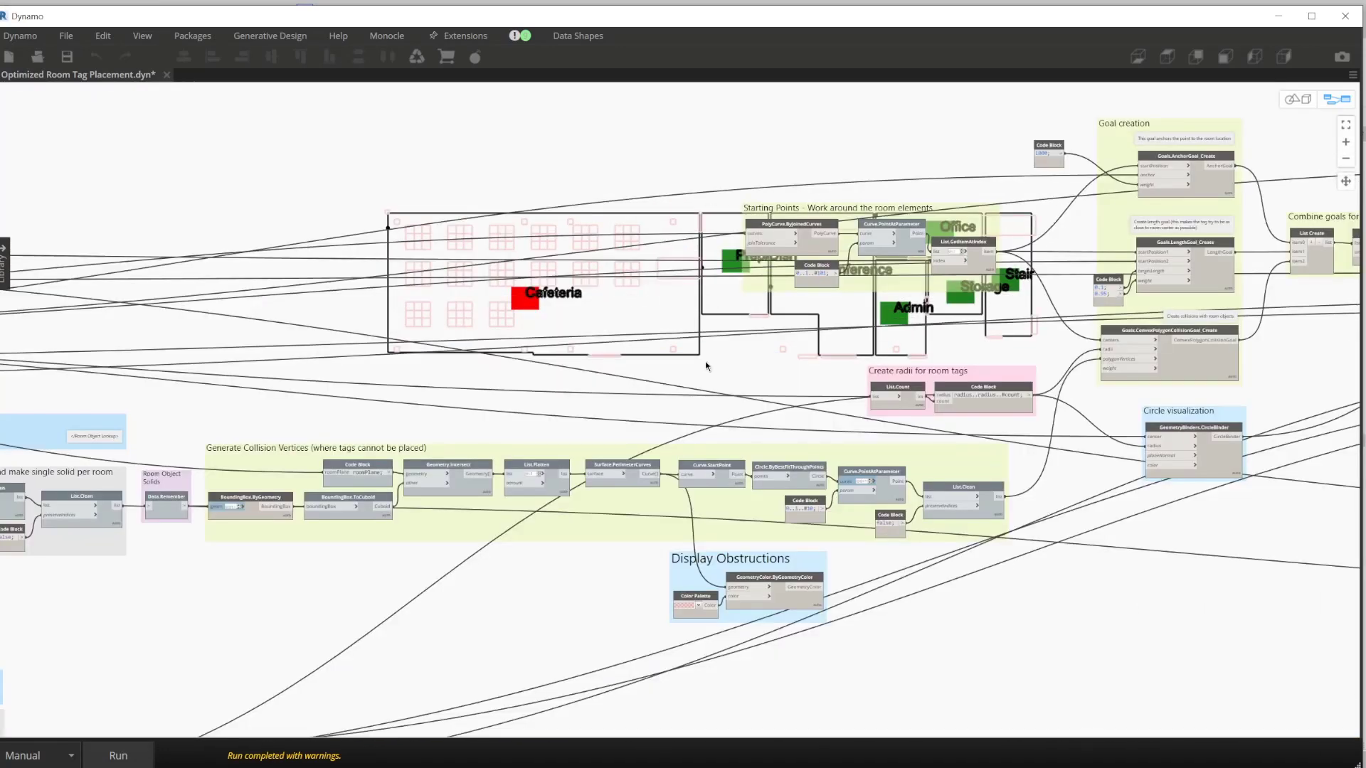
mouse_move(813, 349)
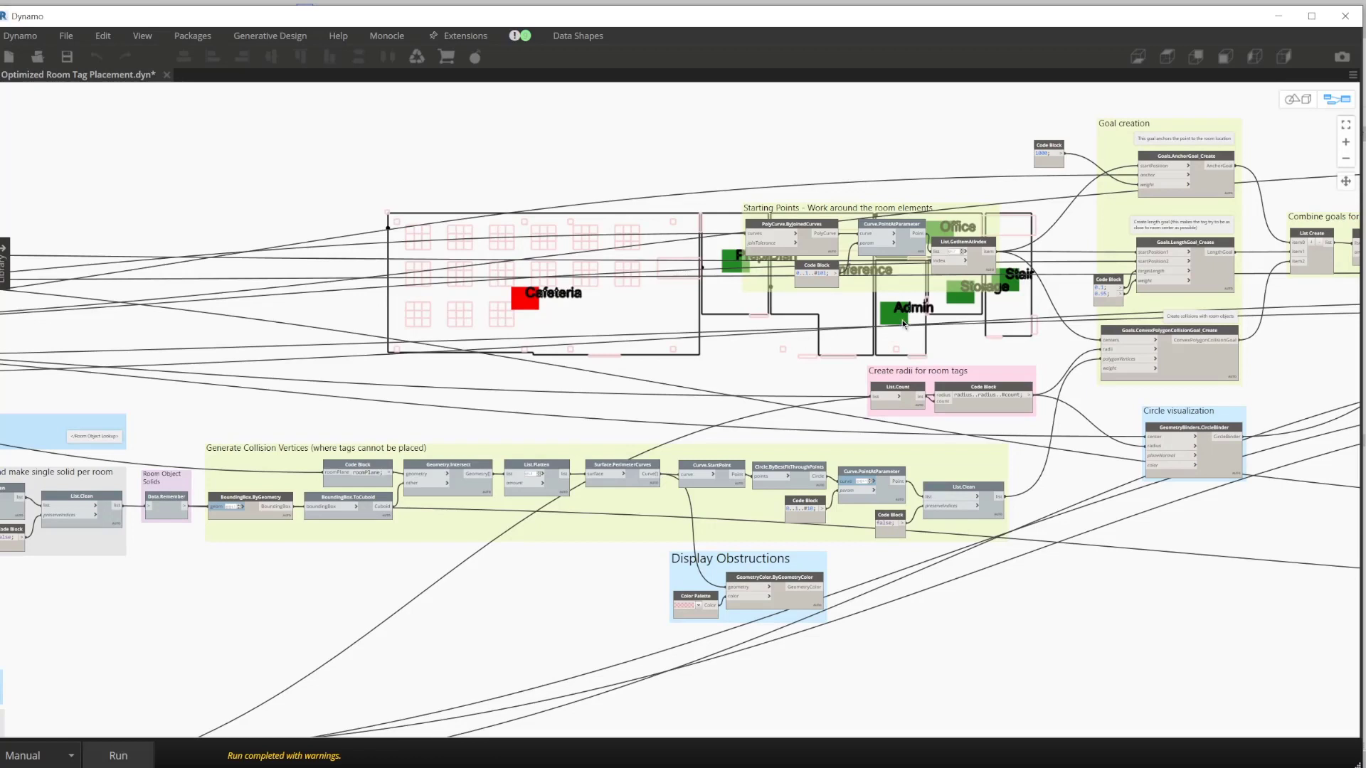
mouse_move(967, 322)
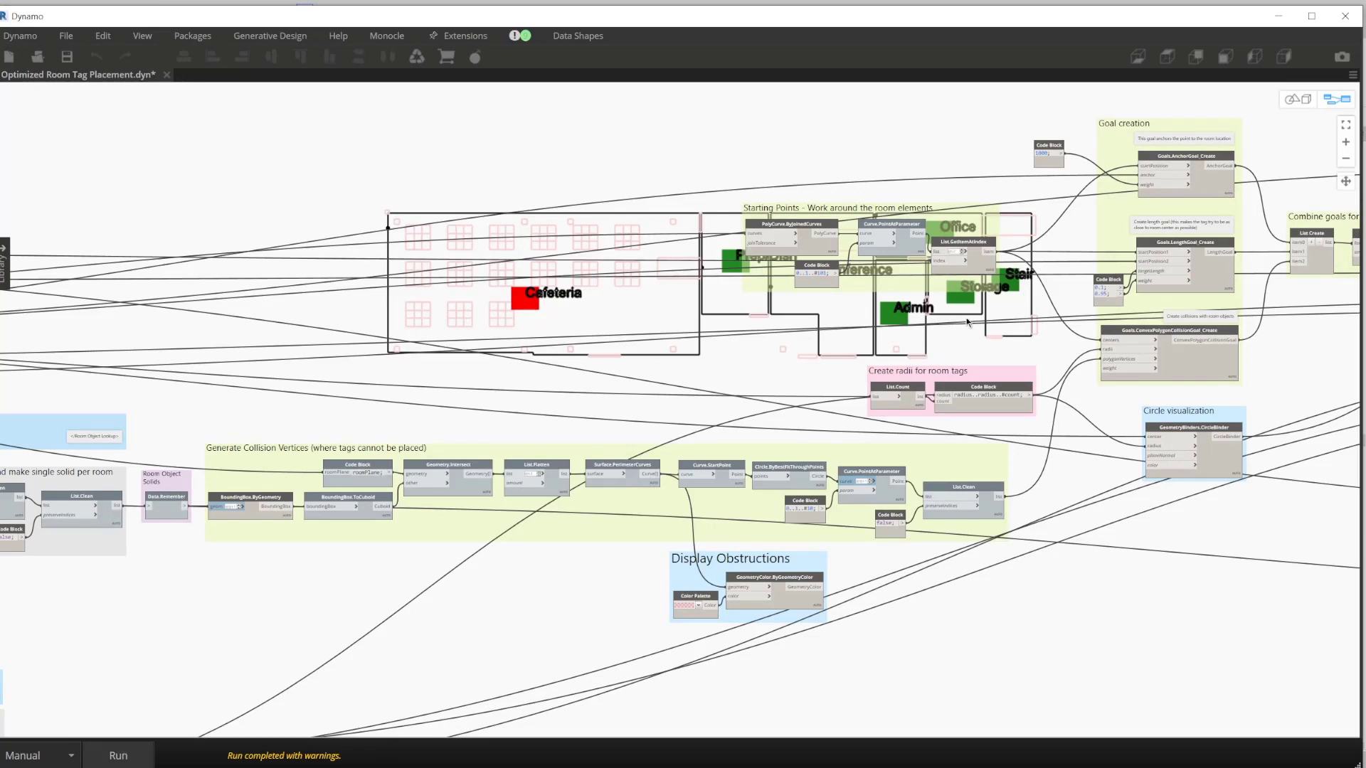
mouse_move(1016, 312)
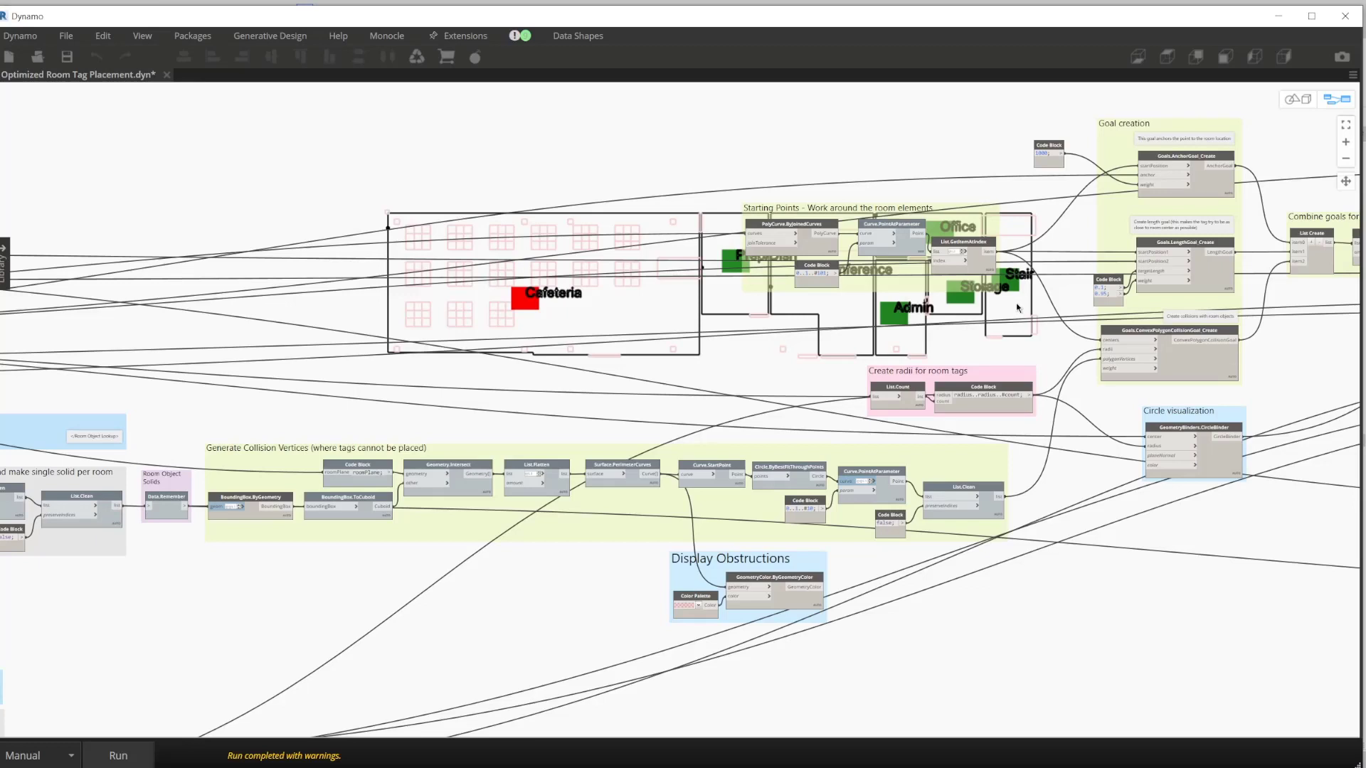
mouse_move(663, 322)
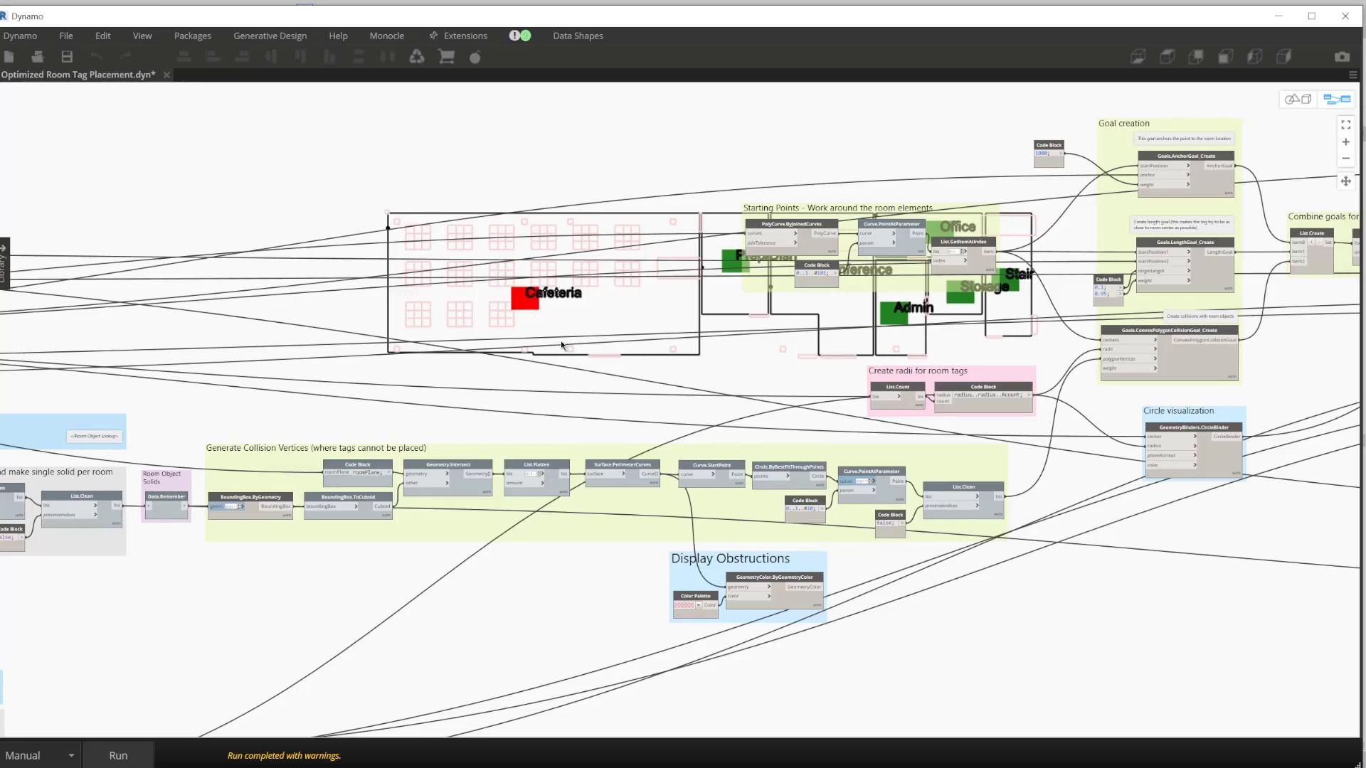
mouse_move(564, 346)
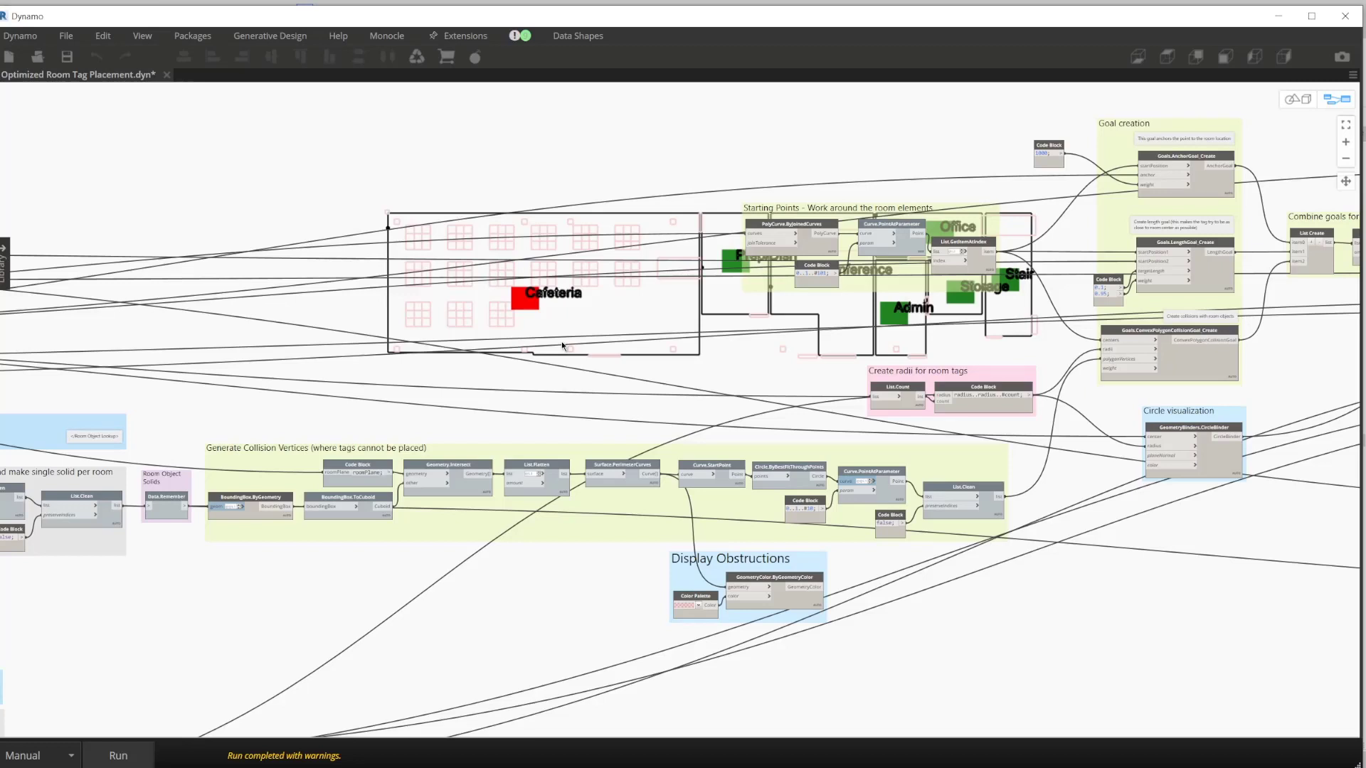
mouse_move(590, 345)
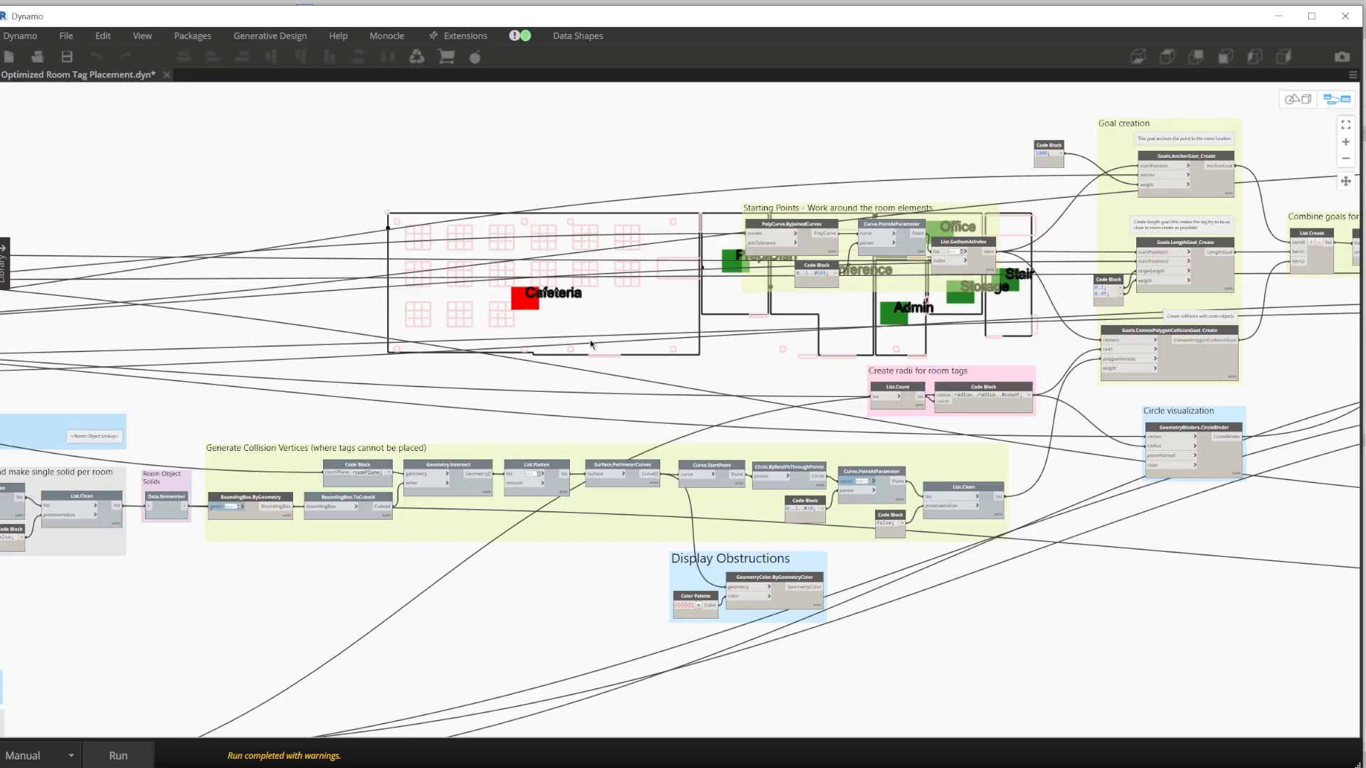
mouse_move(501, 290)
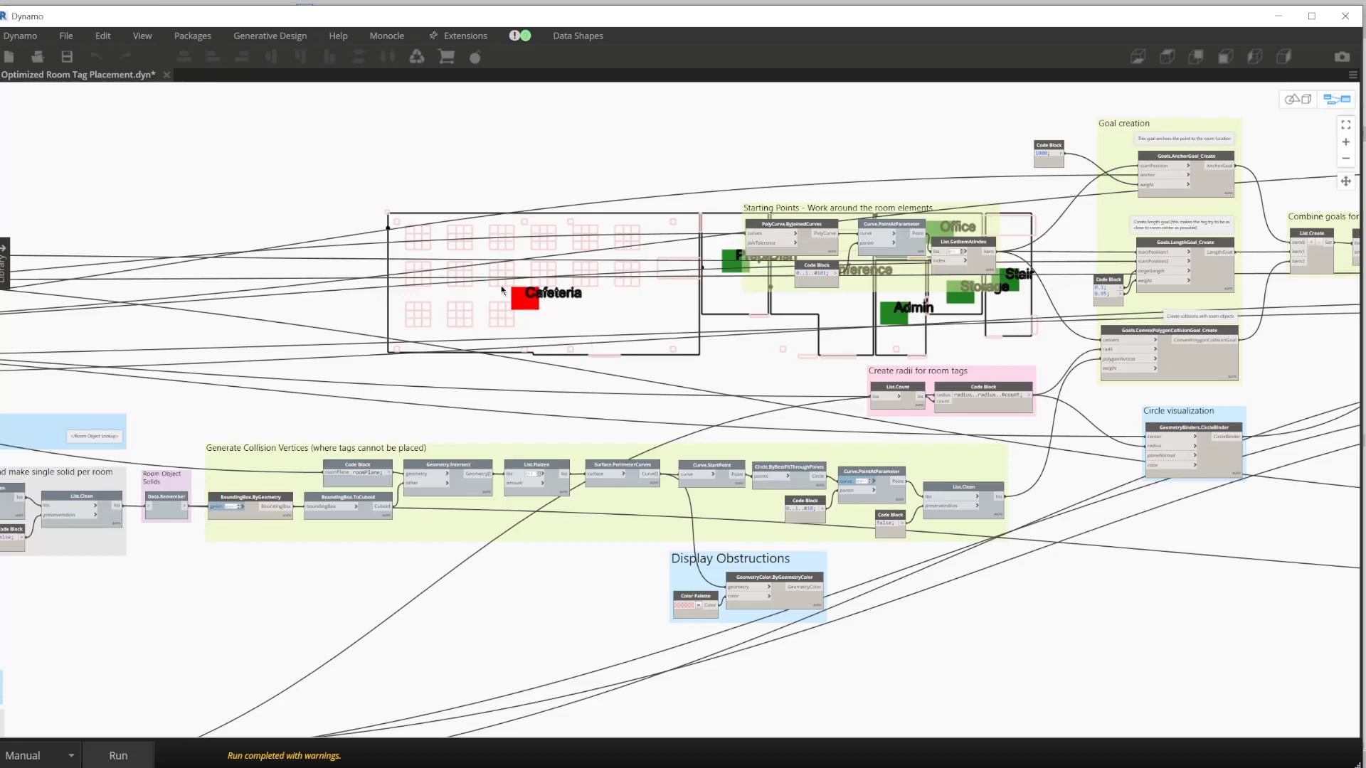
mouse_move(509, 291)
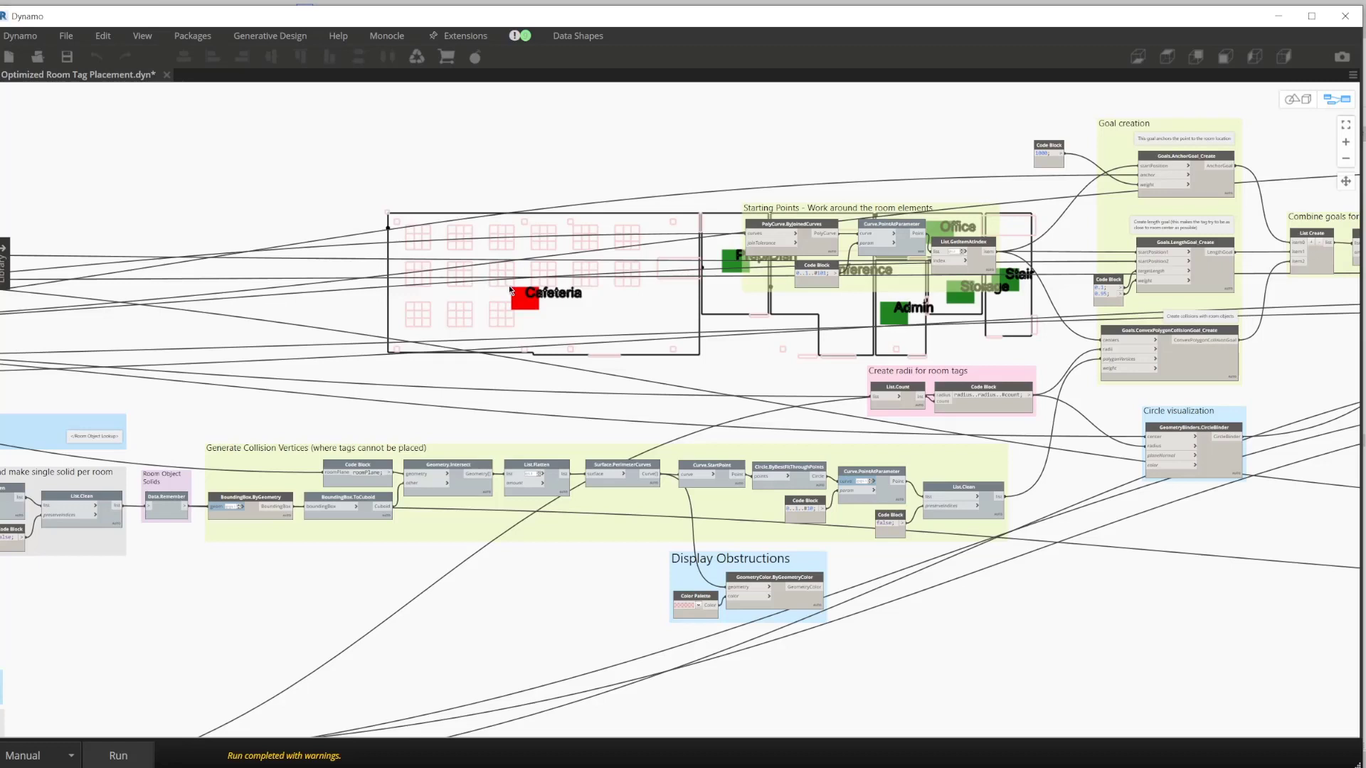
mouse_move(574, 307)
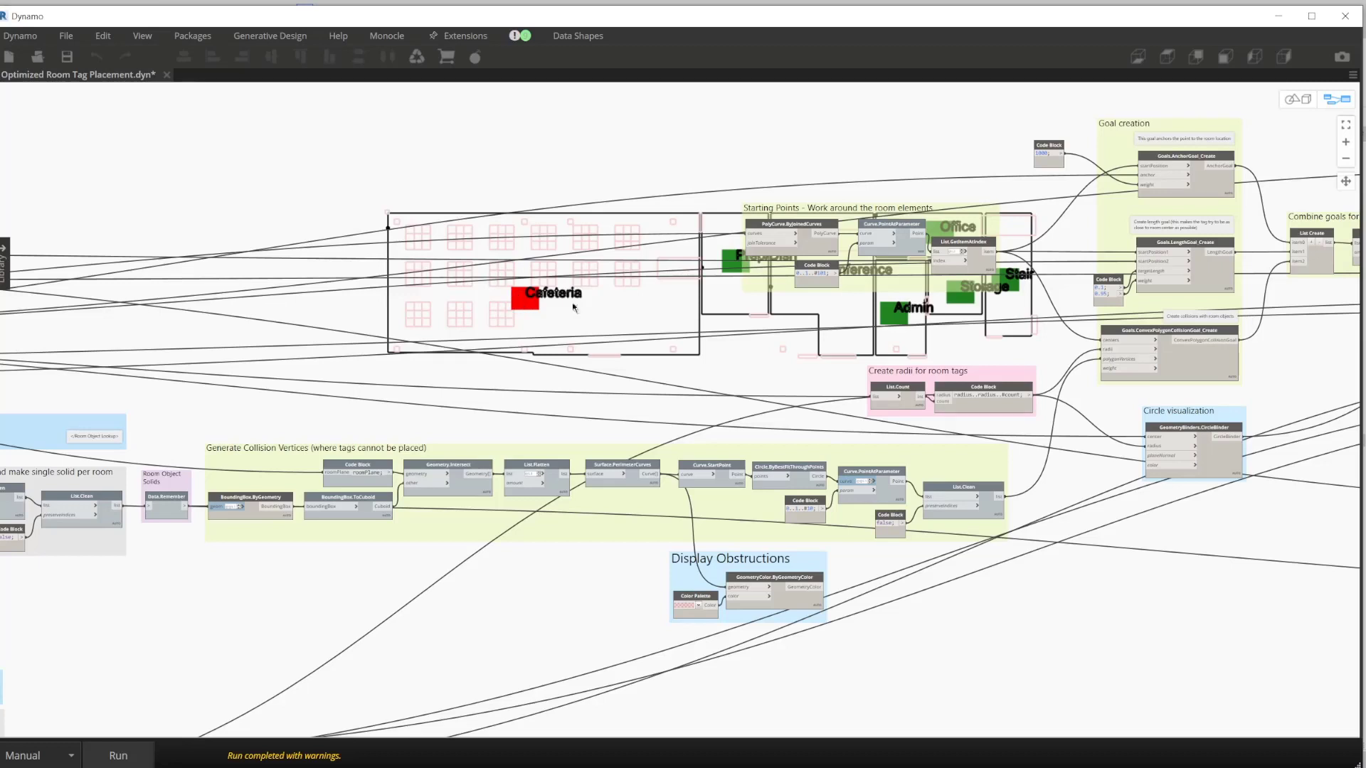
mouse_move(796, 322)
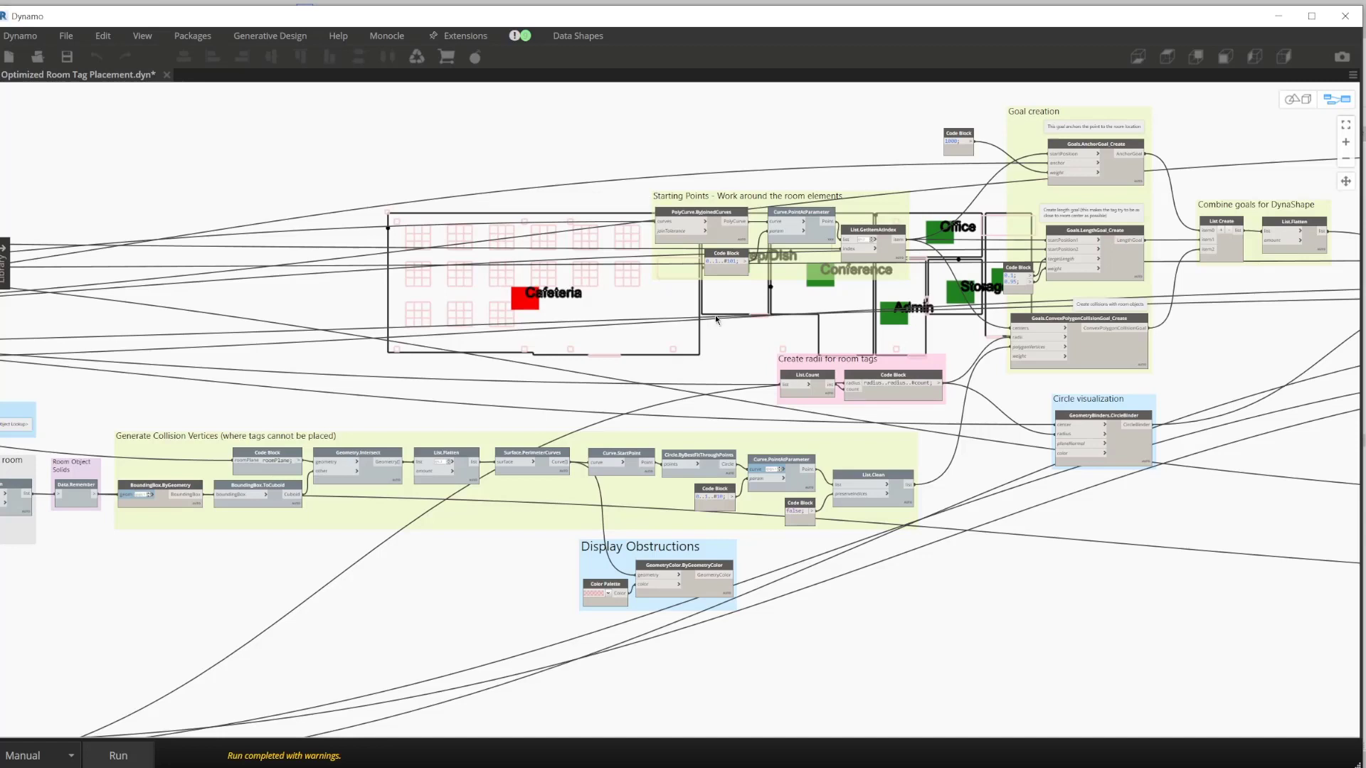
mouse_move(1164, 316)
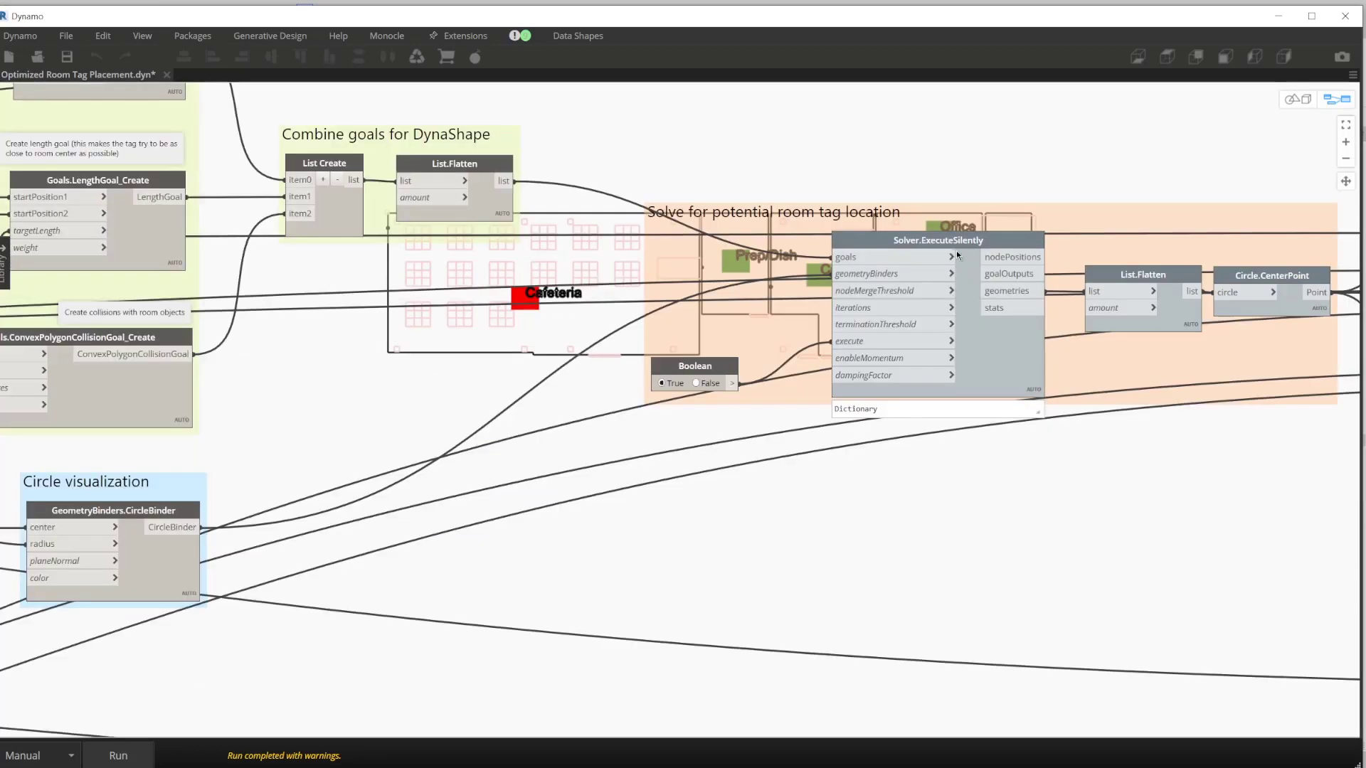
mouse_move(916, 246)
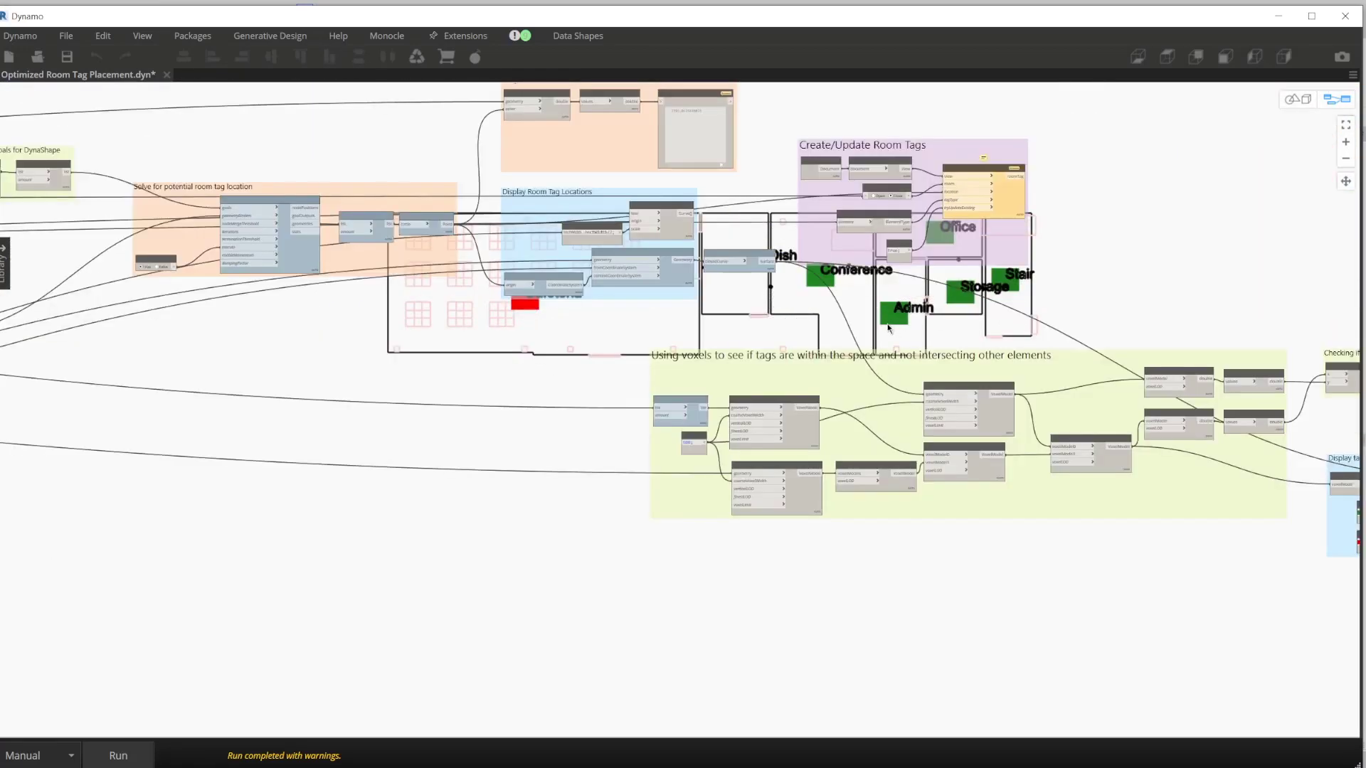
- Re-run the room tag placement graph and view its voxel check of tags inside spaces
scroll("down", 3)
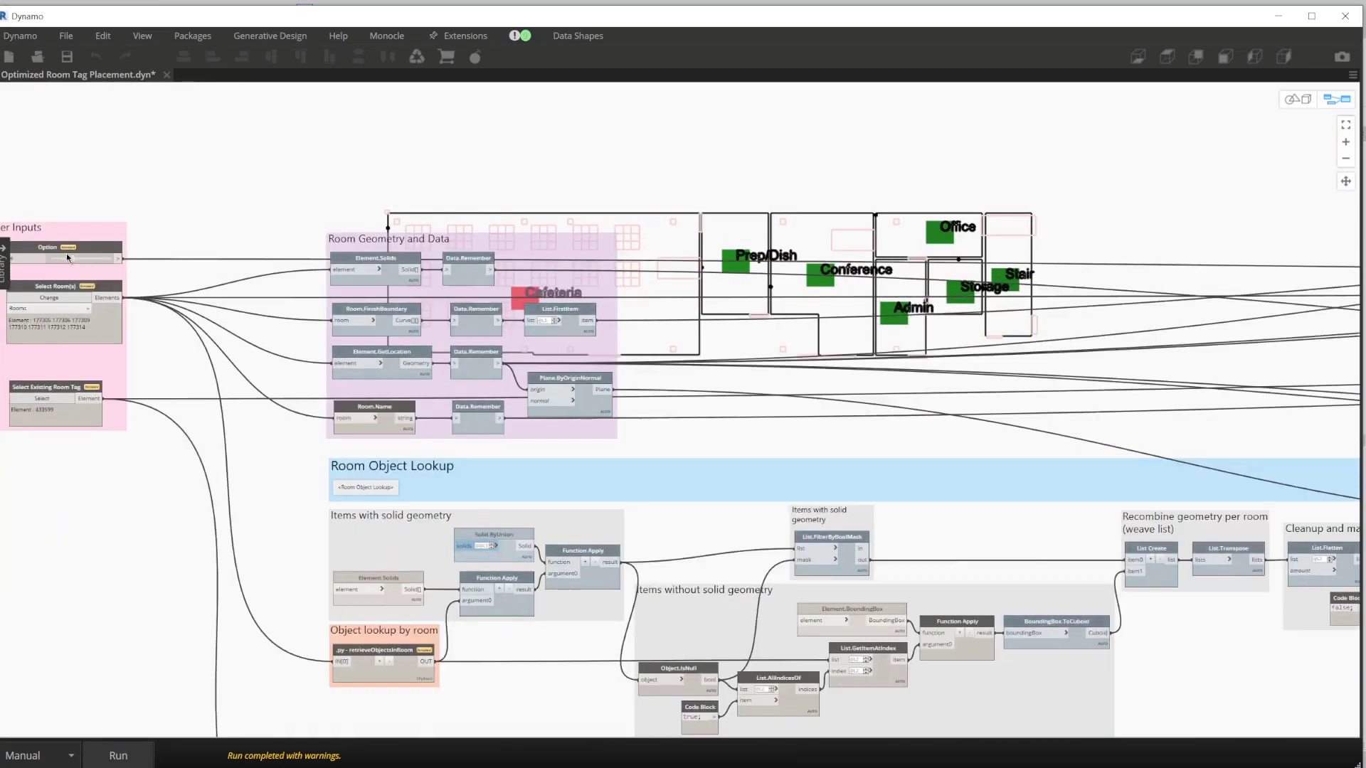
left_click(117, 755)
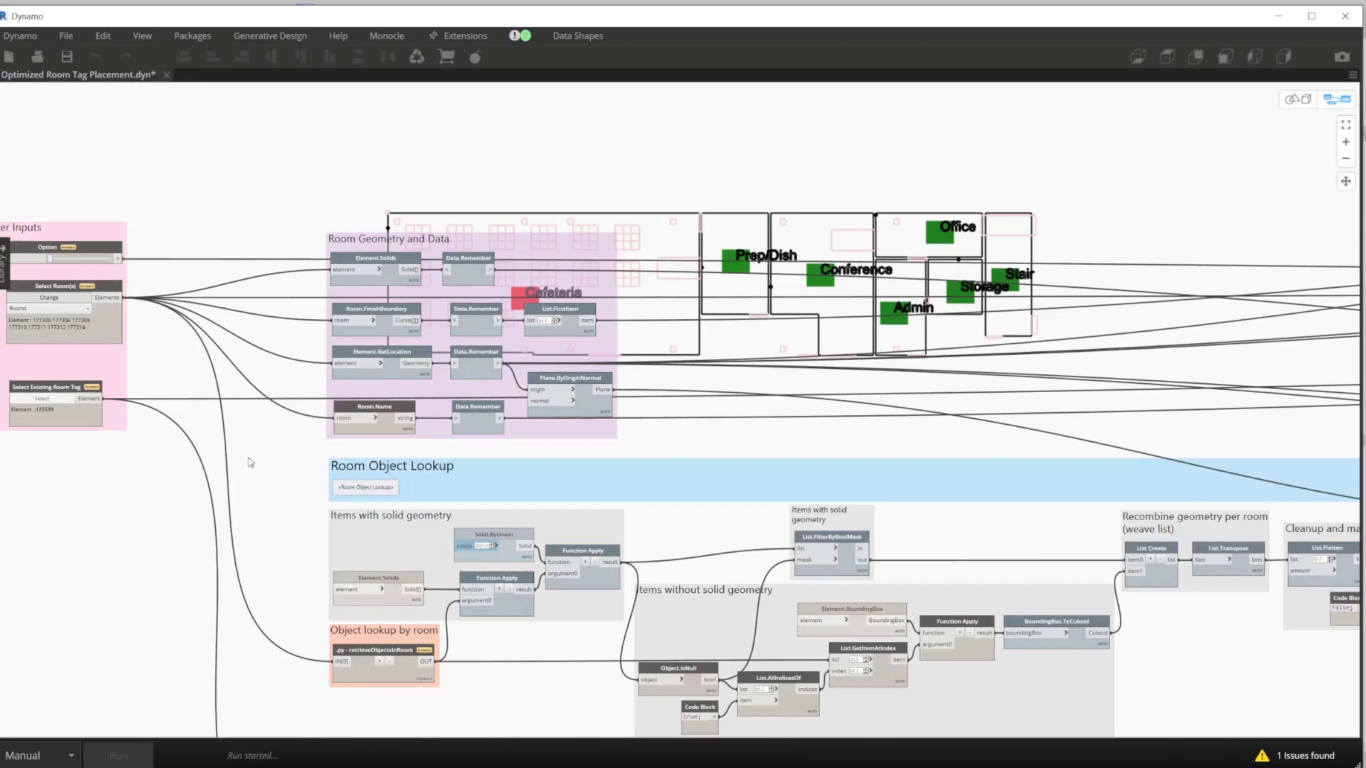
left_click(118, 755)
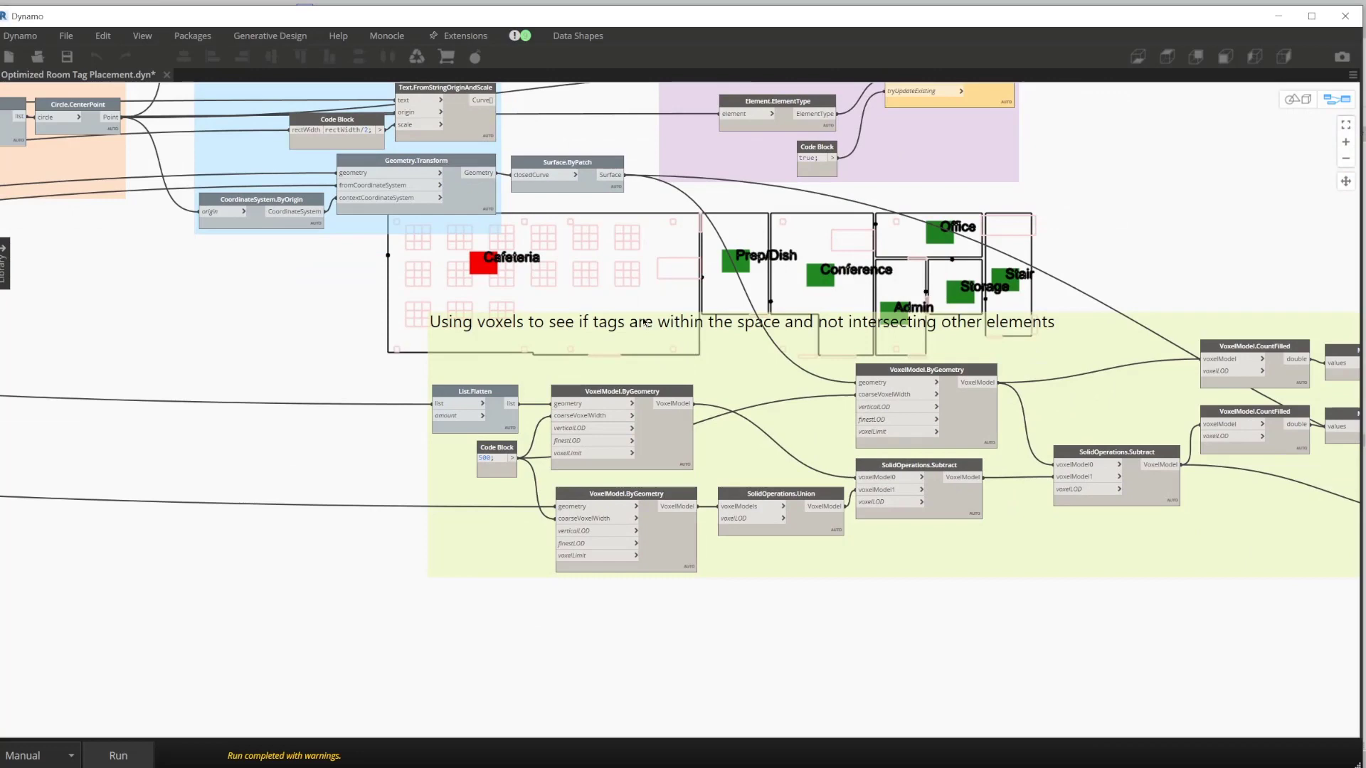
mouse_move(594, 352)
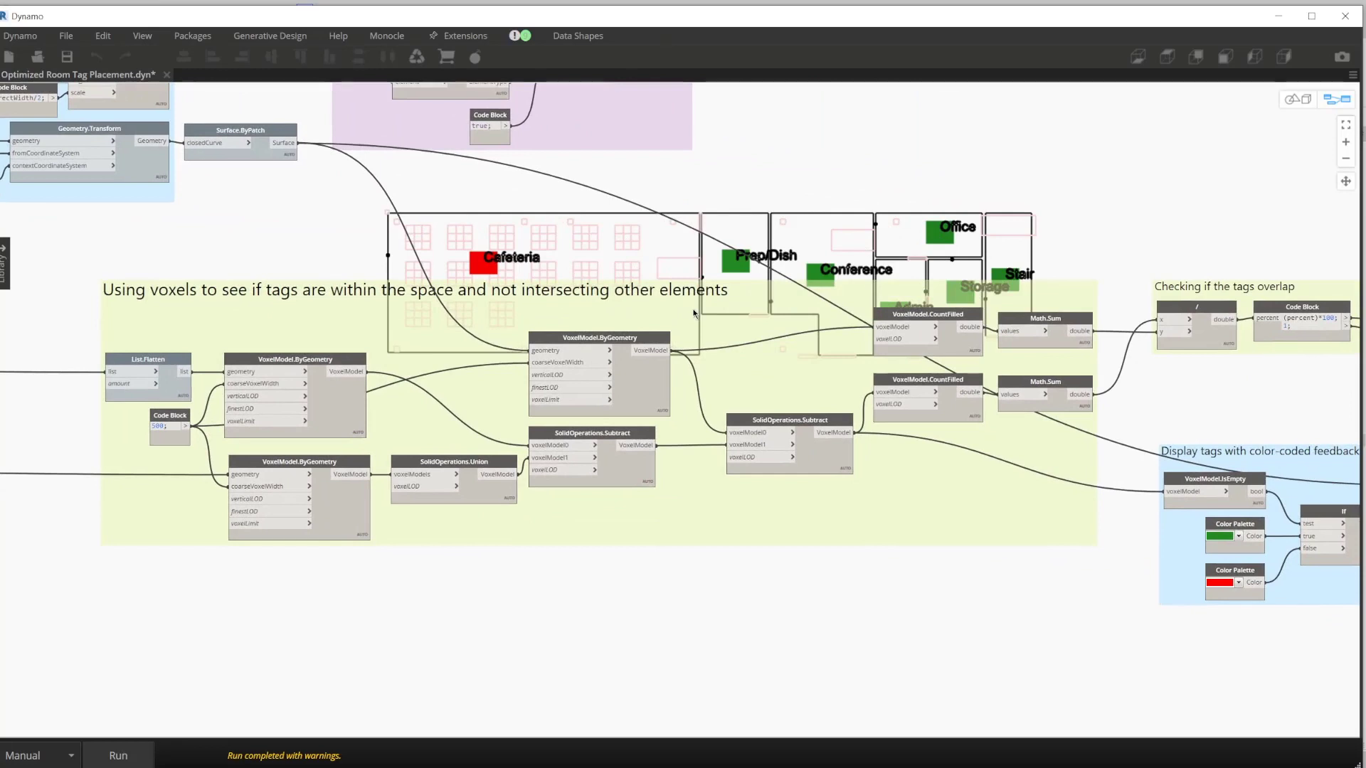
mouse_move(762, 315)
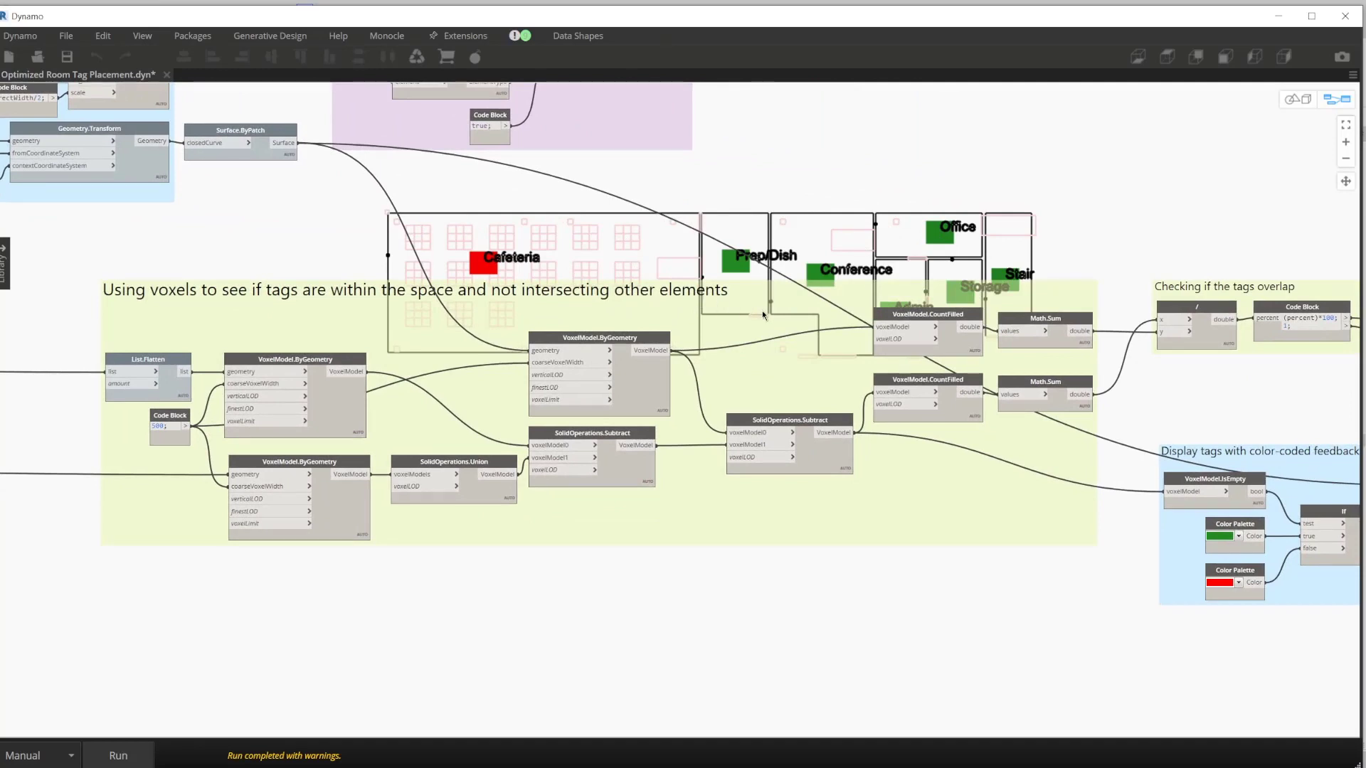
mouse_move(769, 319)
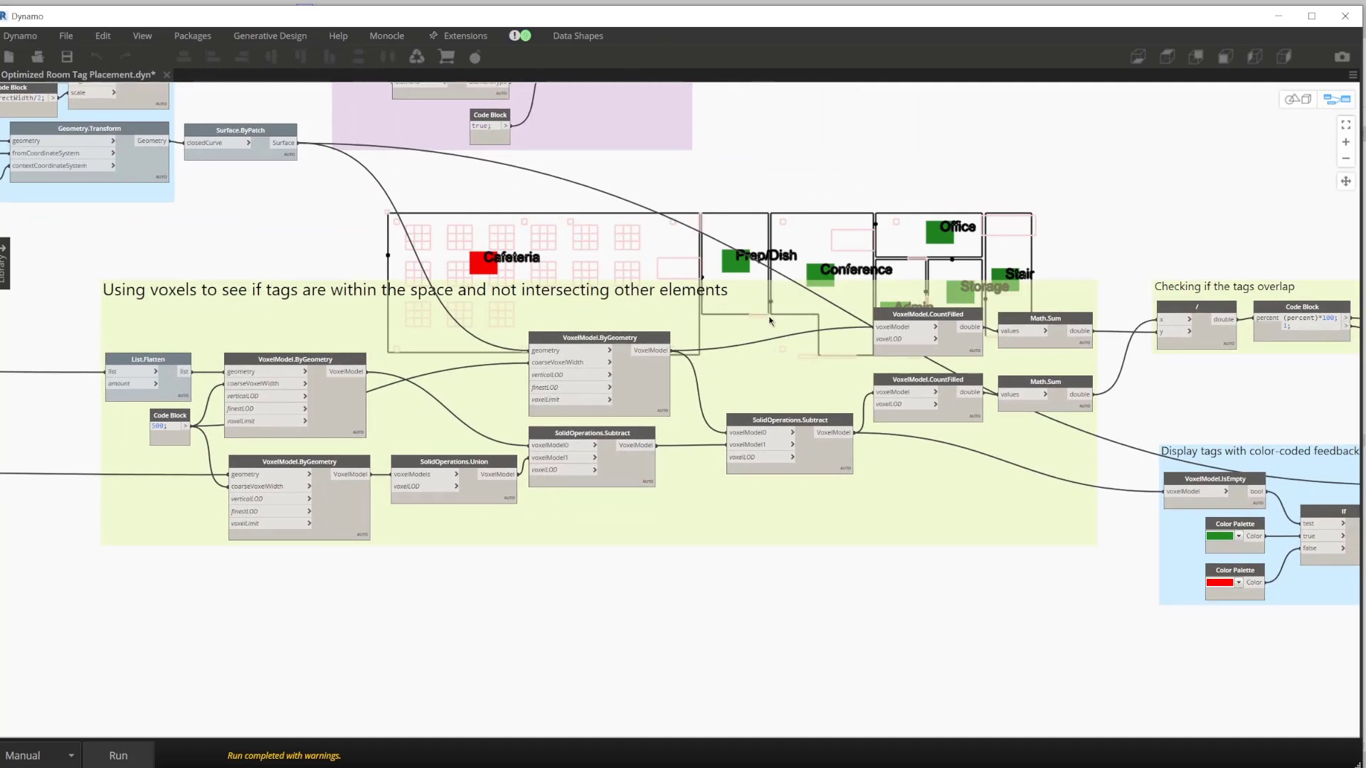
mouse_move(723, 328)
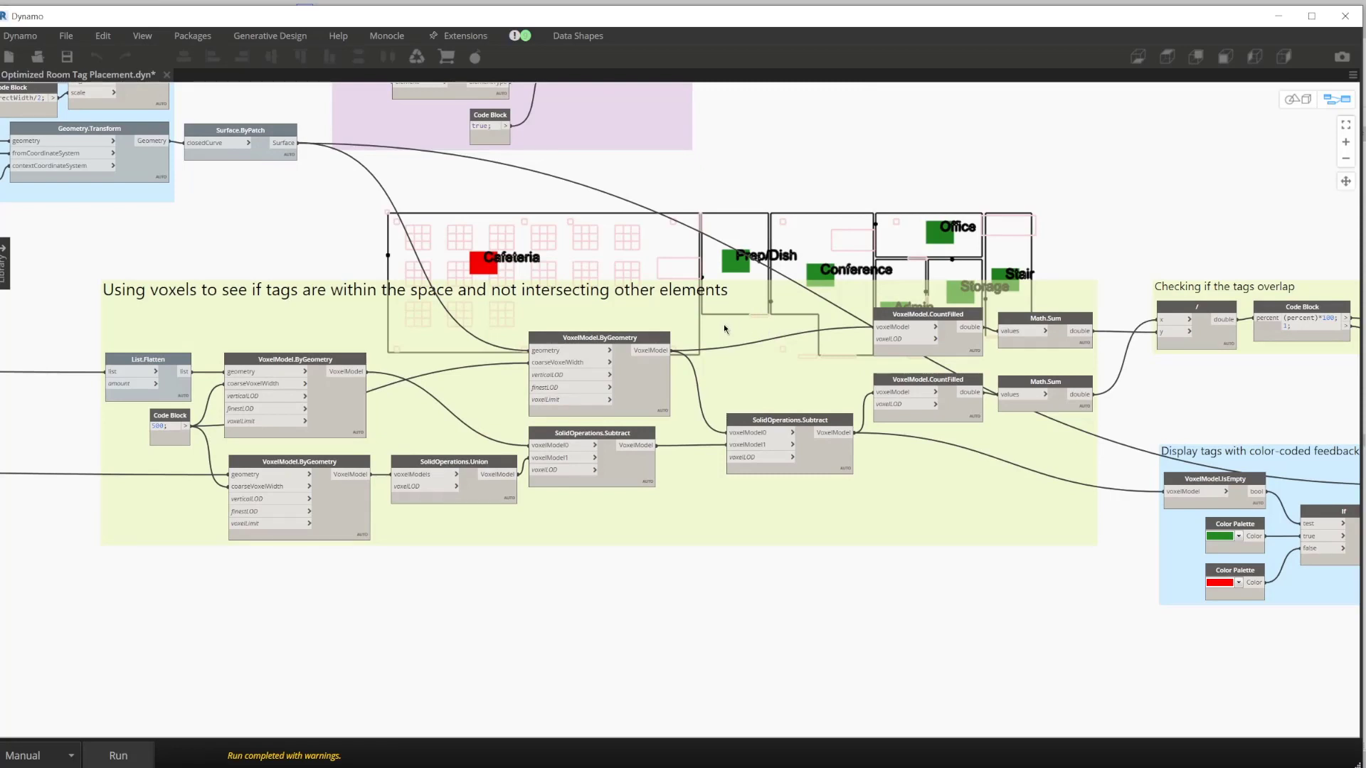
mouse_move(777, 342)
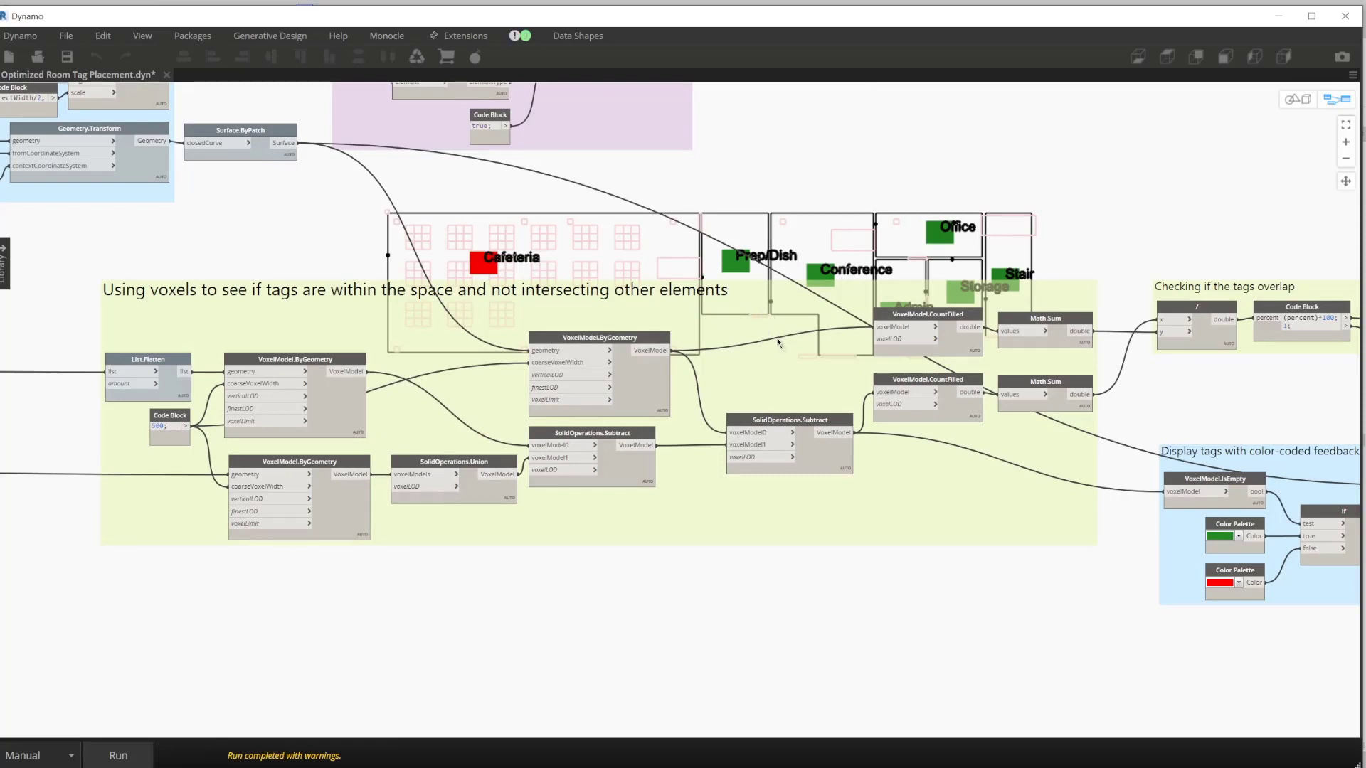
mouse_move(779, 338)
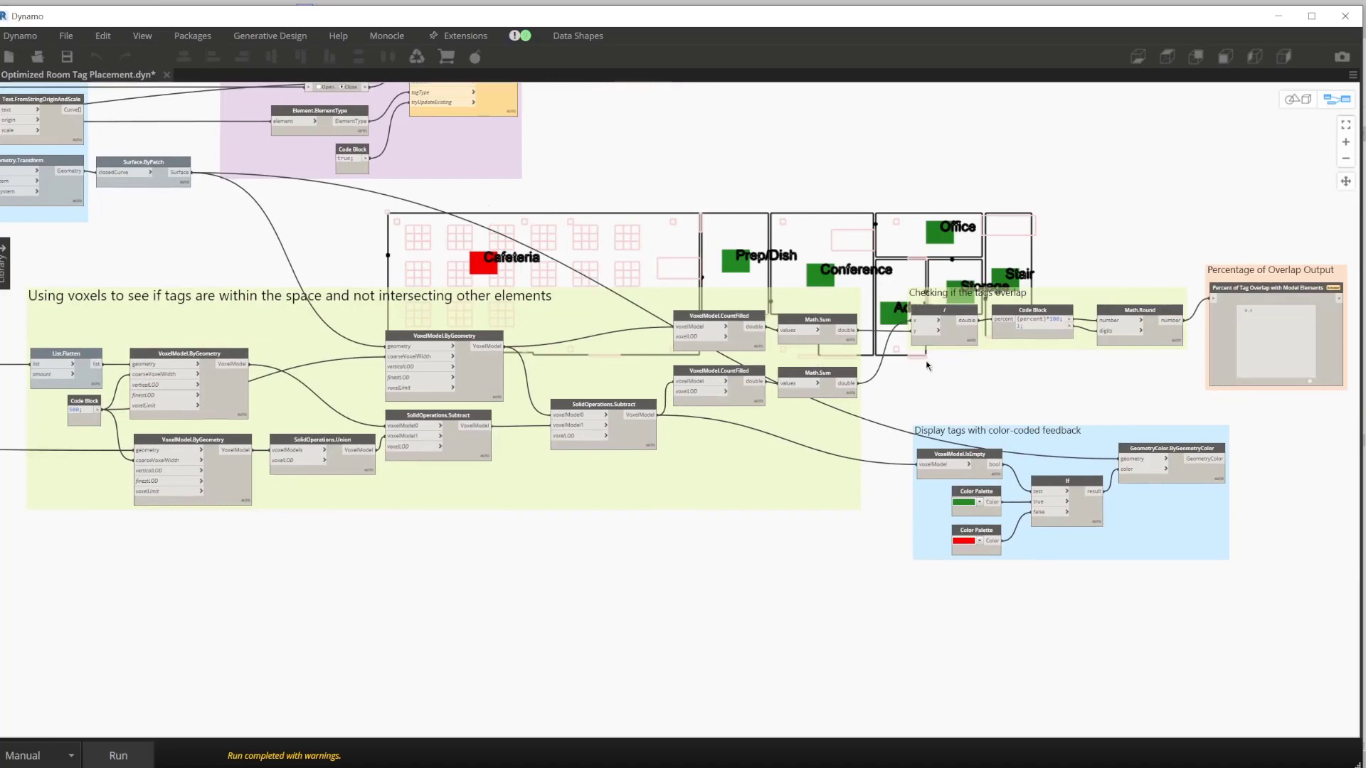
mouse_move(790, 369)
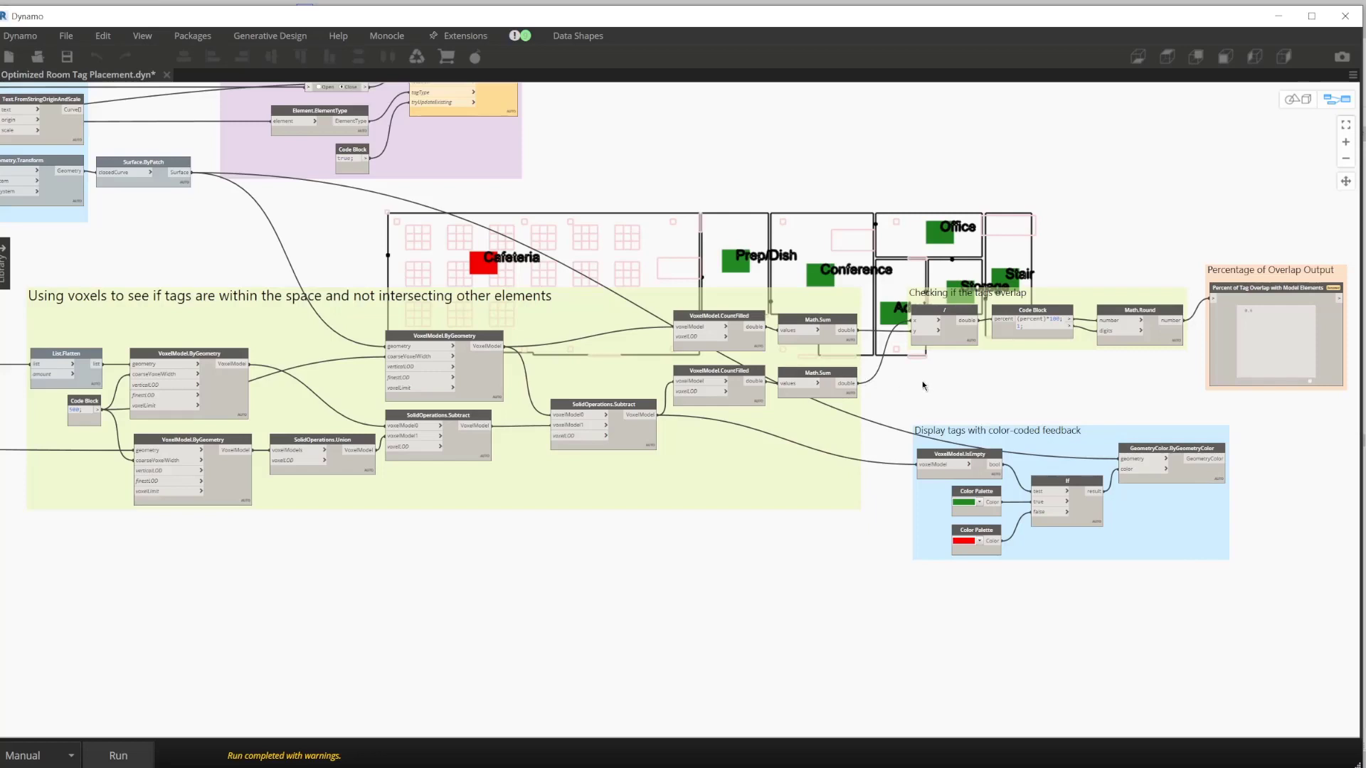
mouse_move(963, 427)
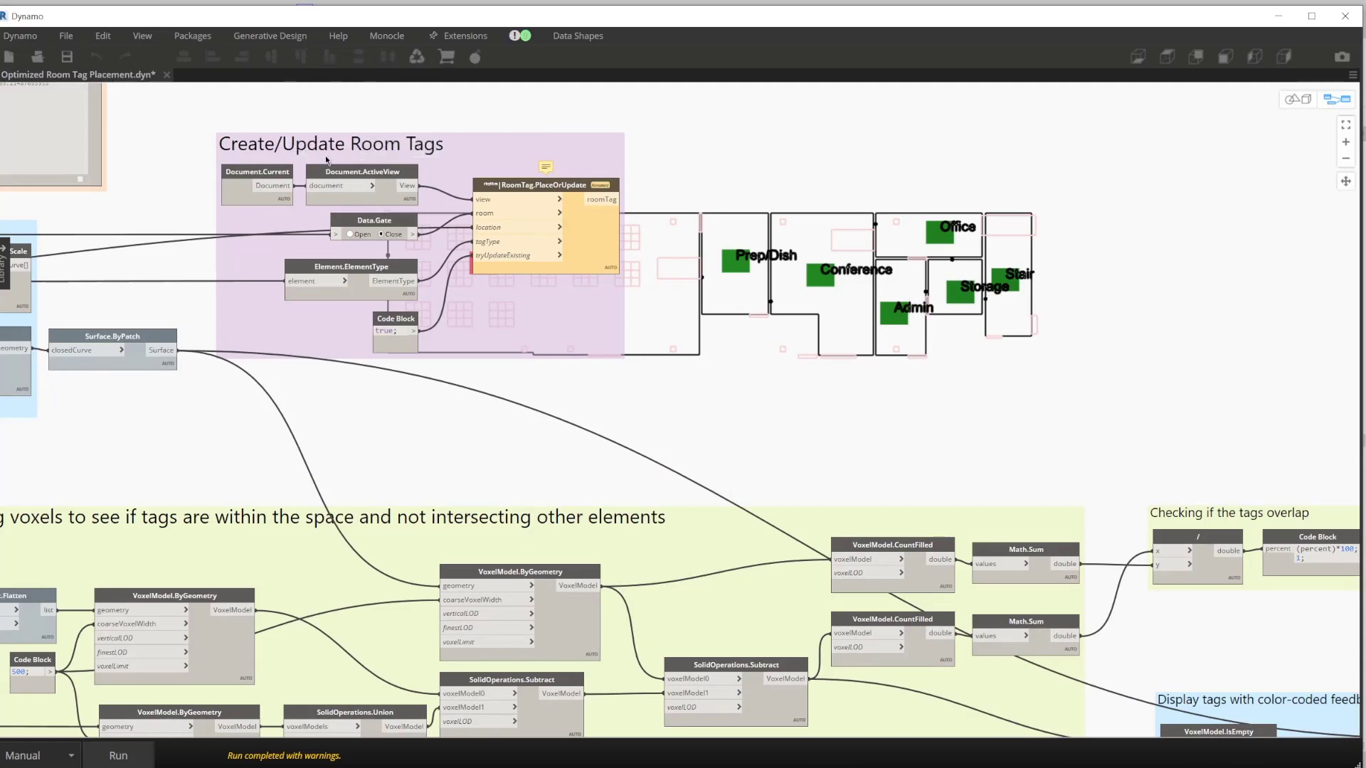
mouse_move(614, 211)
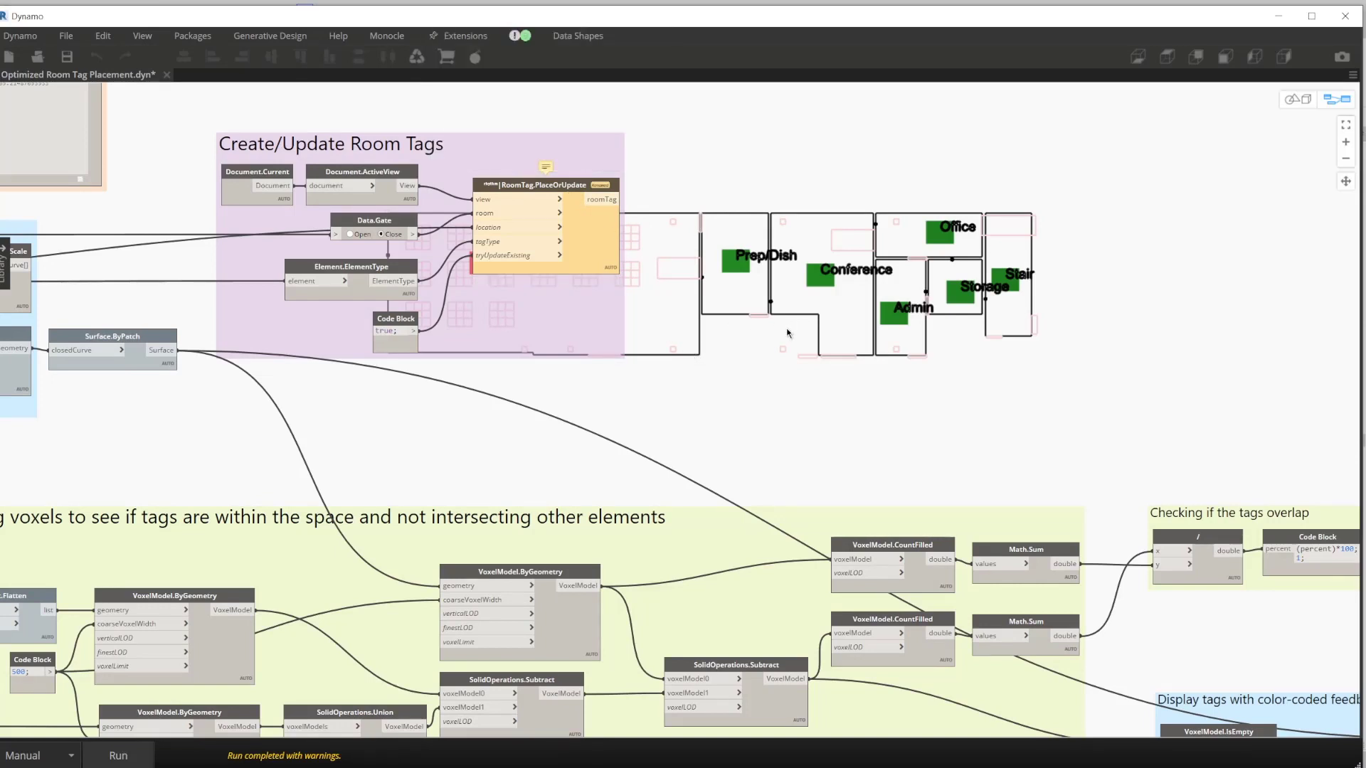
mouse_move(721, 303)
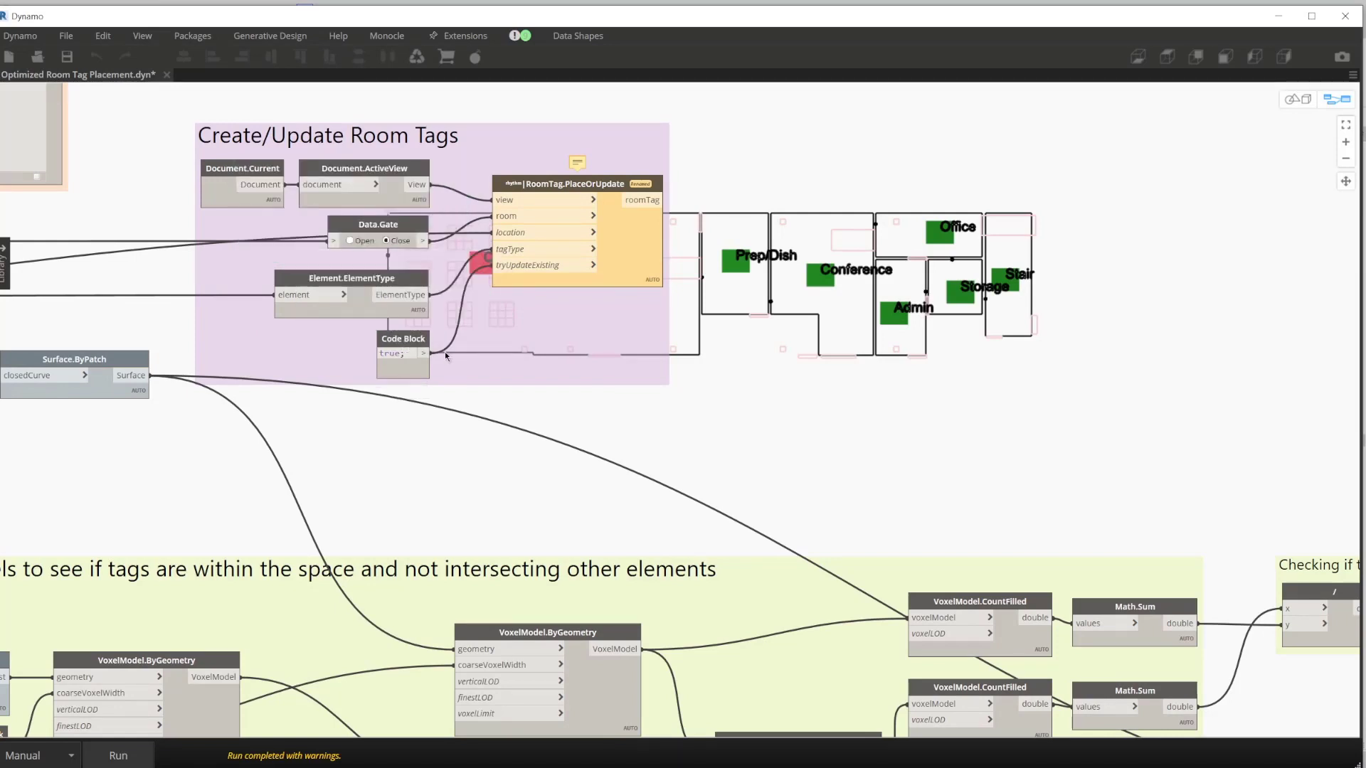
mouse_move(745, 294)
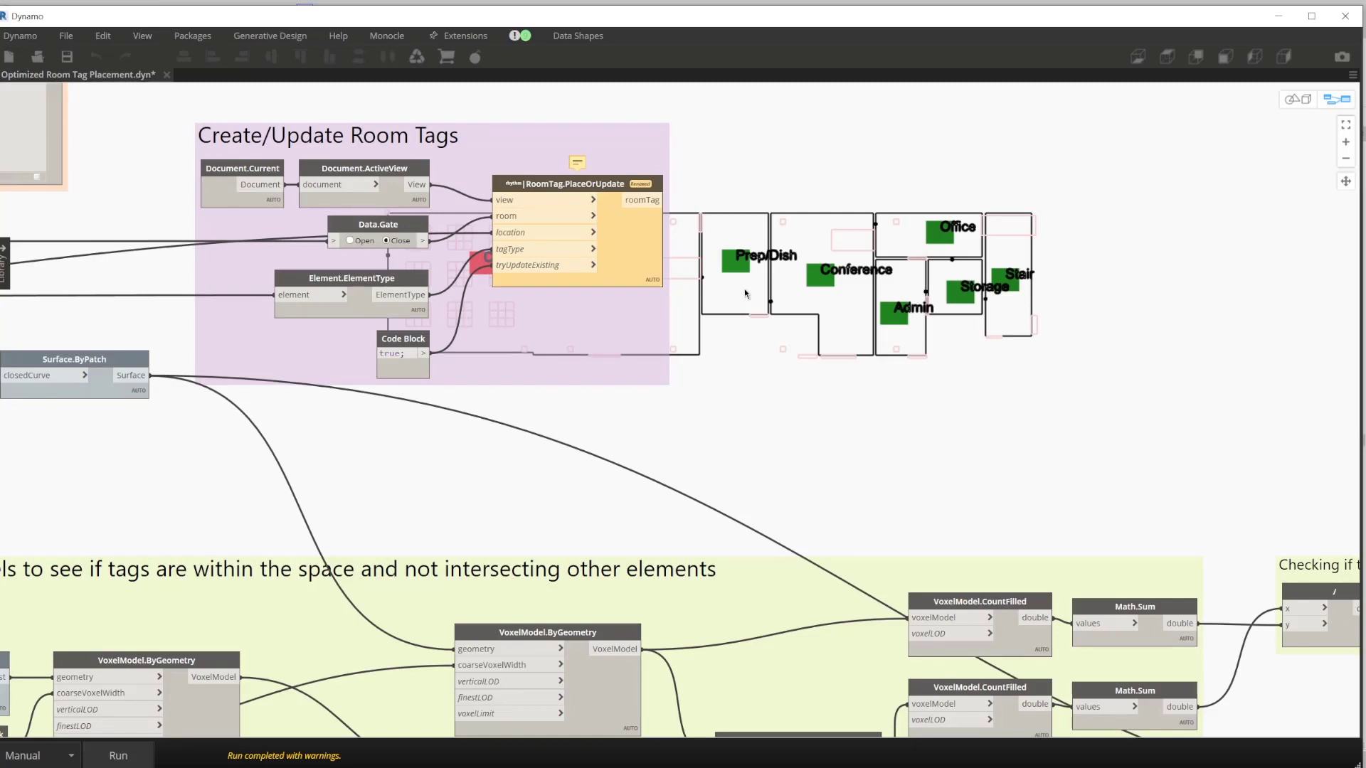
mouse_move(796, 306)
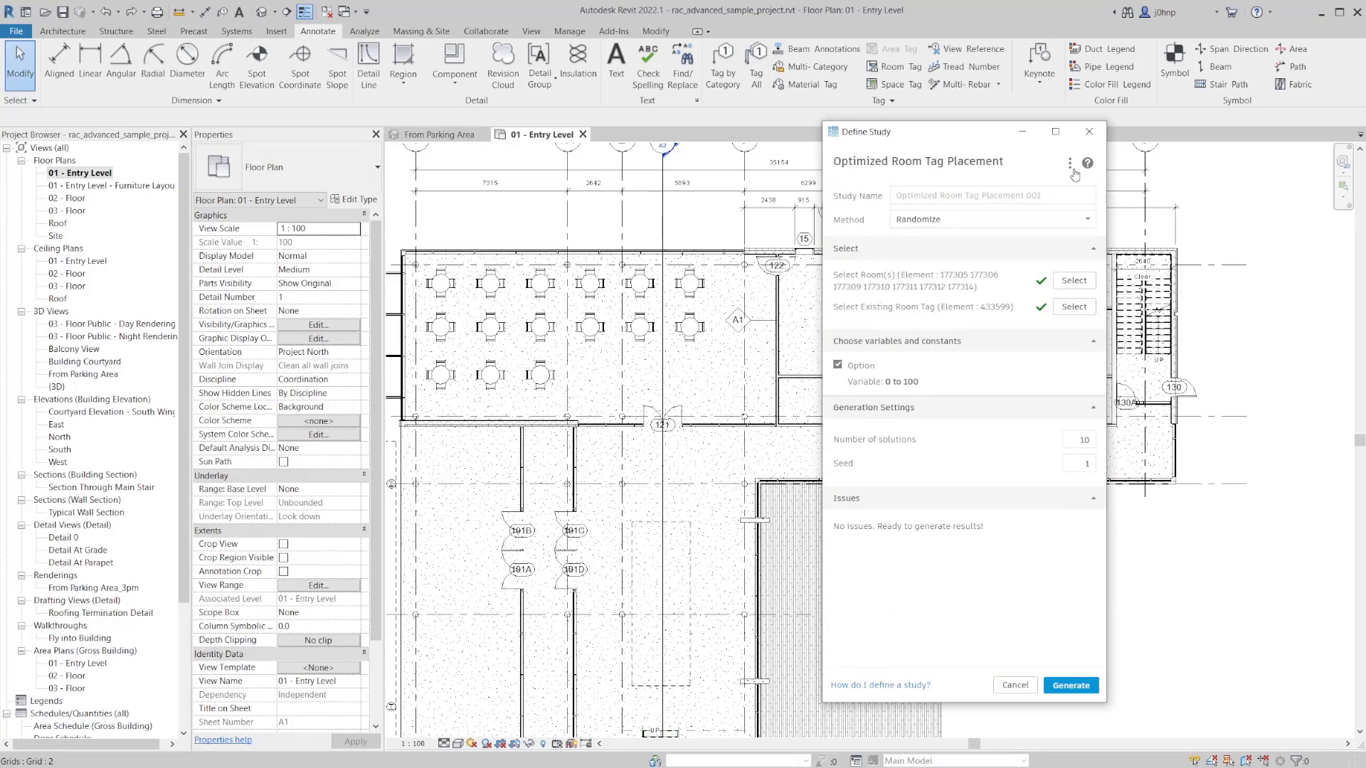
- Generate 10 randomized solutions with seed 1 for the room tag study
left_click(1070, 163)
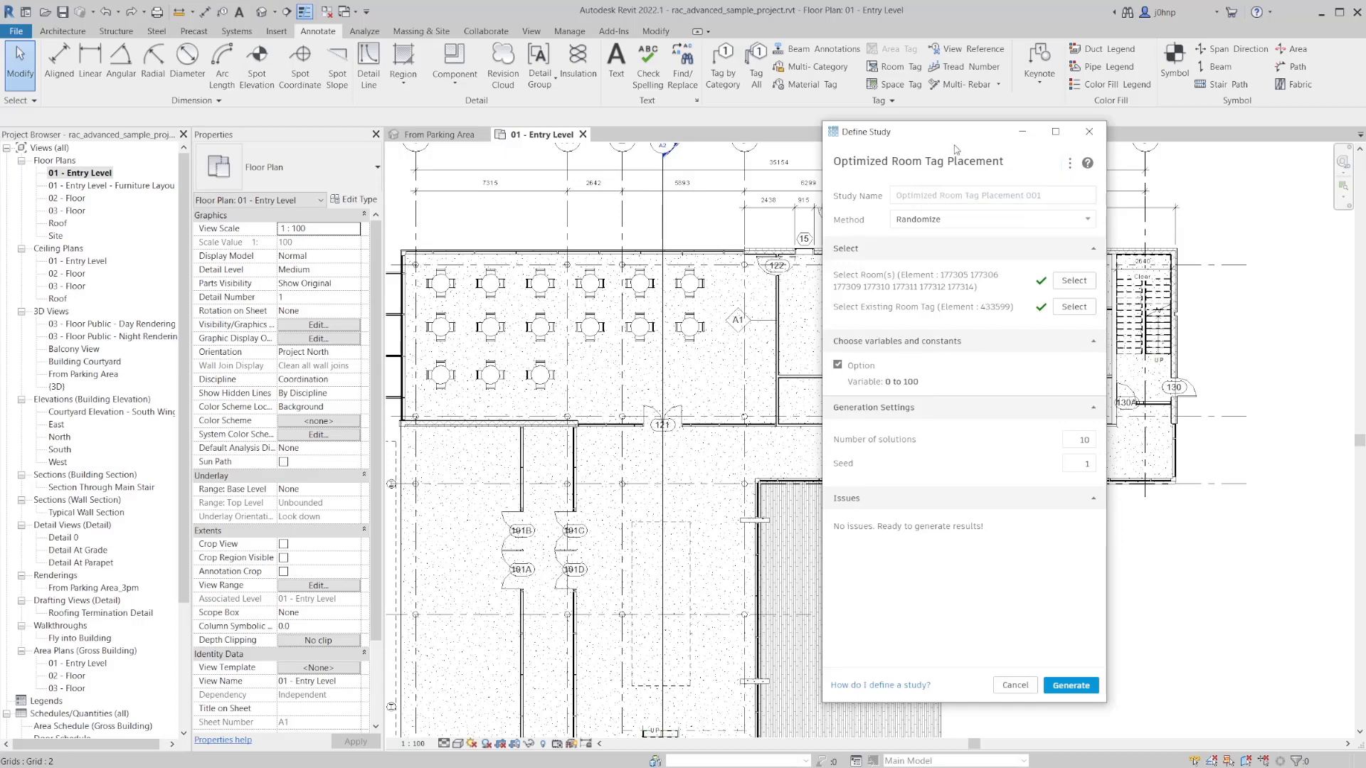
mouse_move(904, 320)
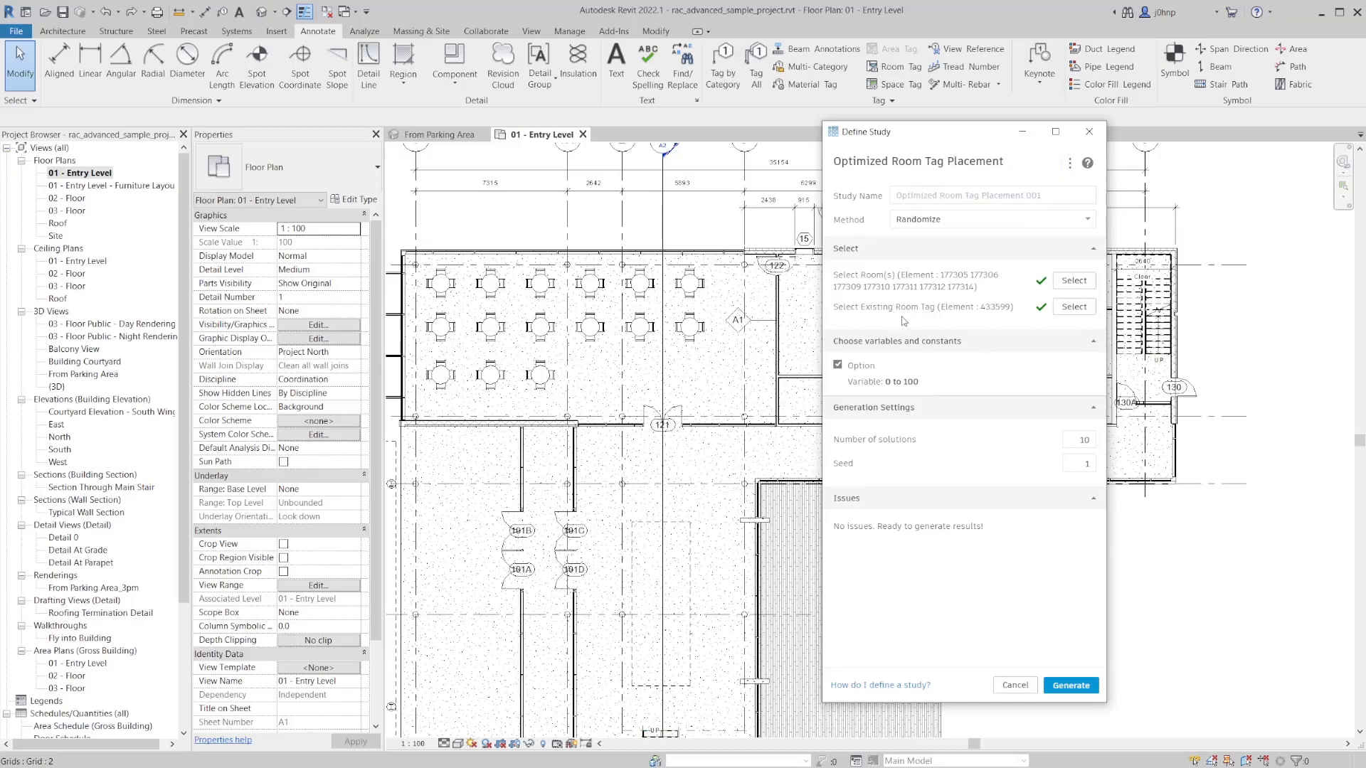
mouse_move(960, 155)
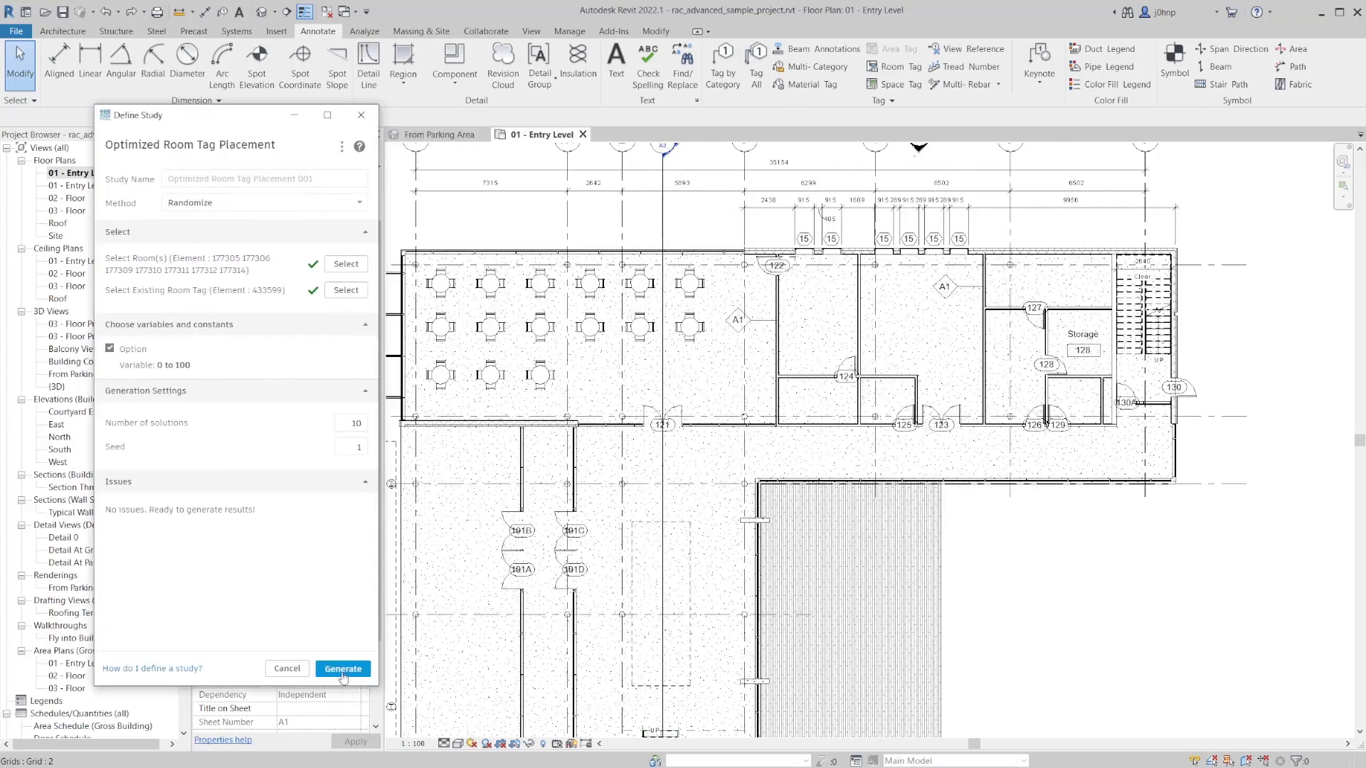
left_click(342, 668)
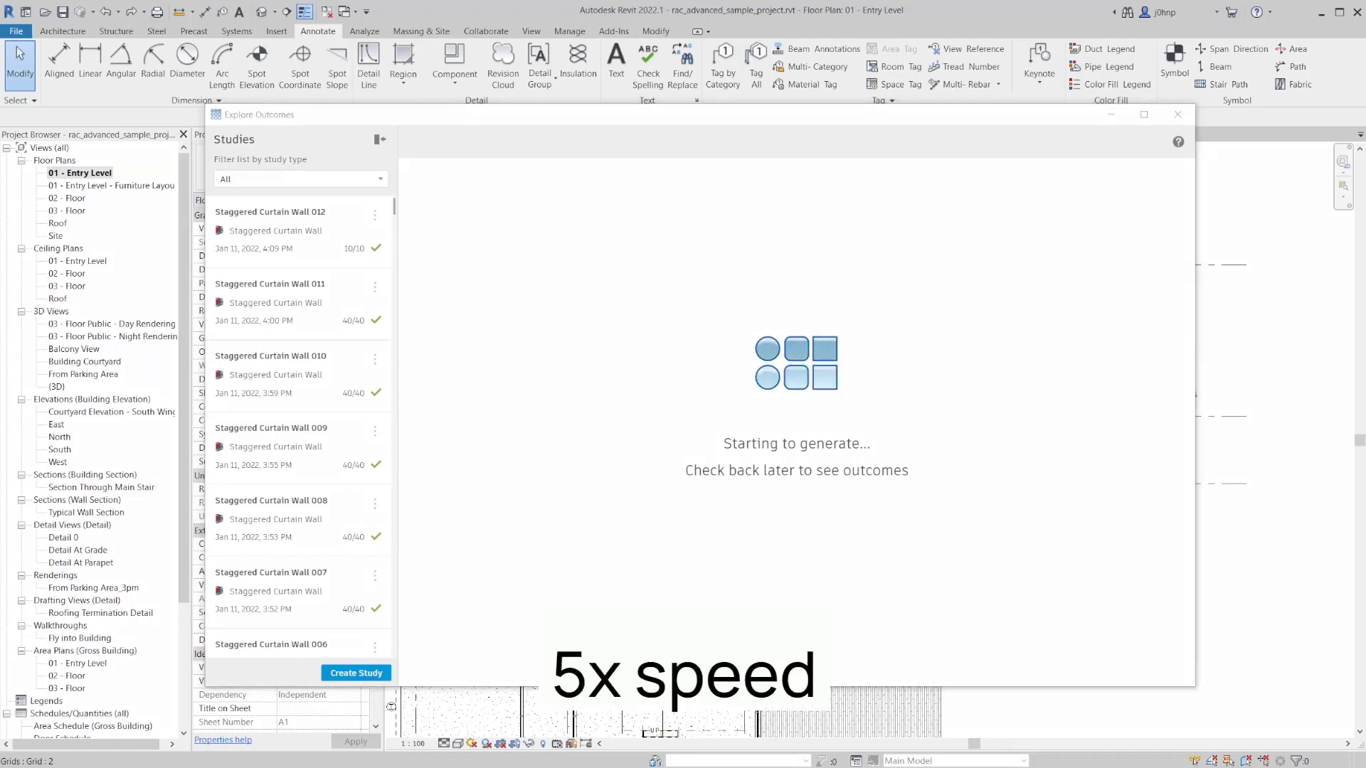
- Bring up the 10 outcome thumbnails and chart for Optimized Room Tag Placement 001
left_click(287, 212)
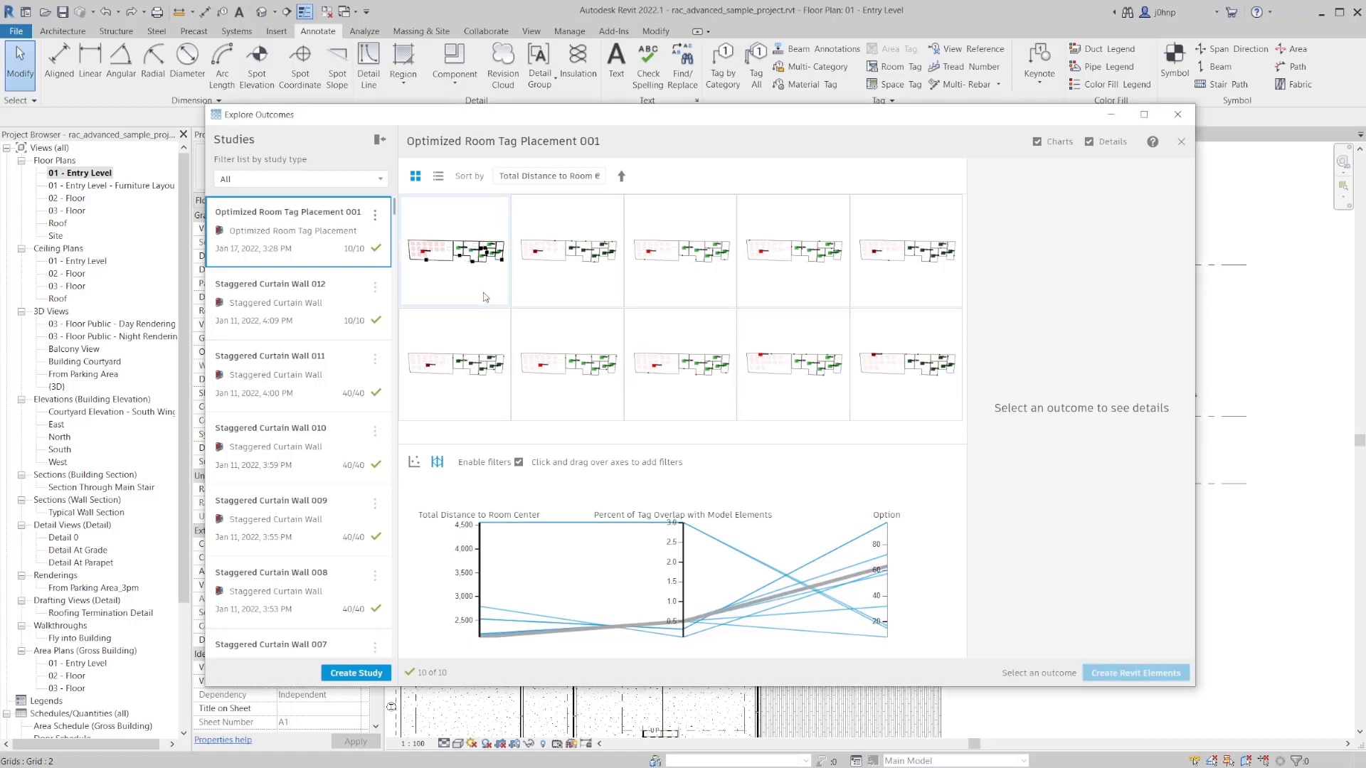
- Collapse the Studies list, compare outcomes 97 and 8, and select option 72
left_click(453, 251)
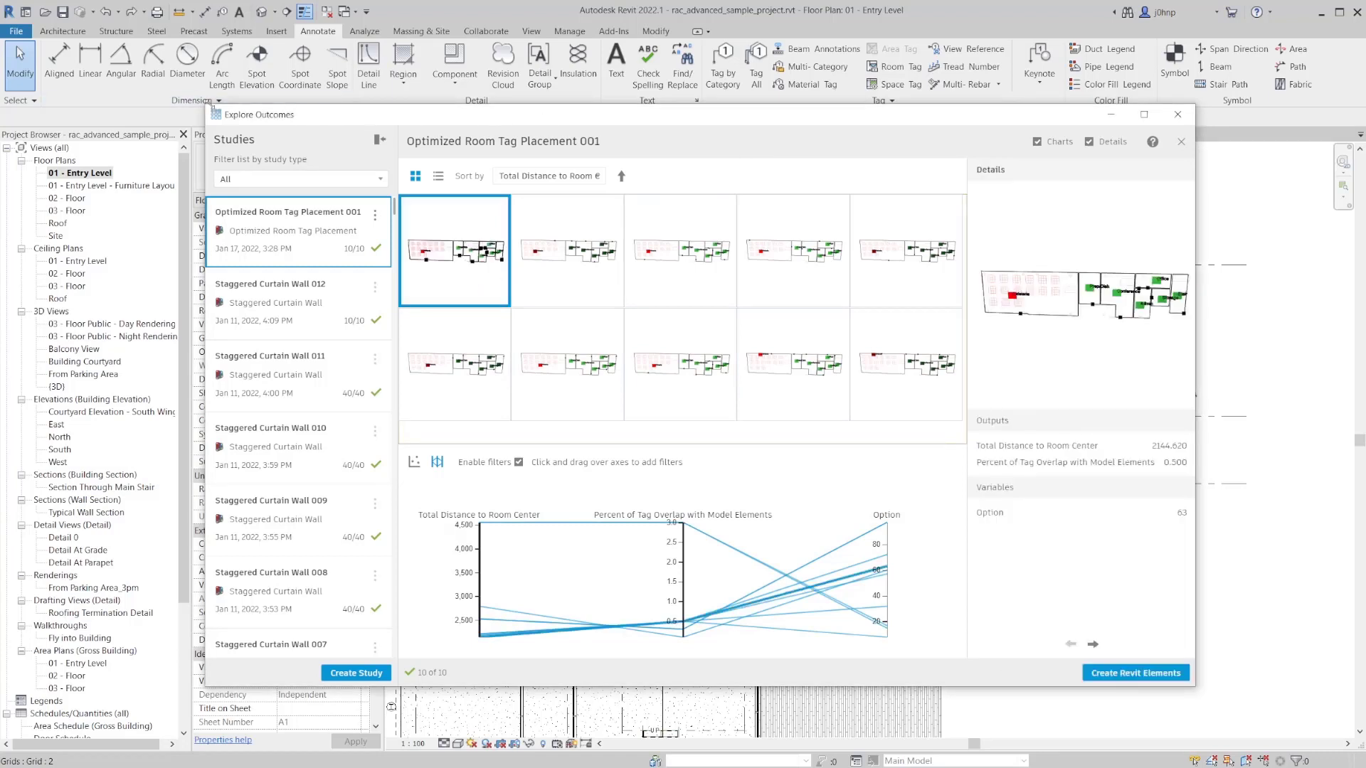
mouse_move(380, 143)
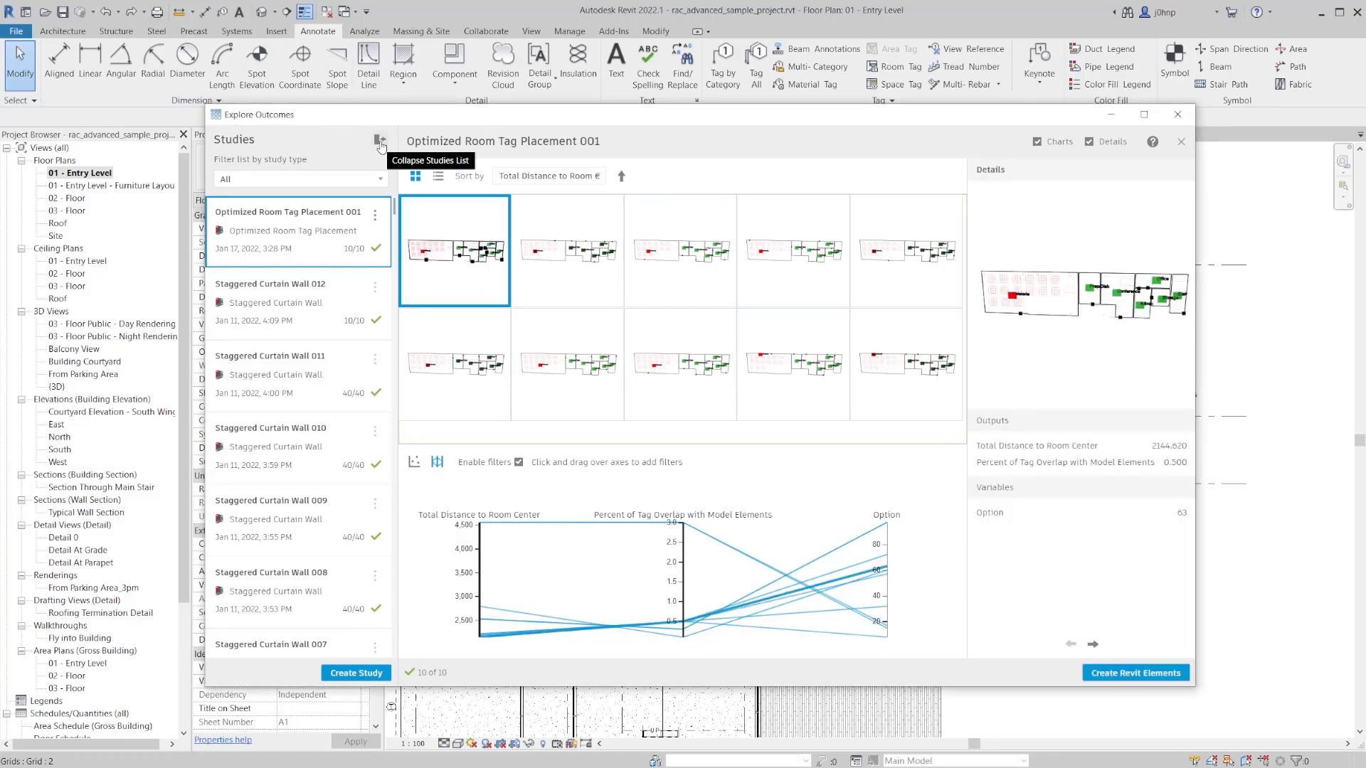
left_click(380, 142)
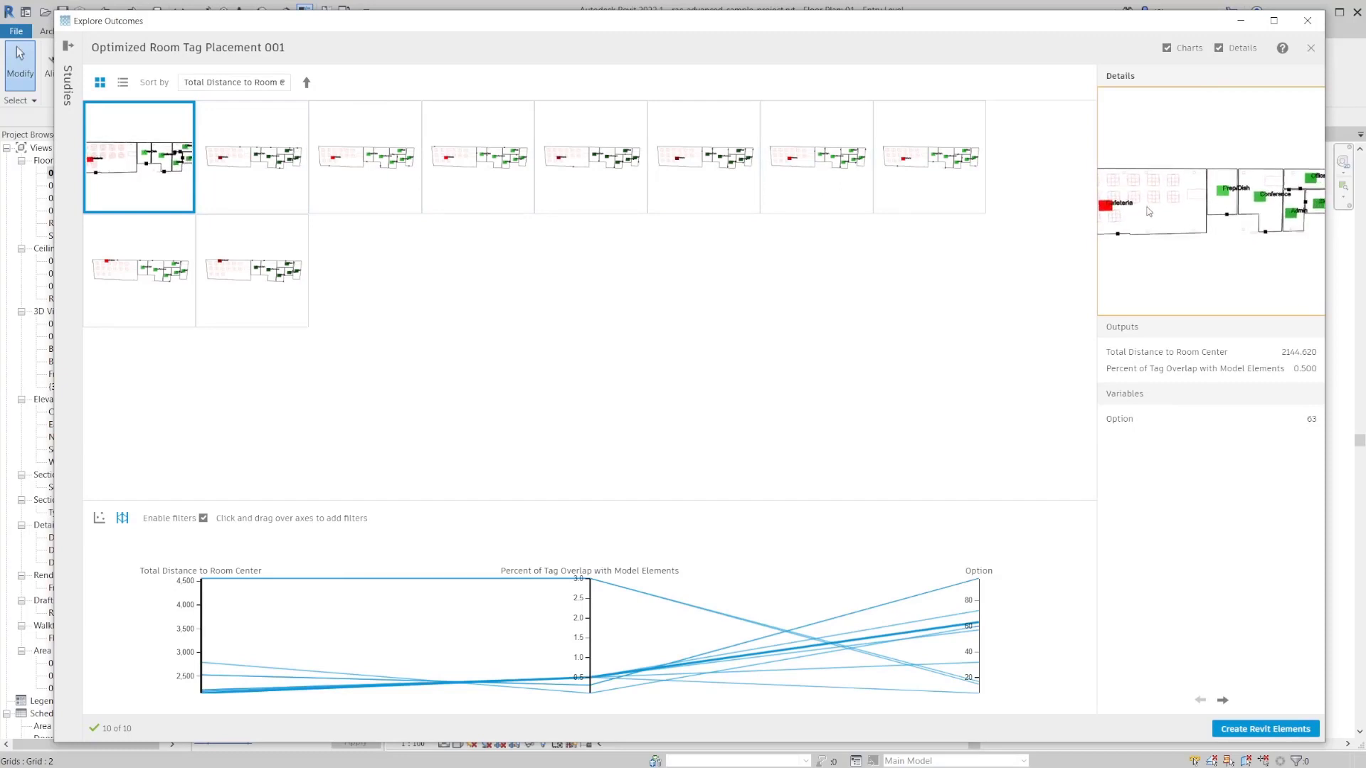
left_click(252, 156)
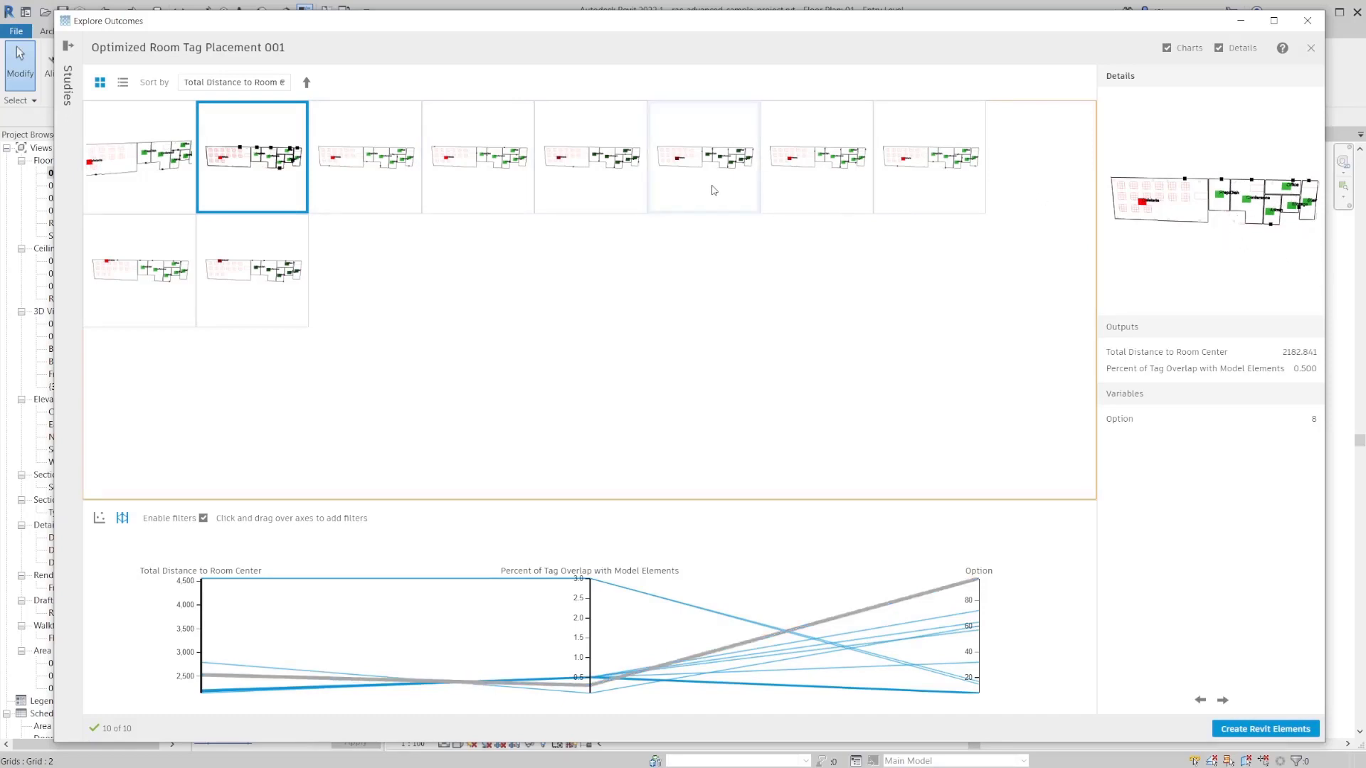
left_click(477, 157)
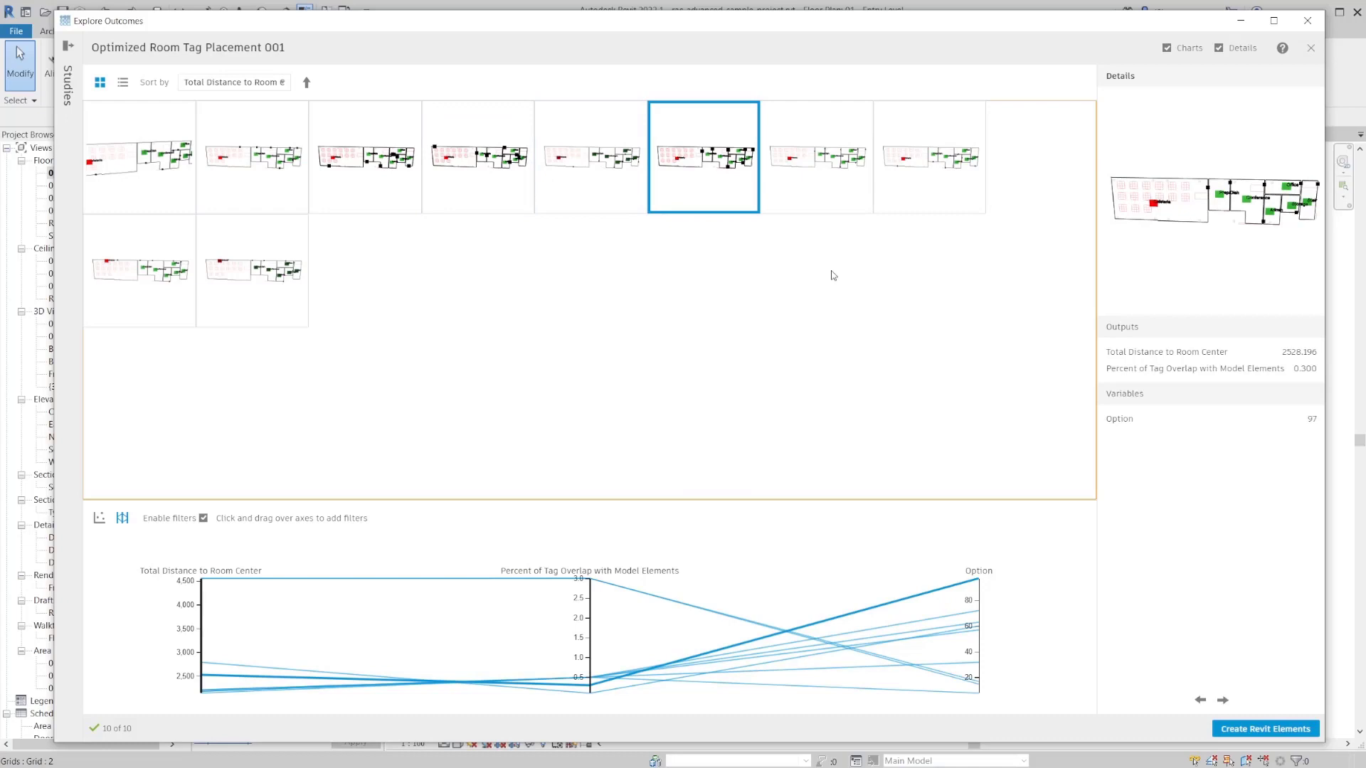
mouse_move(667, 546)
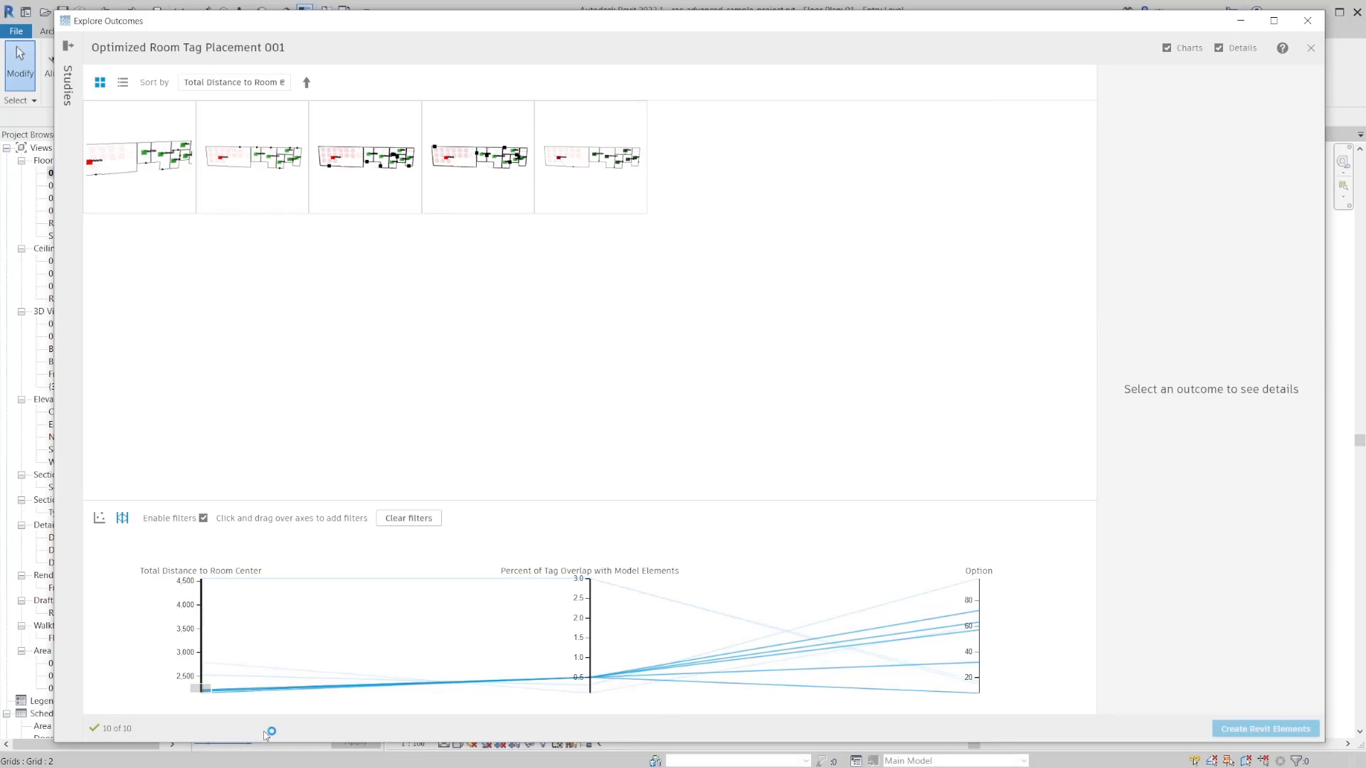
mouse_move(453, 198)
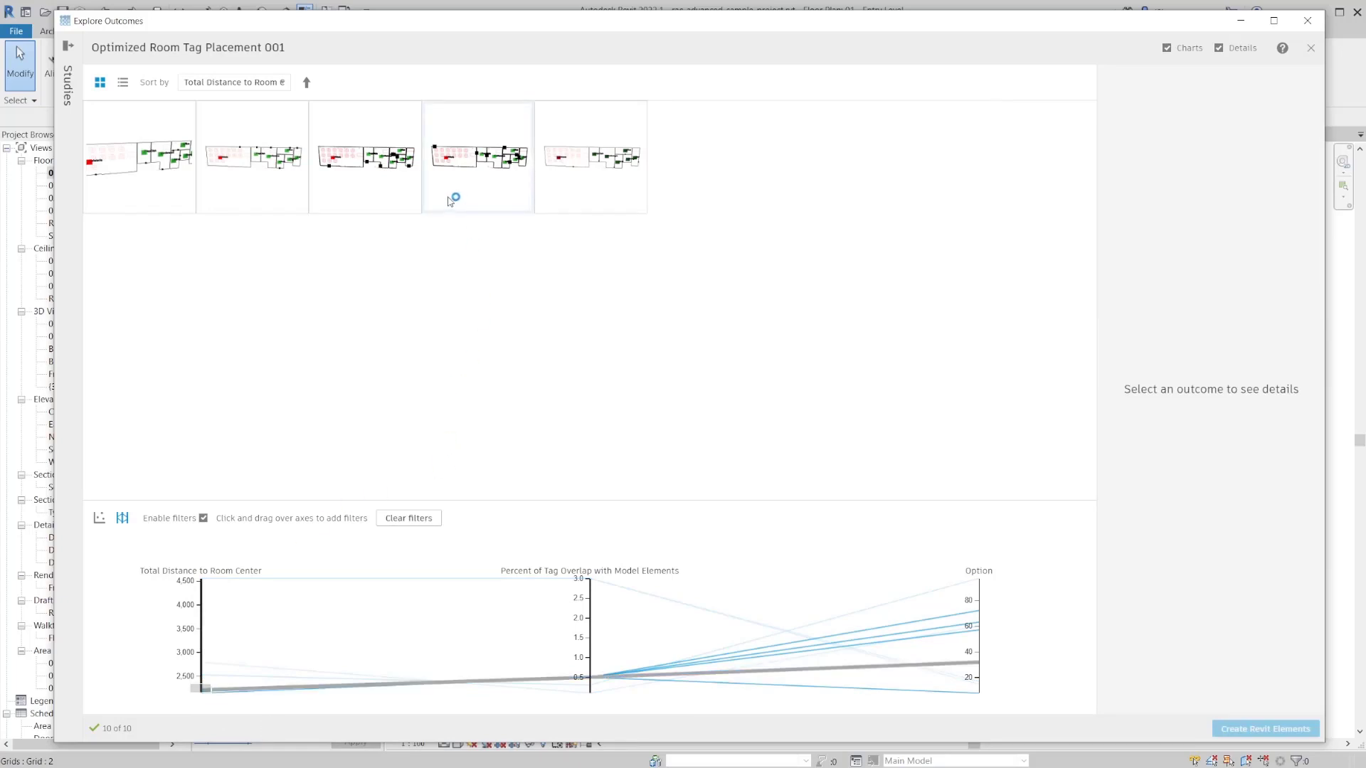
left_click(251, 157)
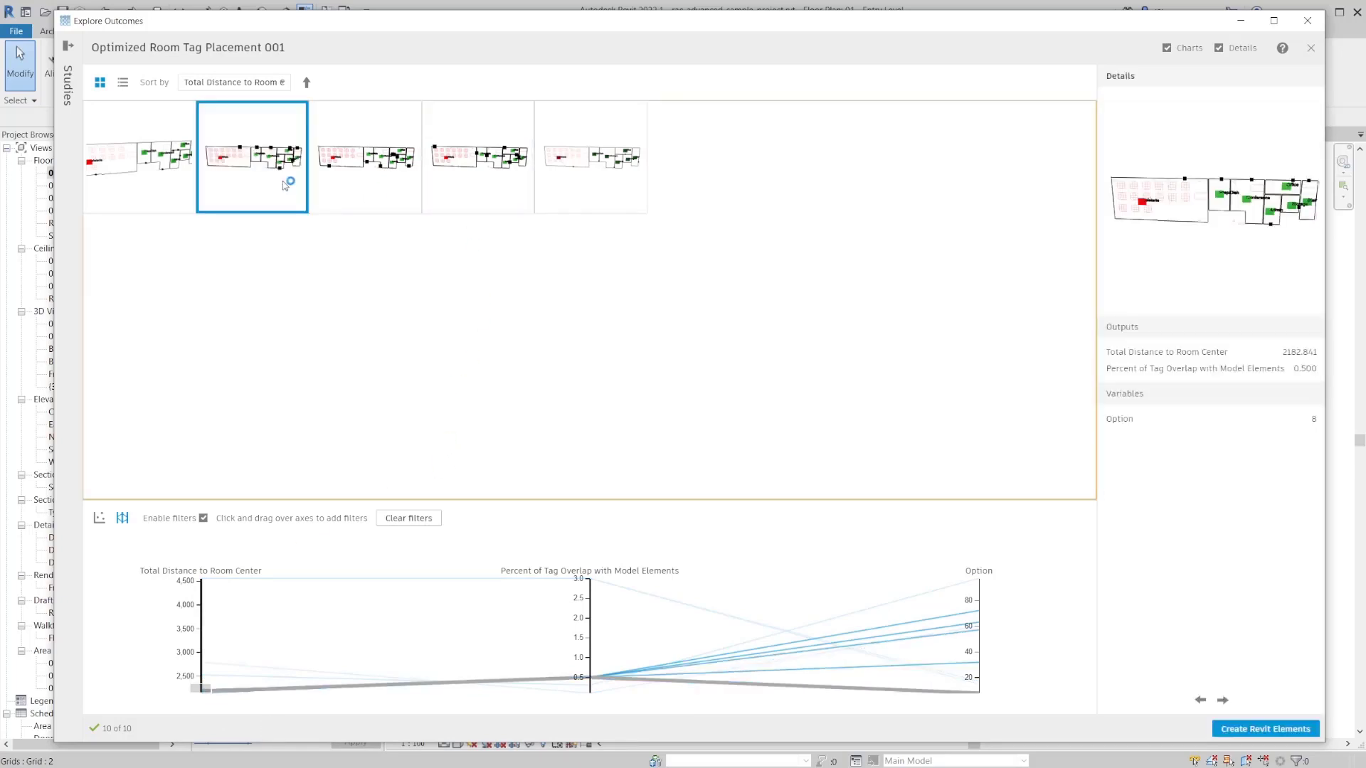
left_click(591, 157)
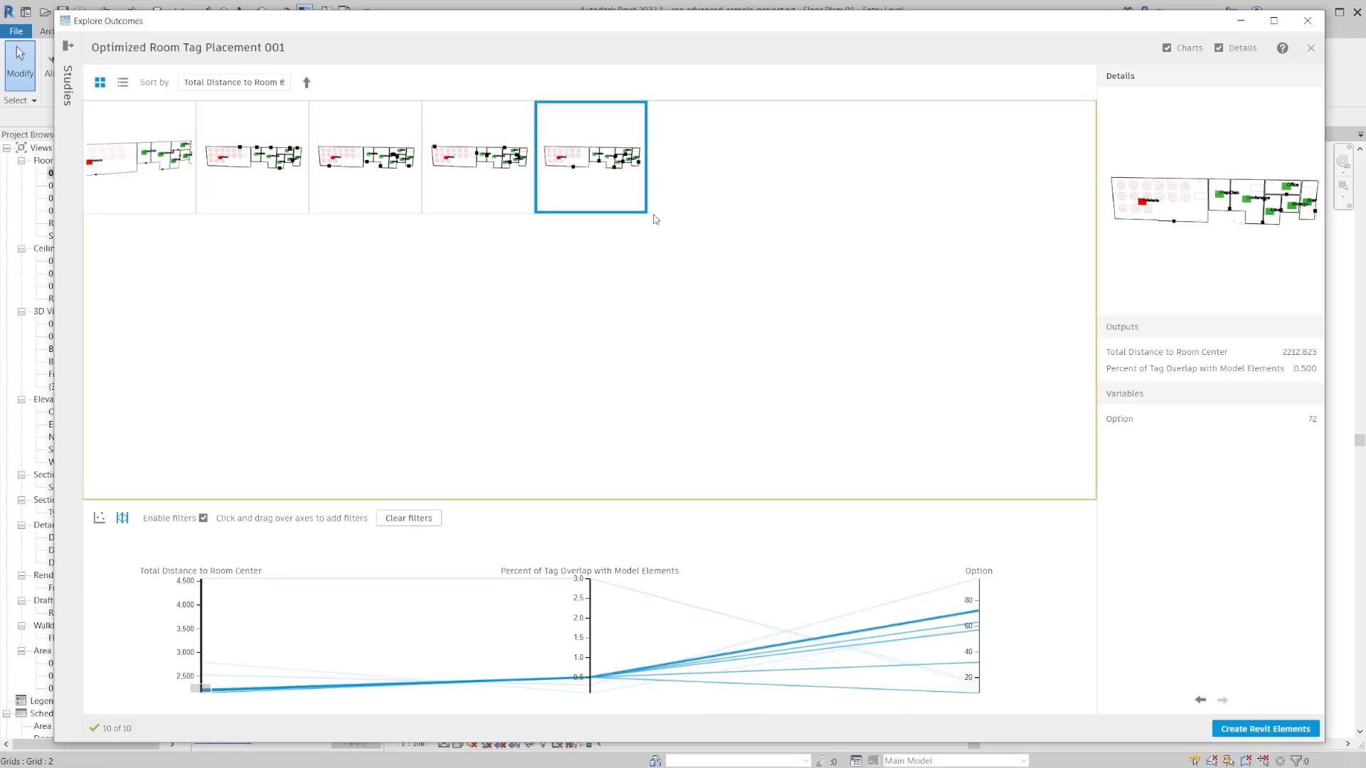
mouse_move(1184, 207)
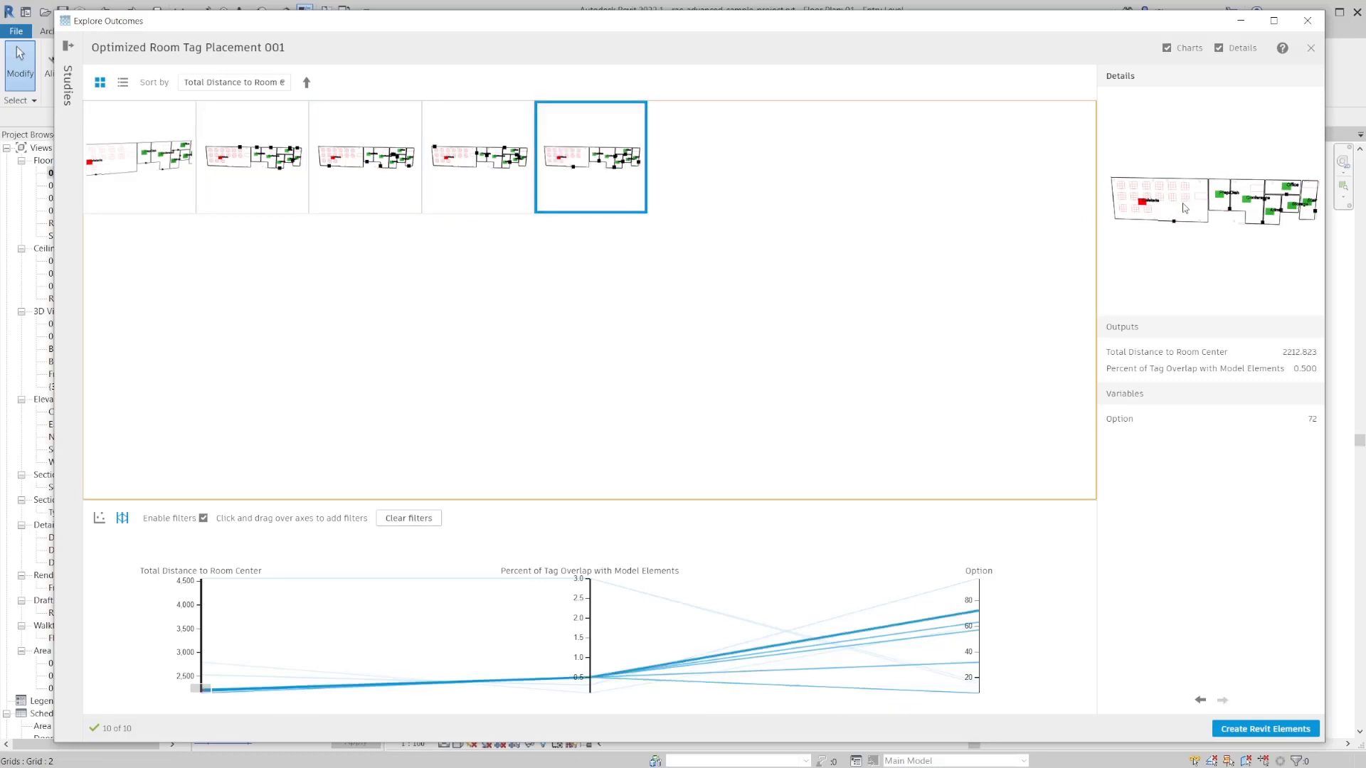
mouse_move(1157, 349)
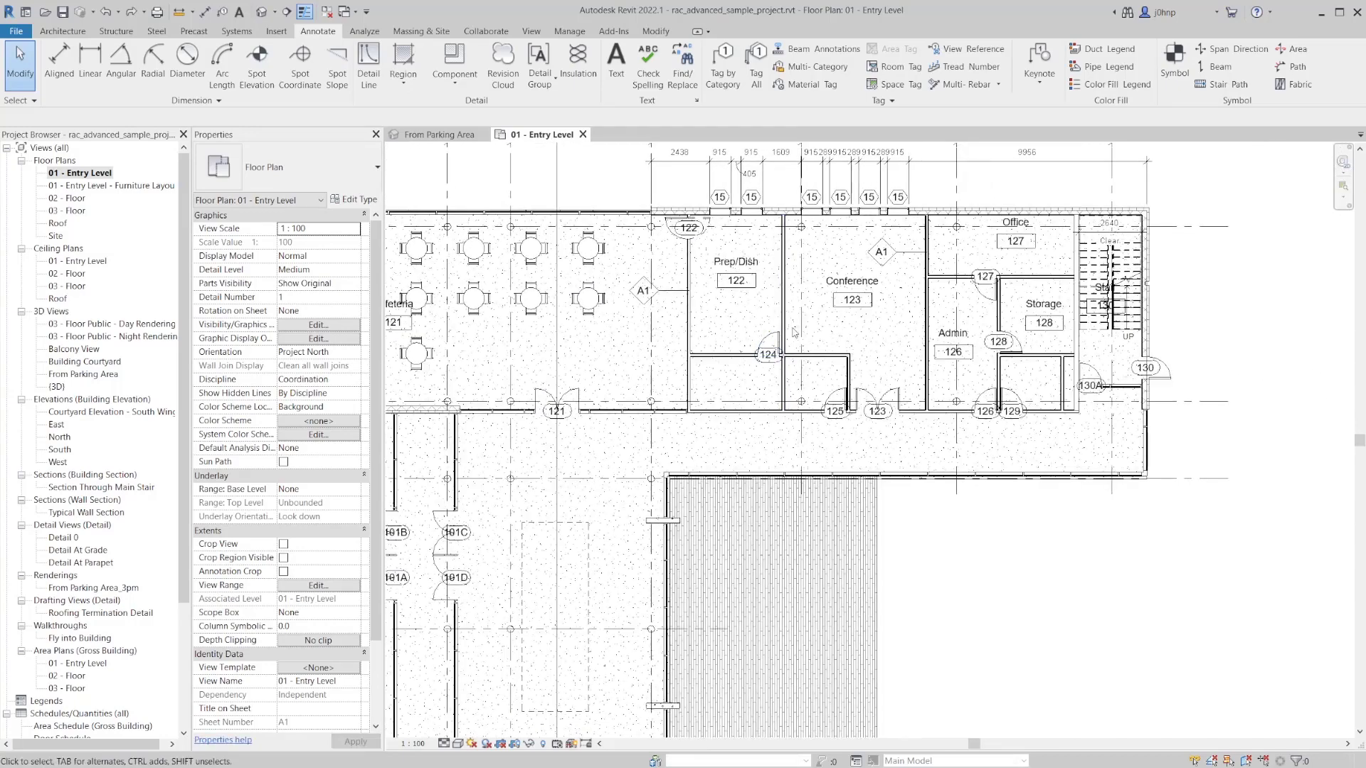
mouse_move(1020, 359)
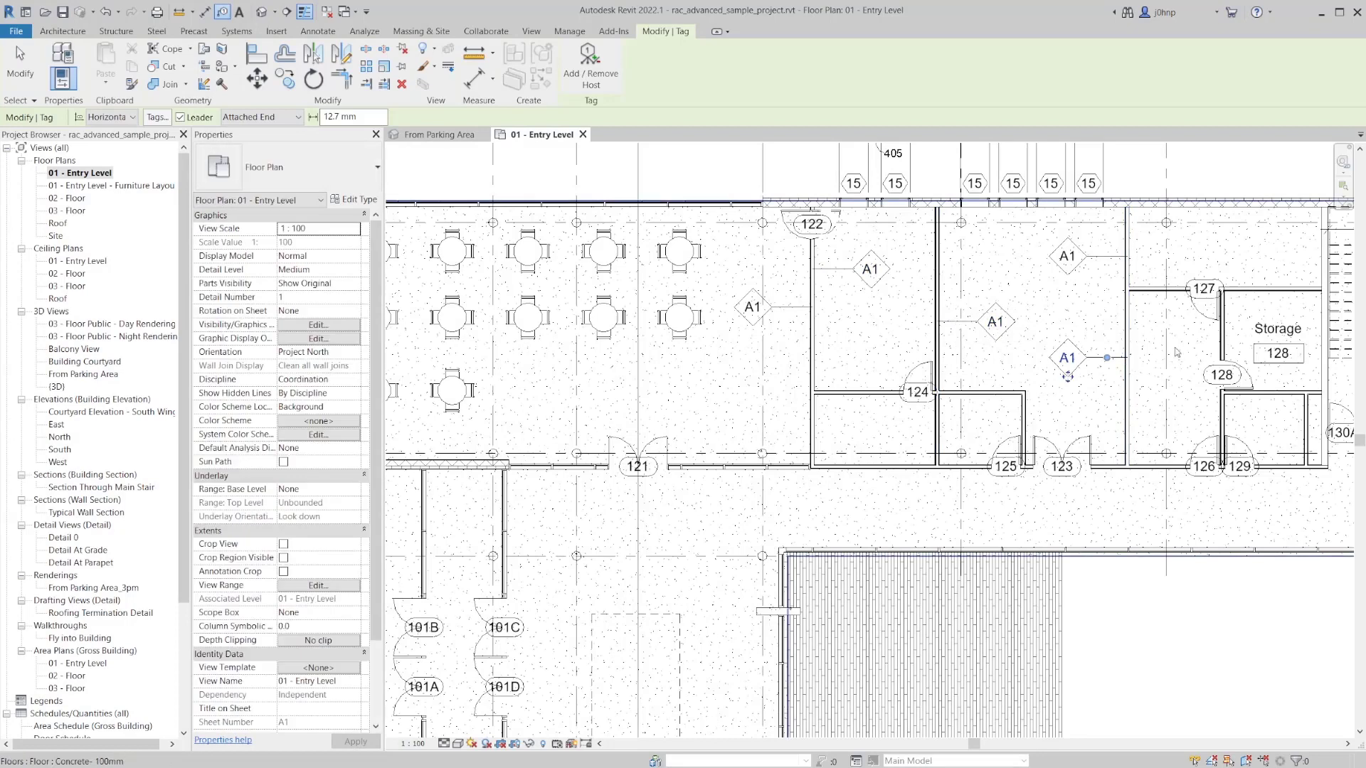
- Deselect the tag and choose Optimized Room Tag Placement under Manage > Create Study
left_click(318, 30)
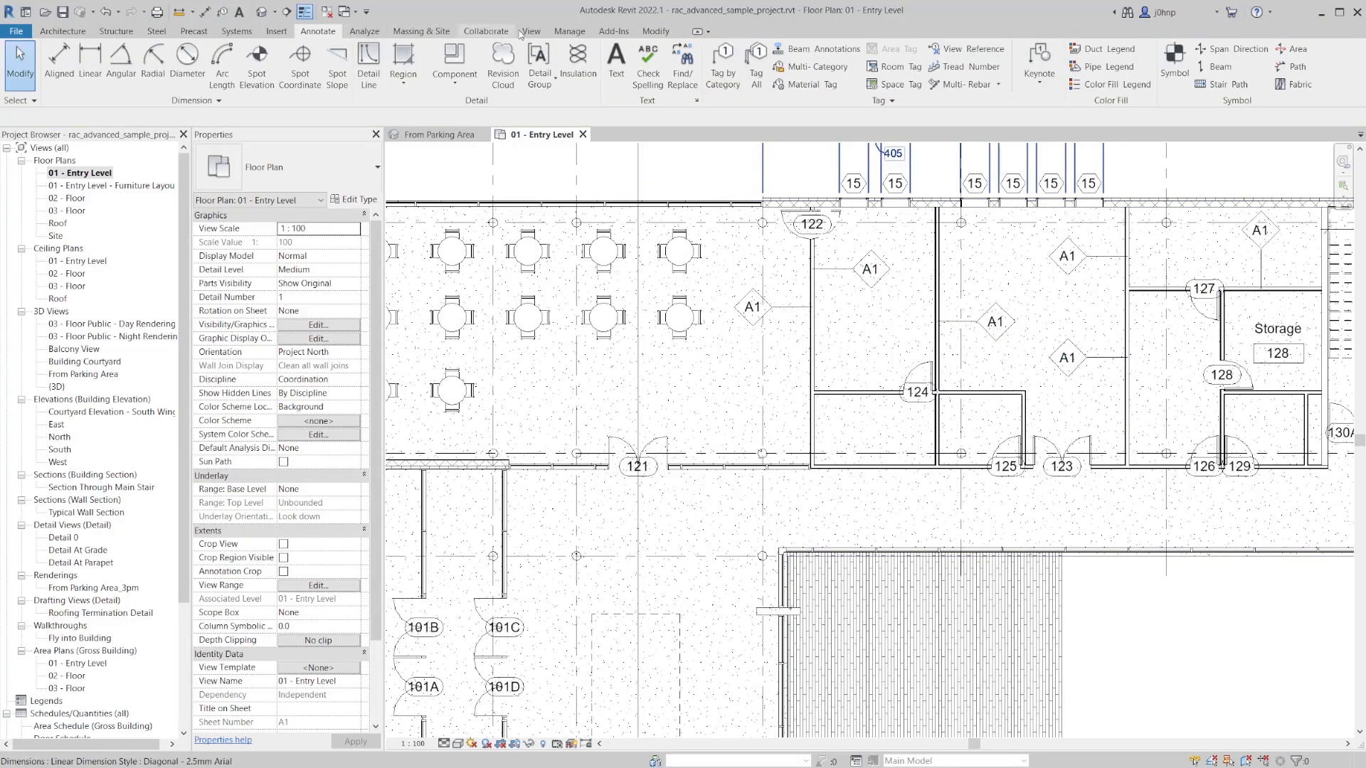
left_click(569, 31)
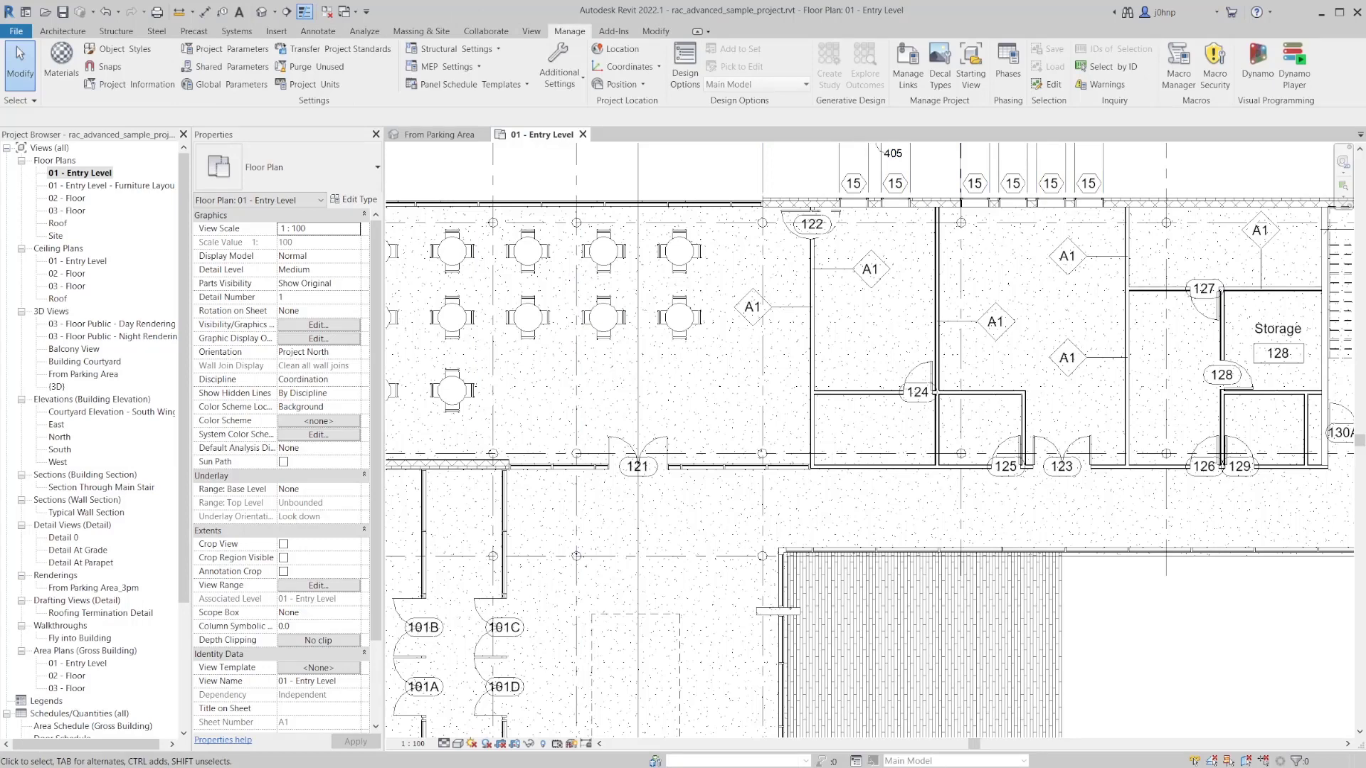
left_click(828, 66)
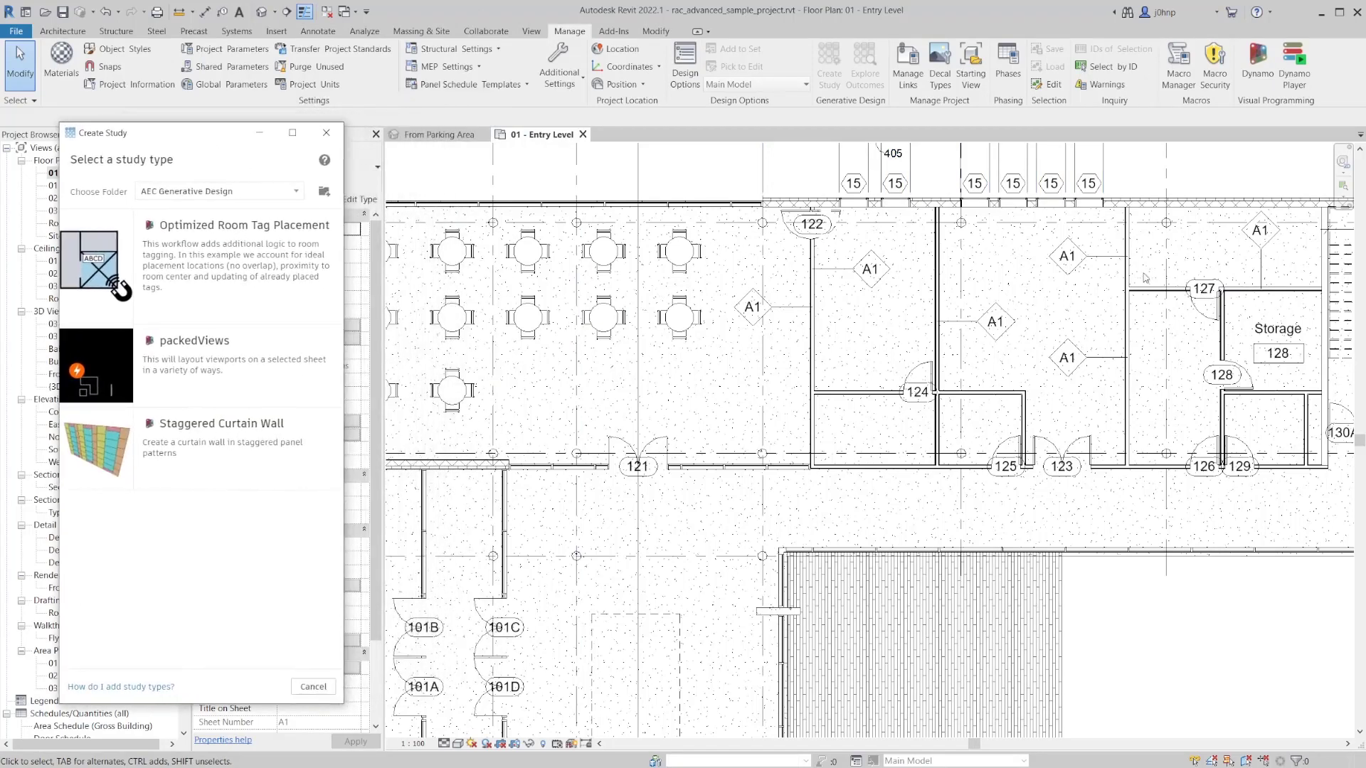
mouse_move(1041, 340)
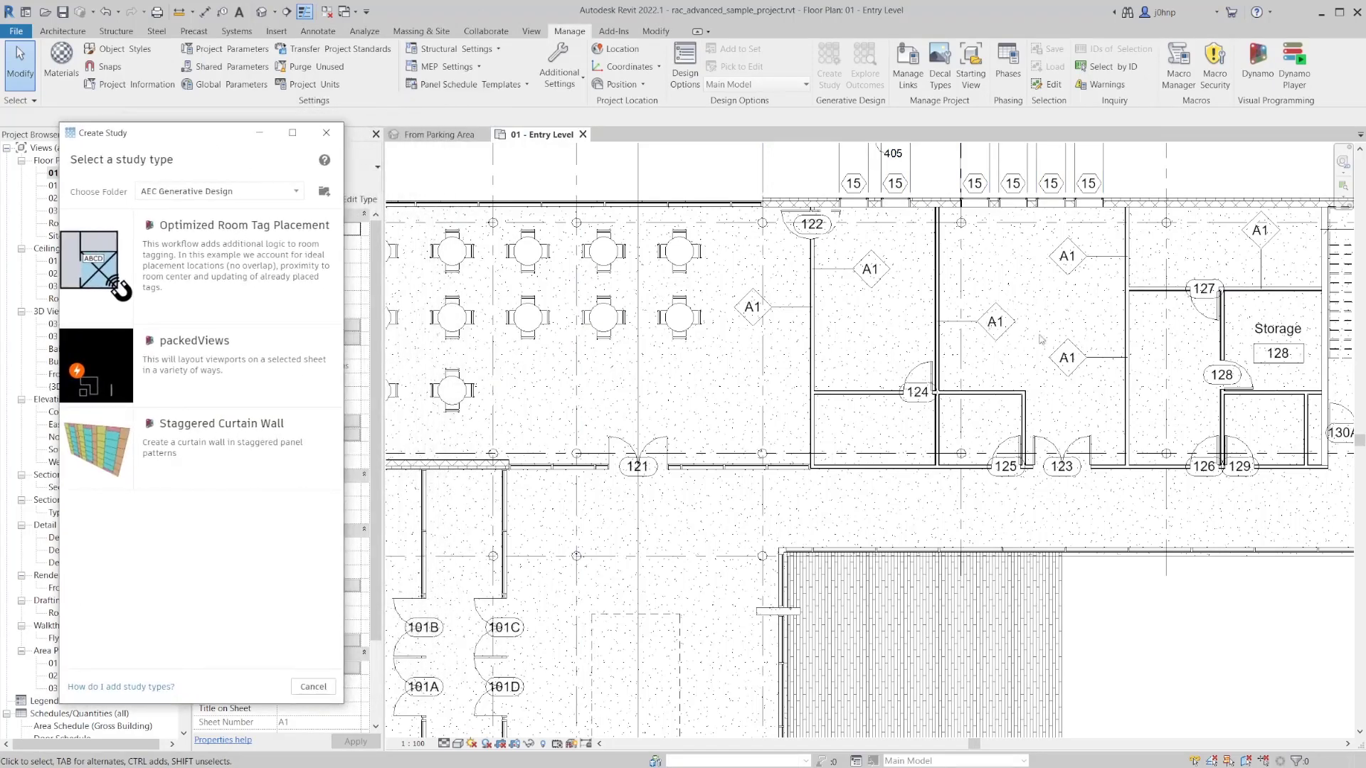
left_click(993, 321)
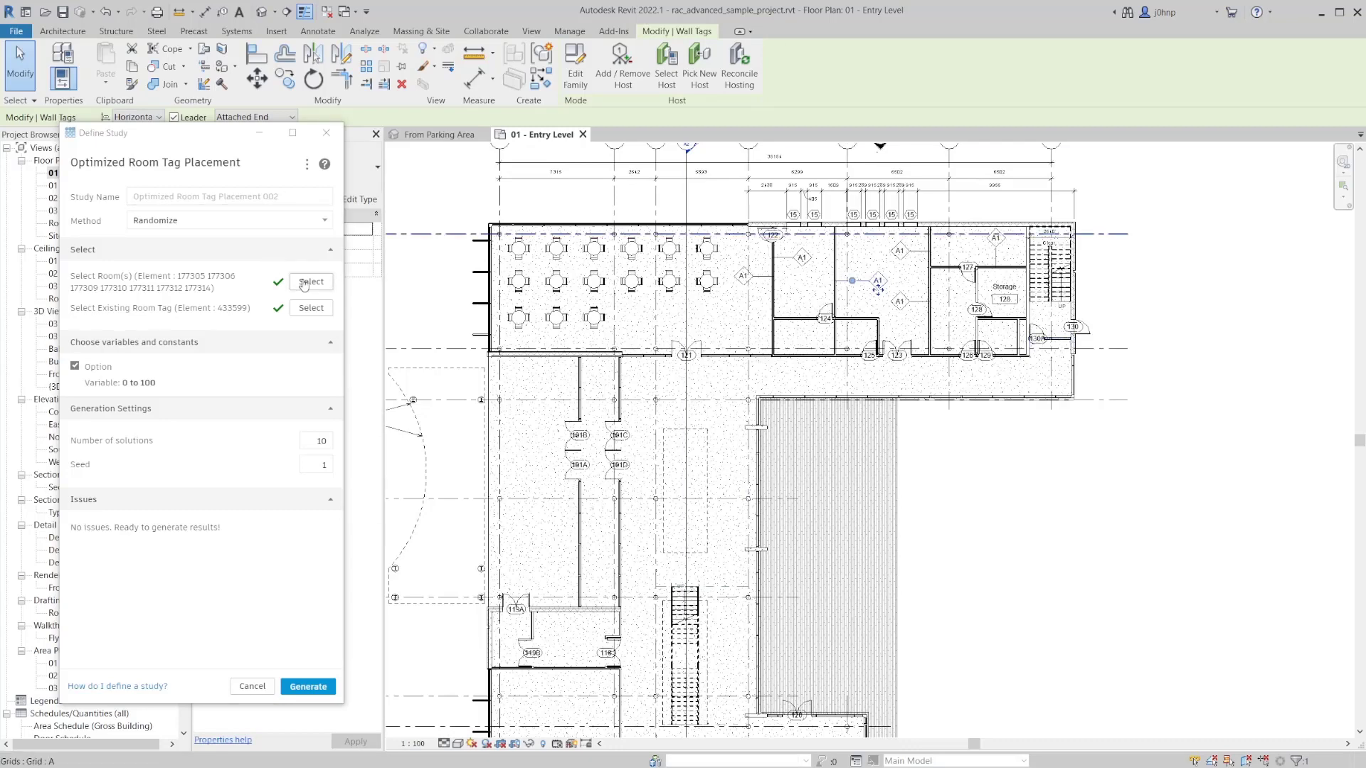
- Reselect the study rooms and generate outcomes for Optimized Room Tag Placement 002
left_click(311, 282)
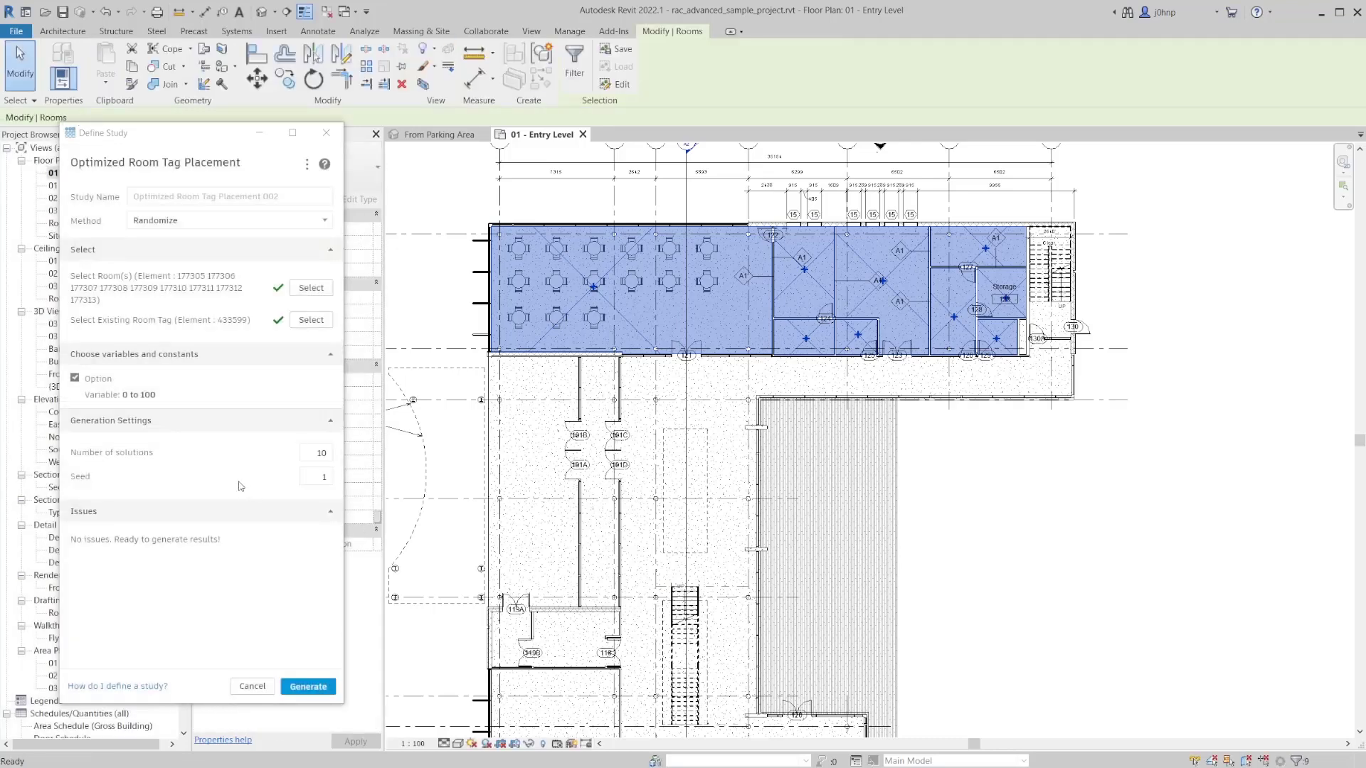
mouse_move(307, 687)
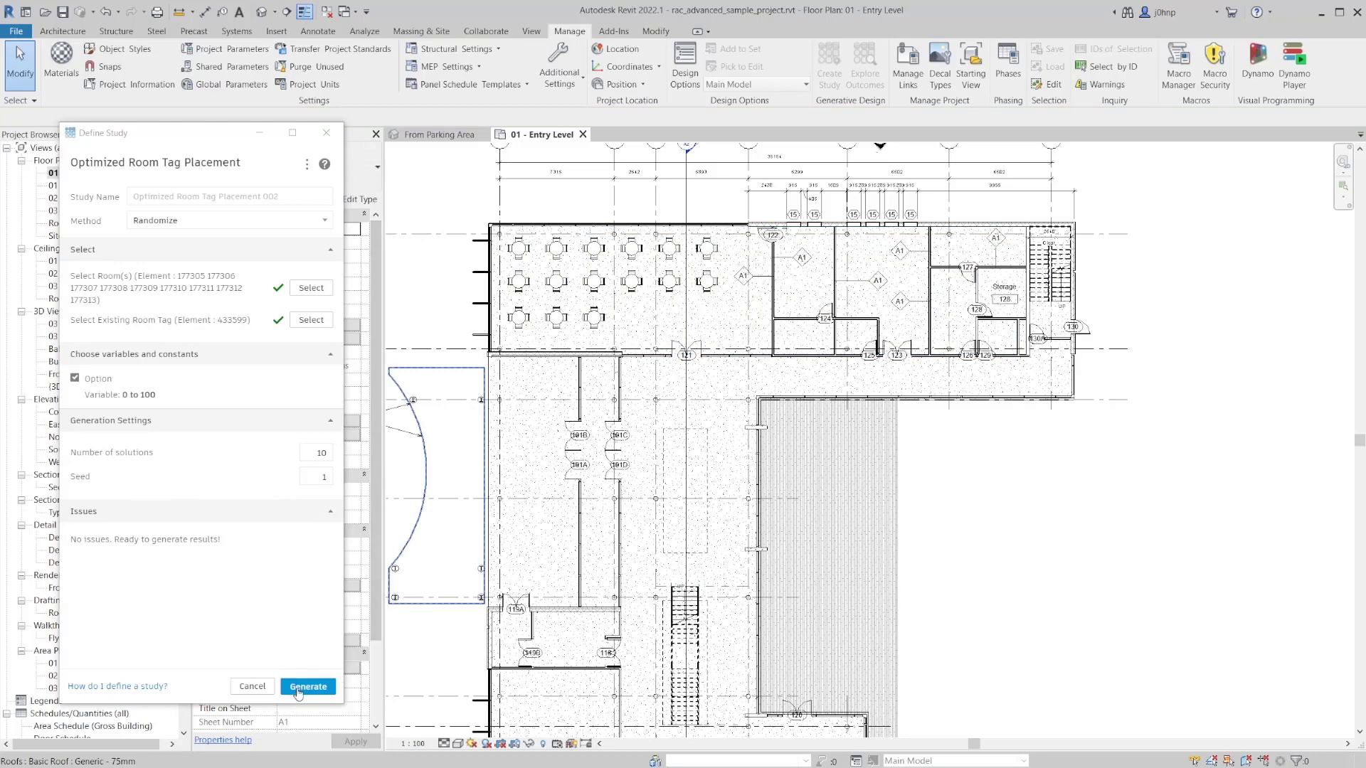
left_click(307, 686)
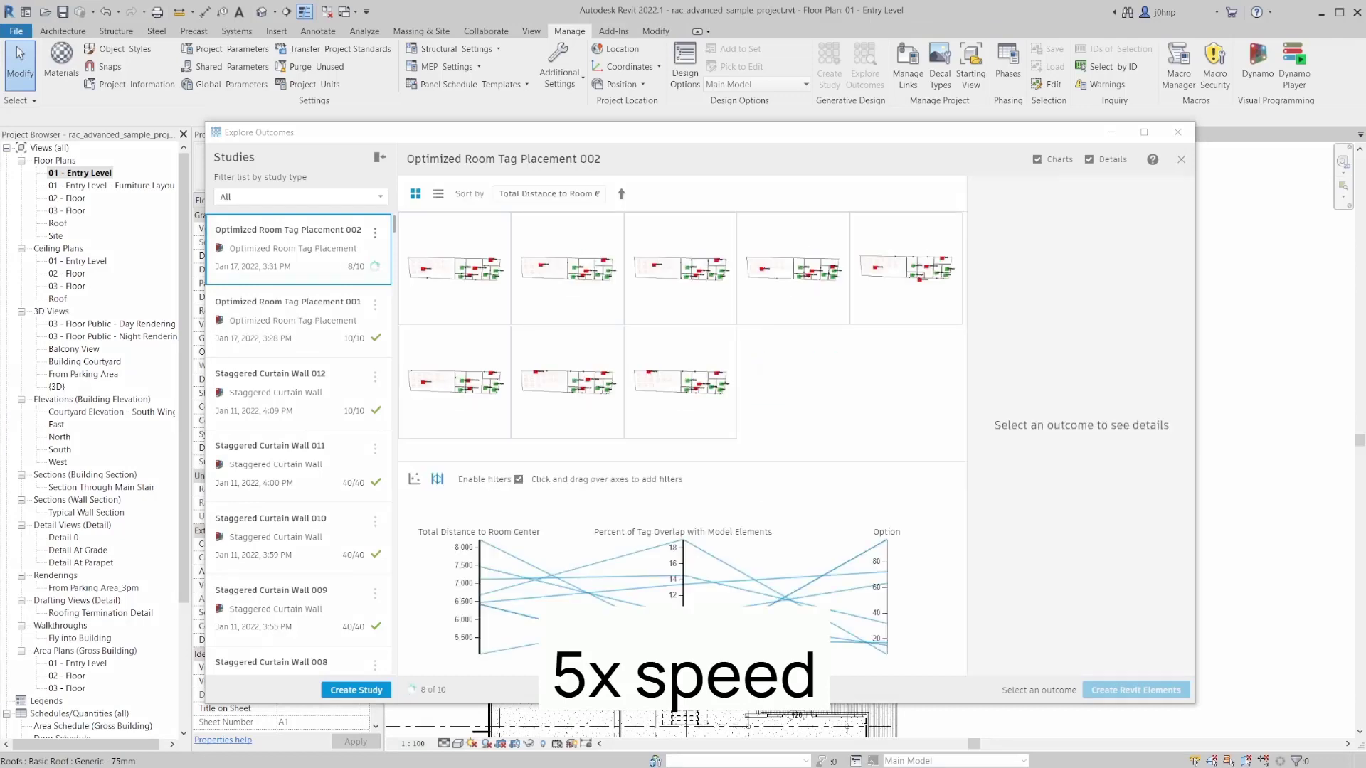
- Compare outcomes, filter to the two lowest Total Distance to Room Center, pick option 63
left_click(453, 267)
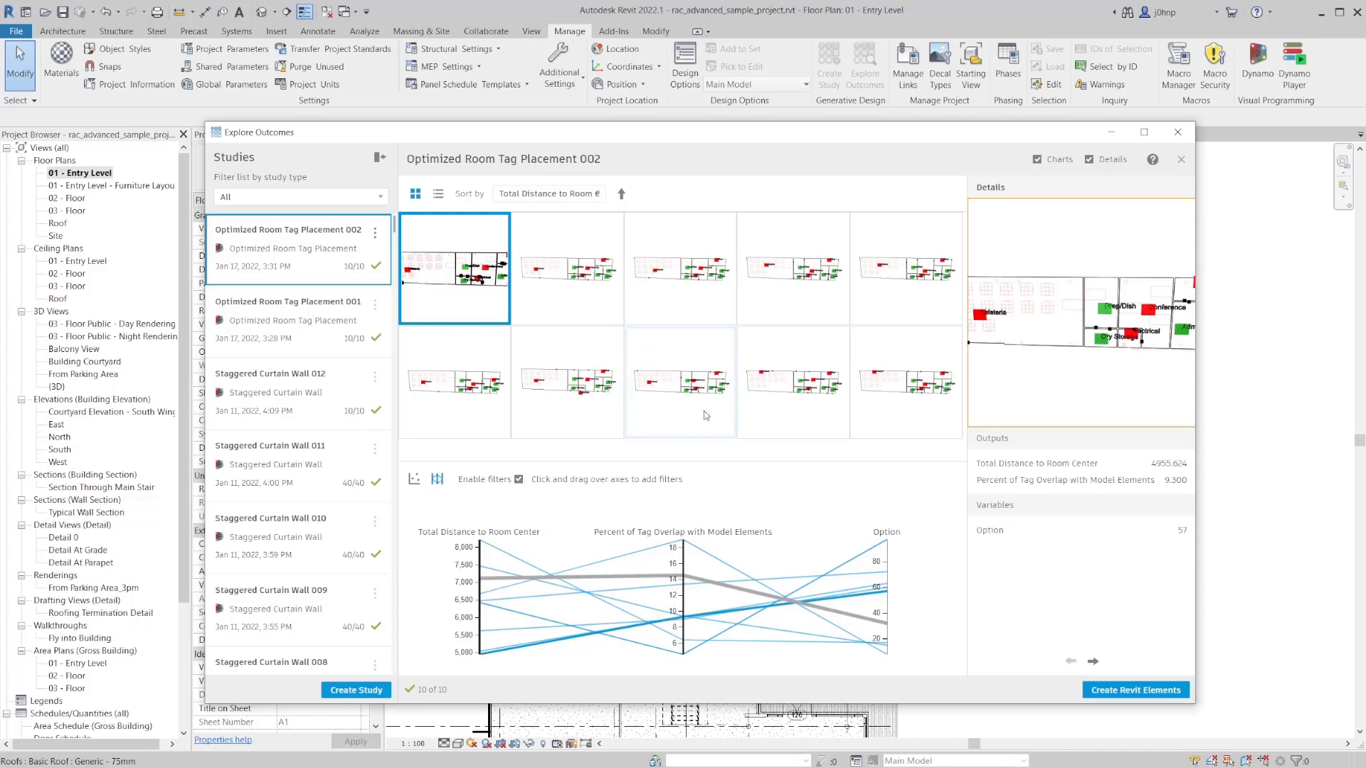
left_click(679, 381)
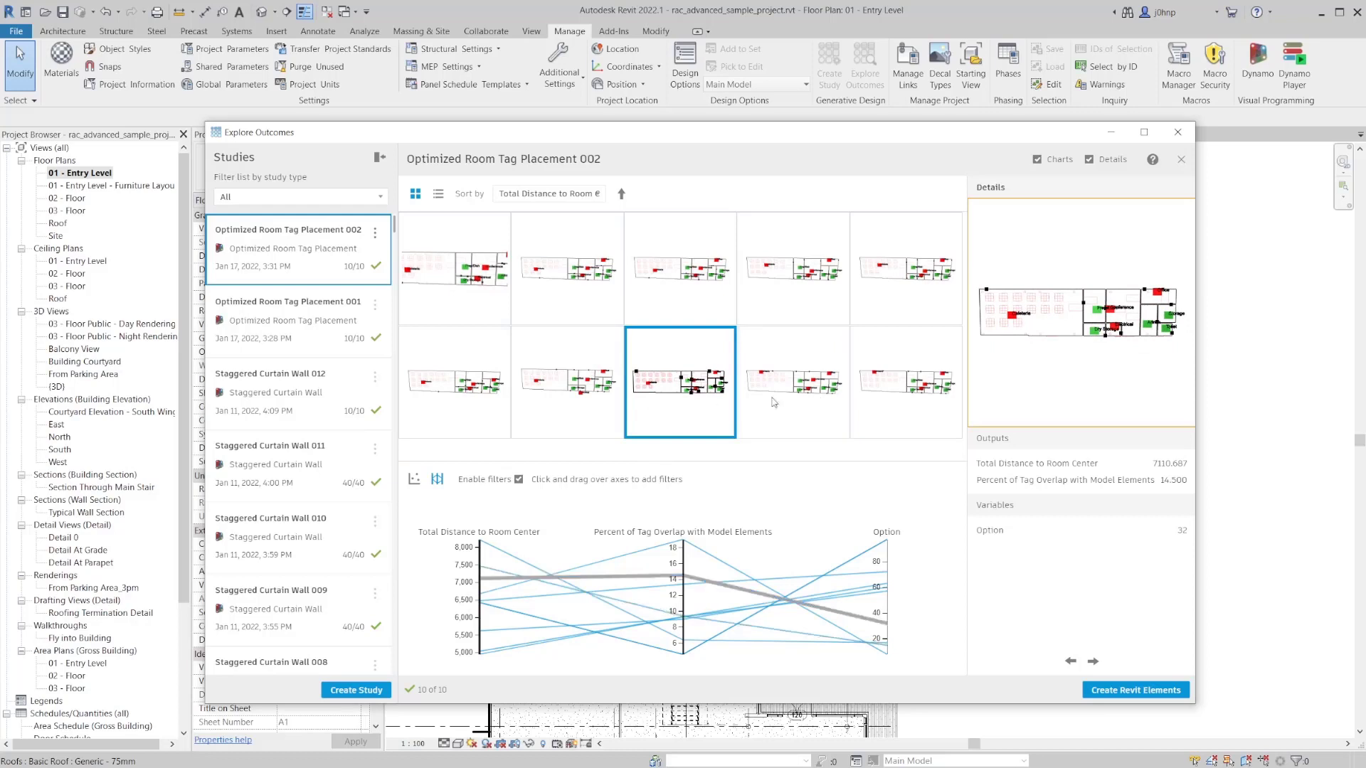
left_click(793, 381)
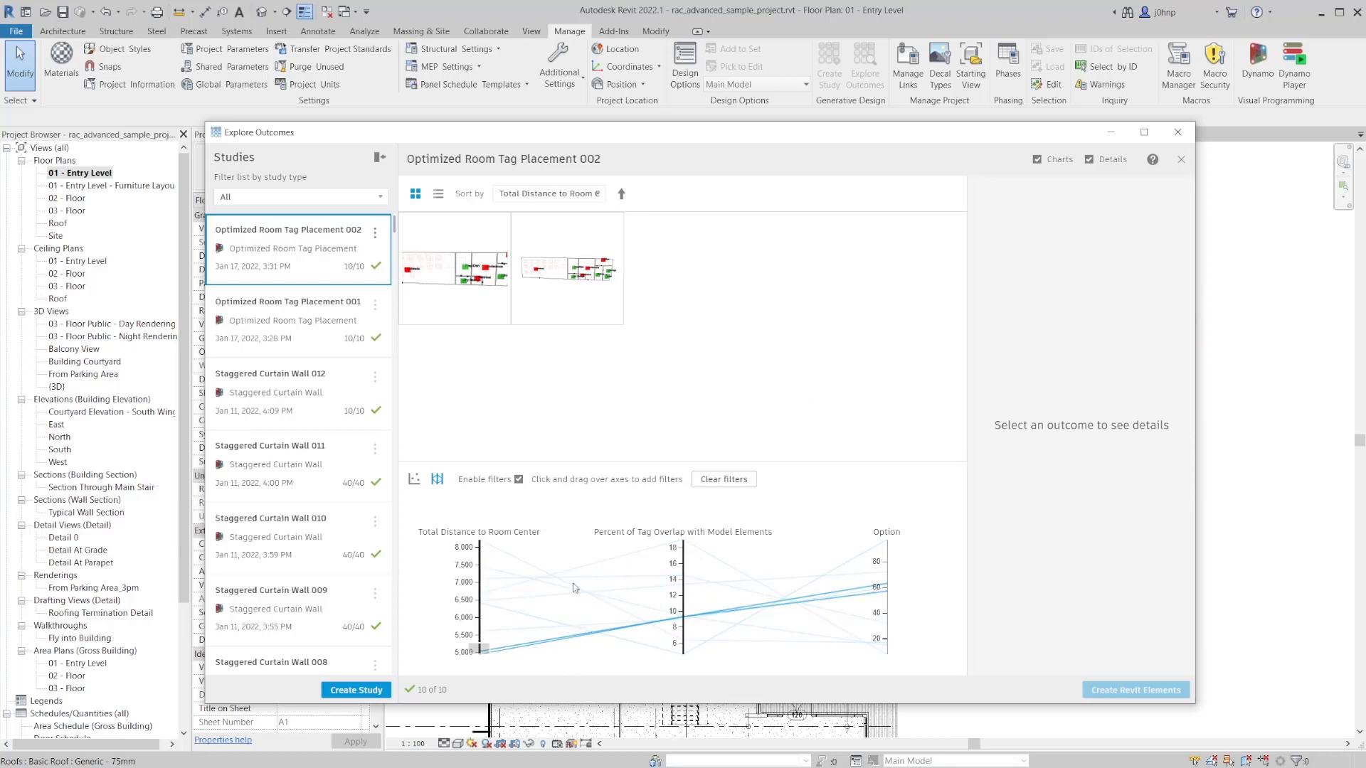
left_click(567, 267)
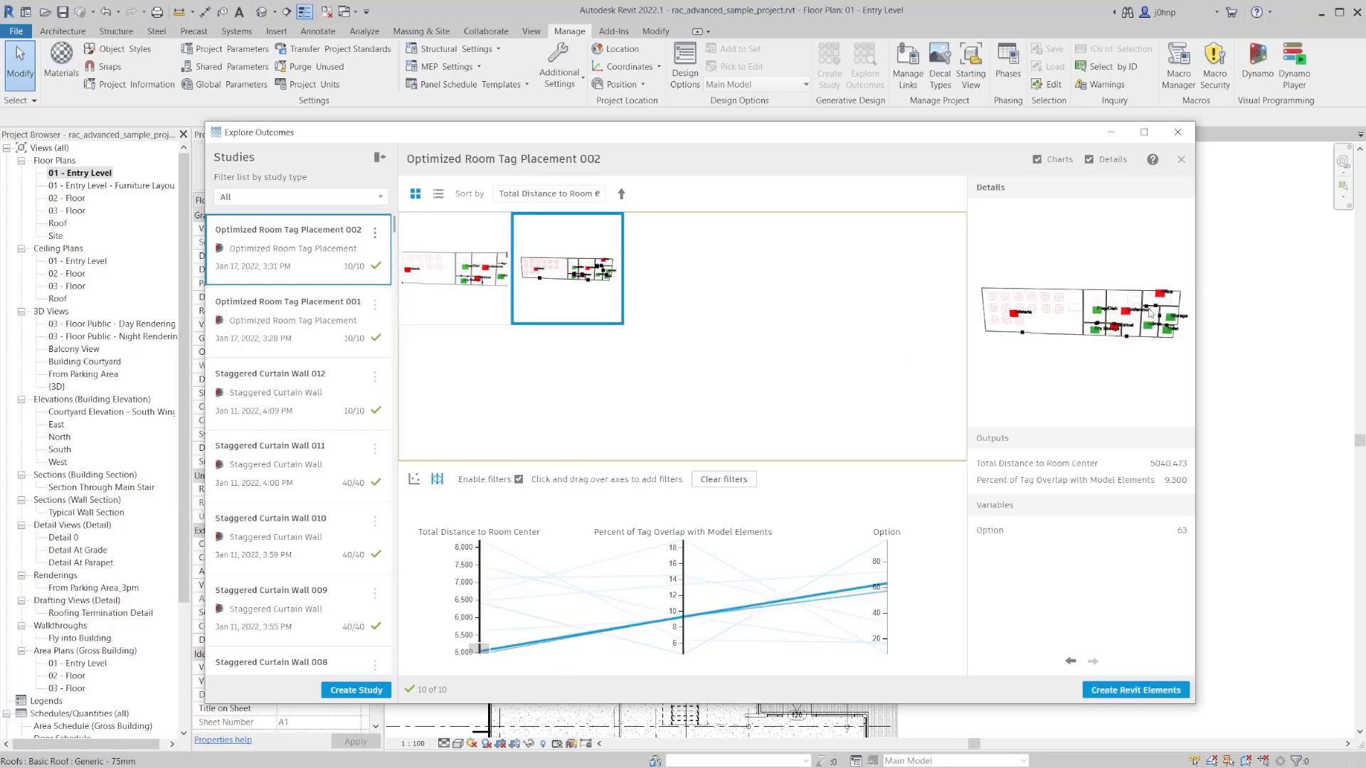
mouse_move(1118, 341)
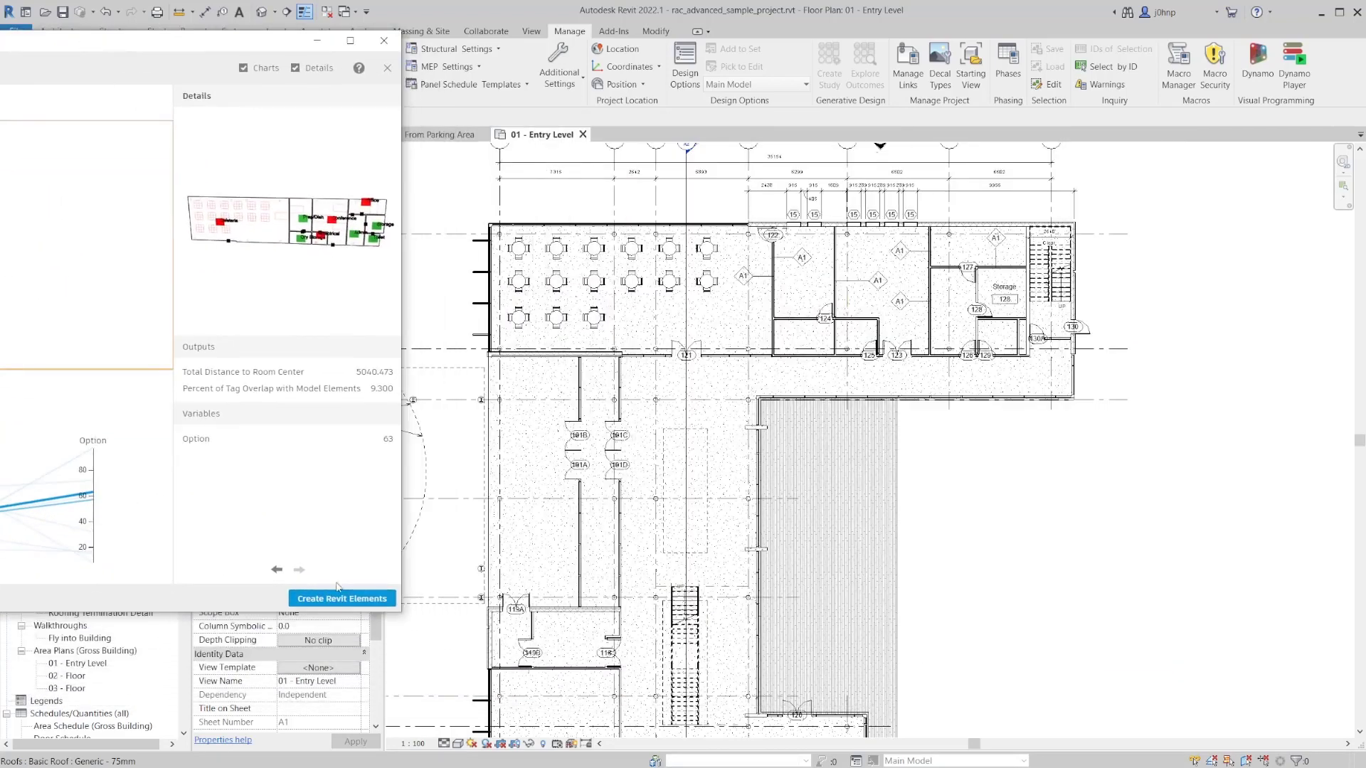
- Create option 63's room tags in Revit, inspect the Conference tag, and close the explorer
left_click(341, 599)
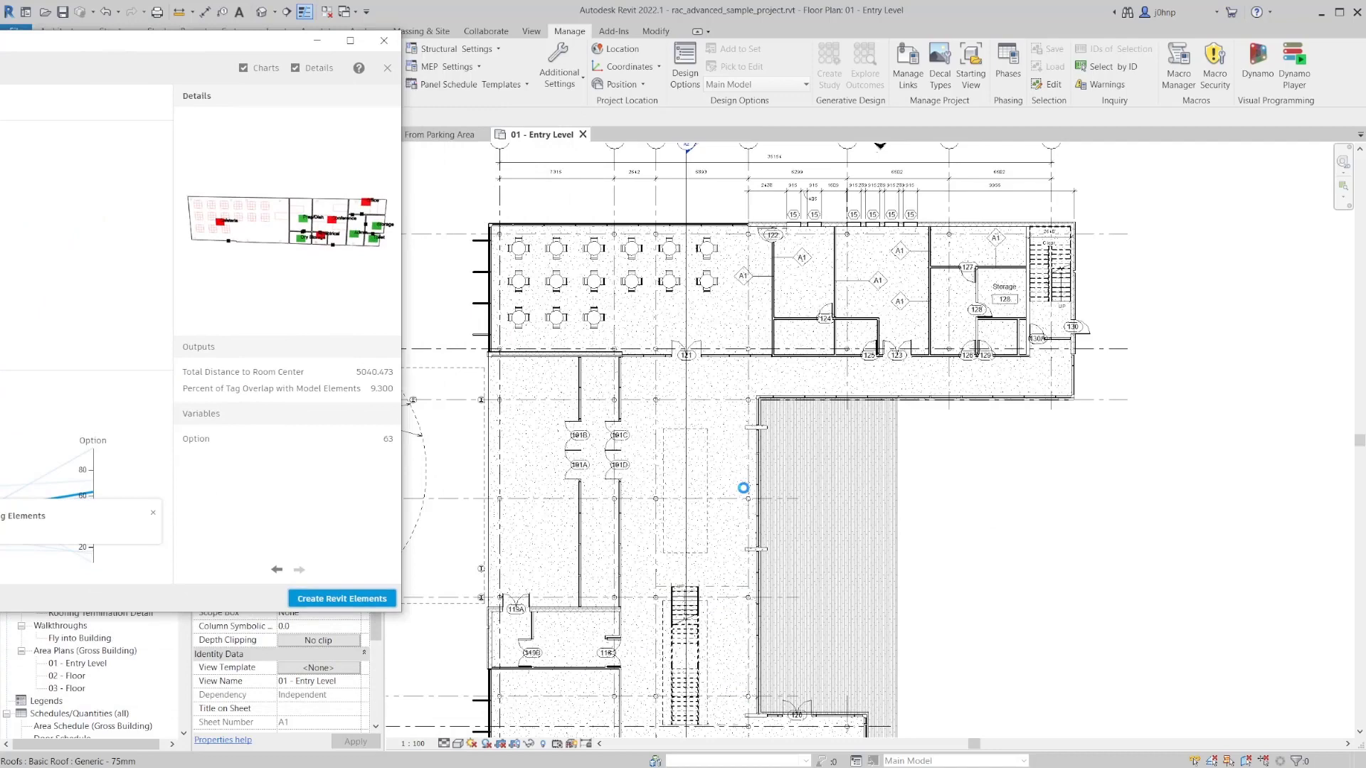
left_click(341, 598)
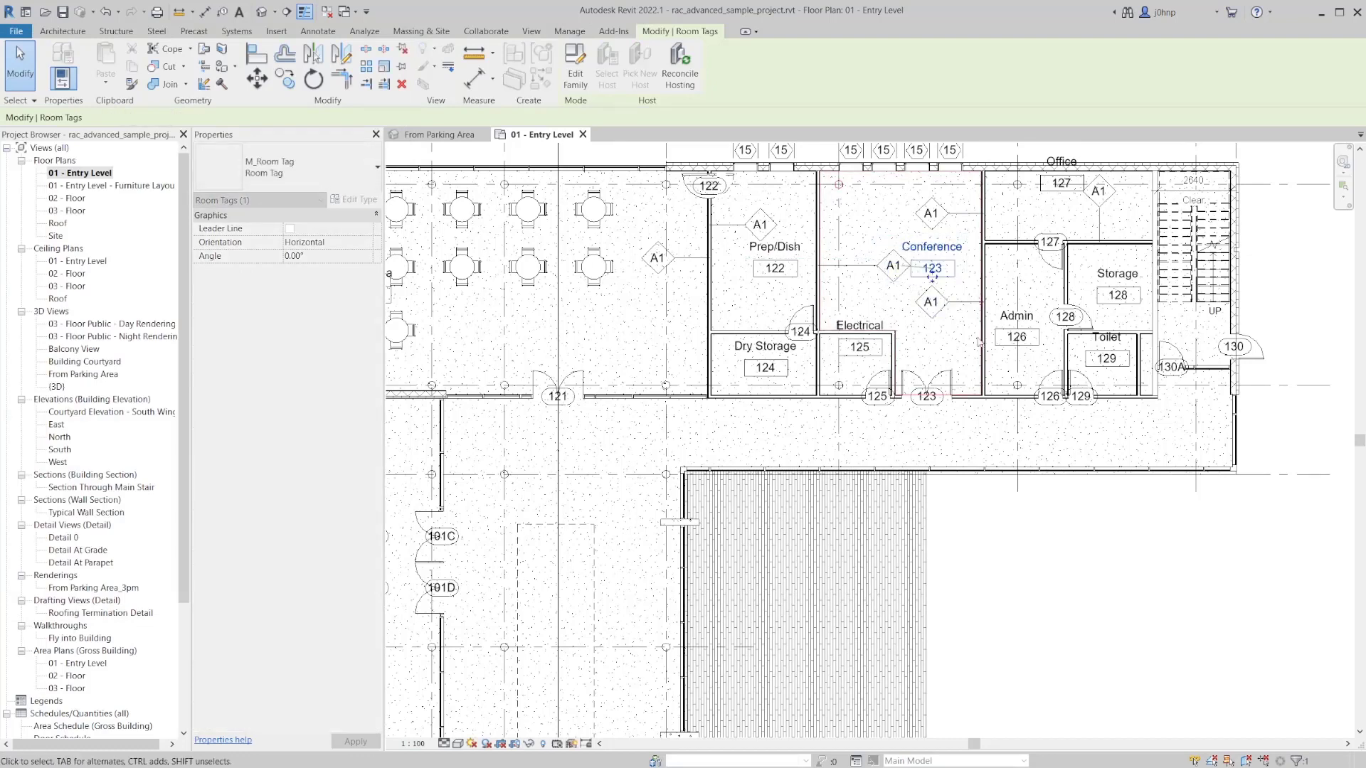
left_click(569, 30)
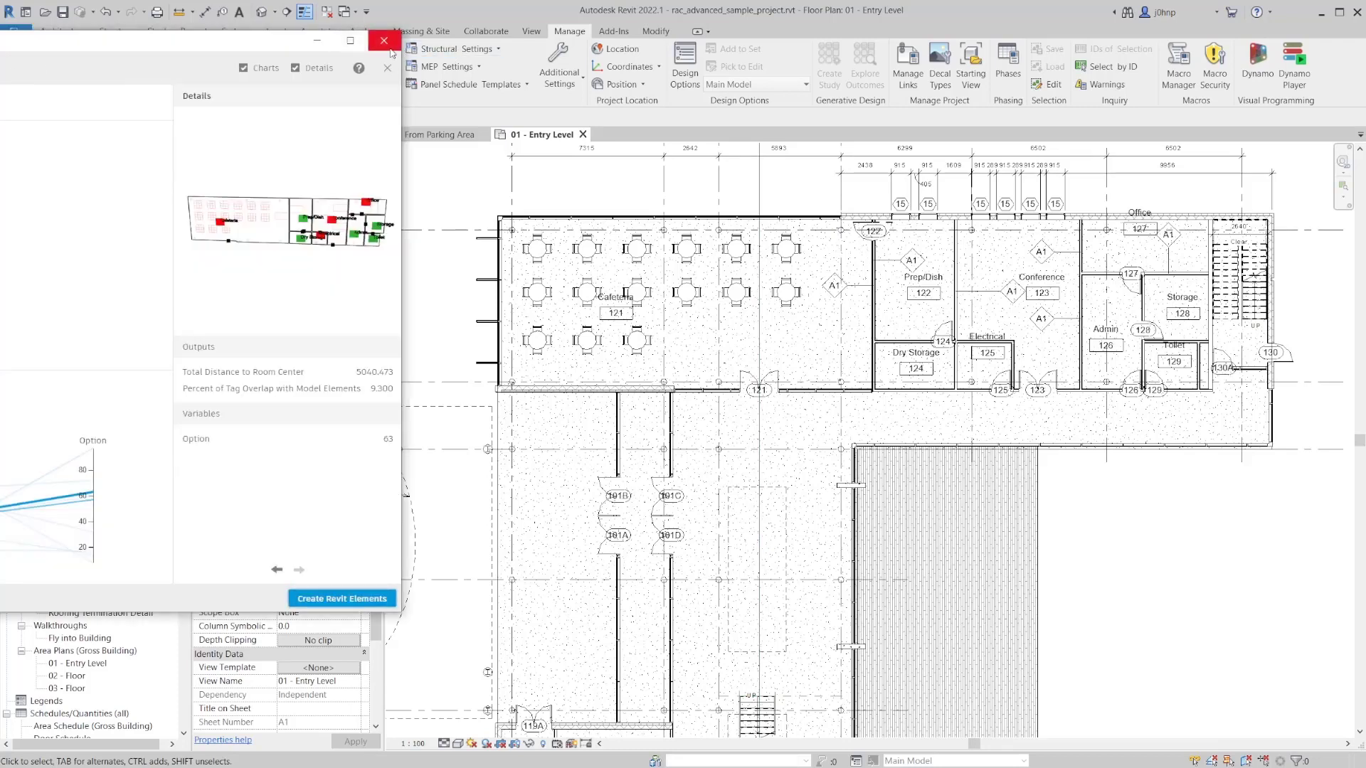
left_click(383, 41)
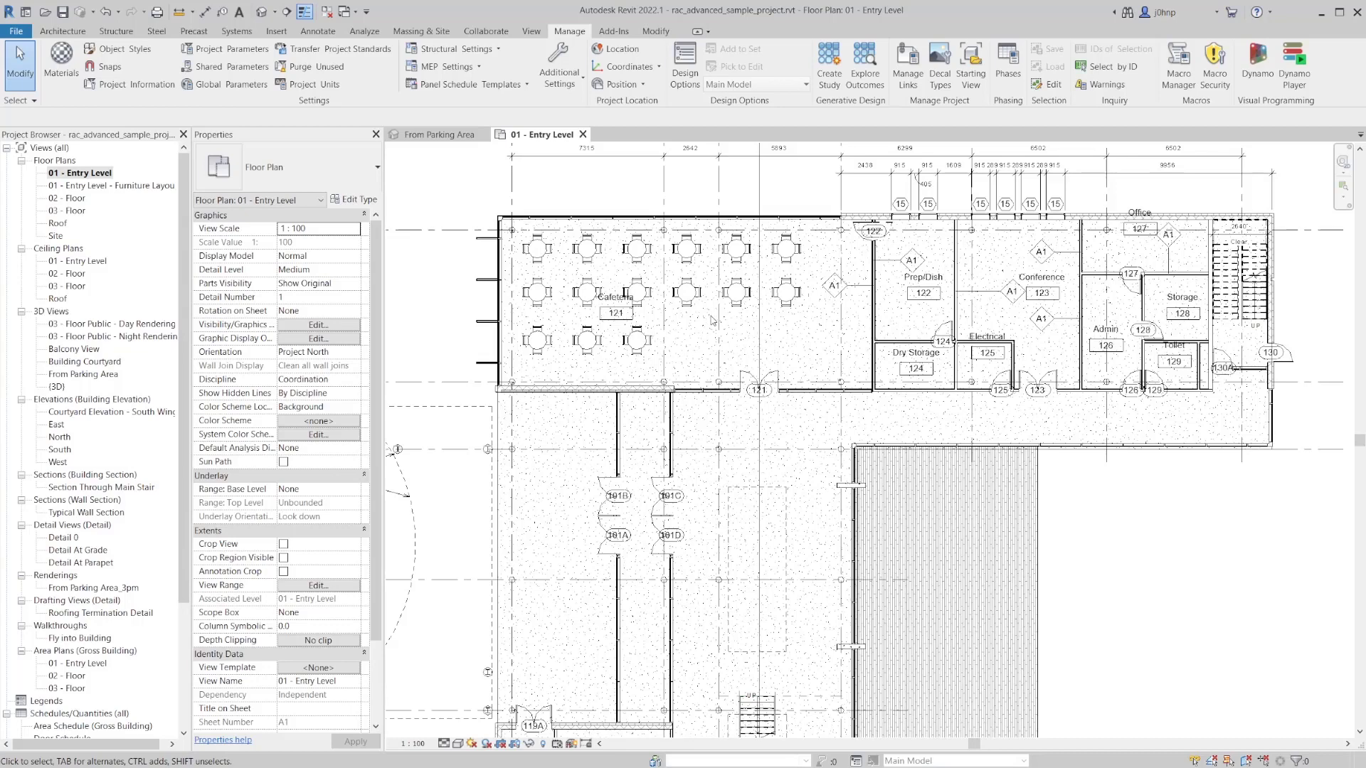
mouse_move(695, 346)
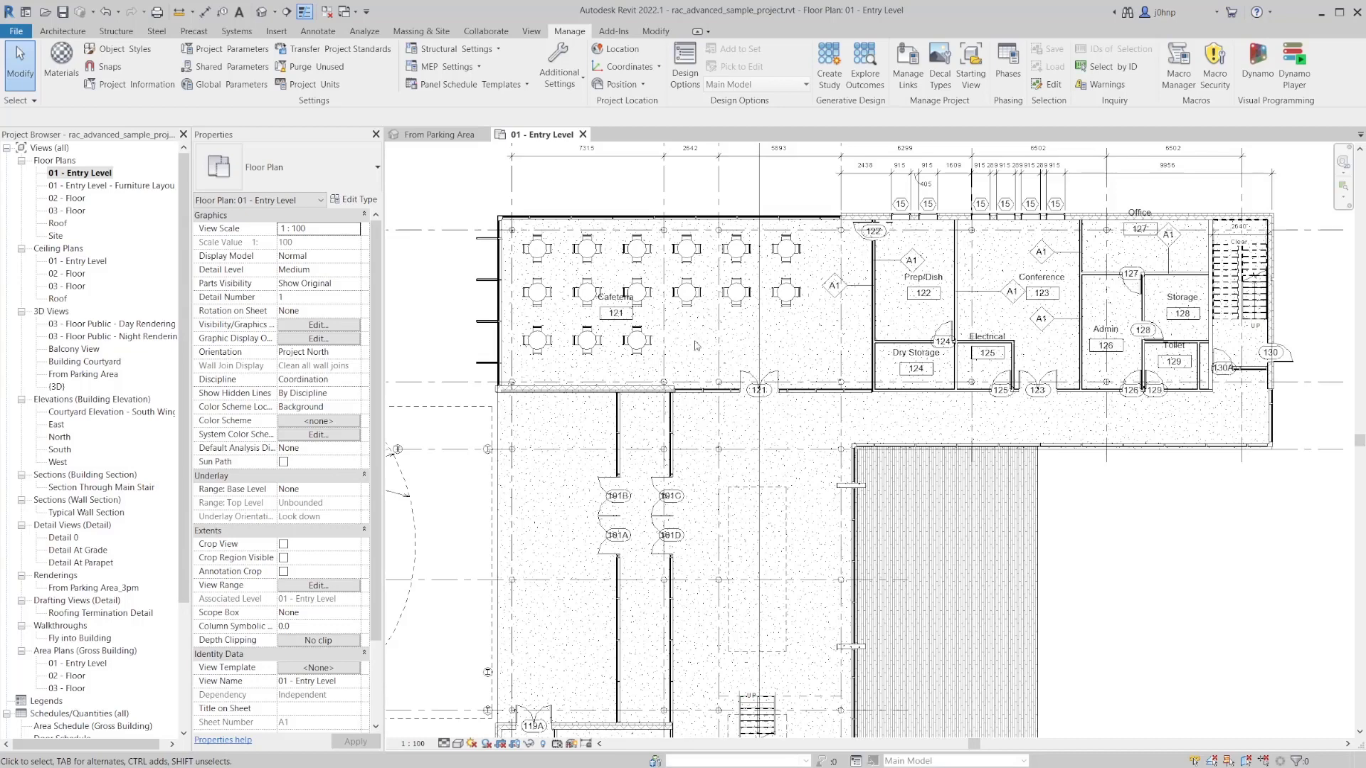